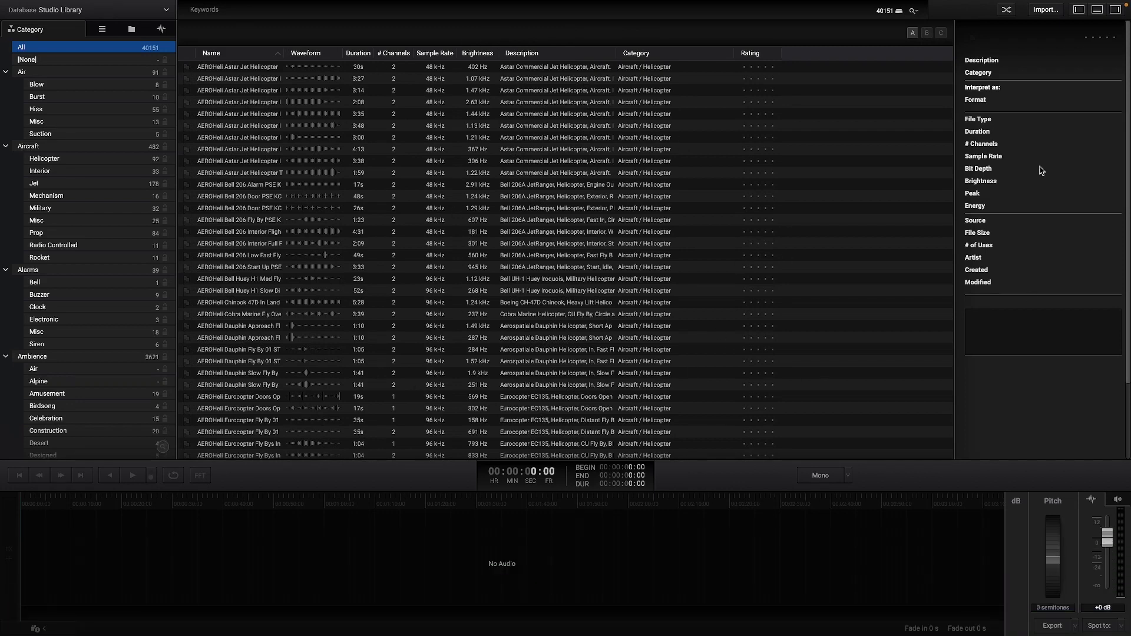
mouse_move(104, 255)
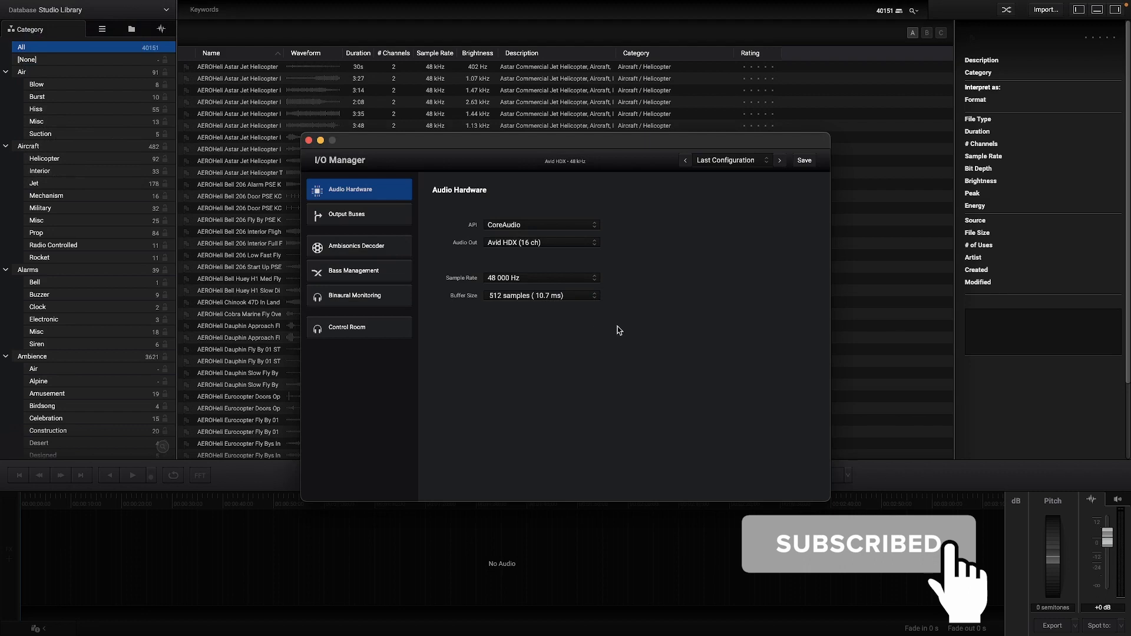
Step: Review I/O Manager output buses, 5.1 routing, ambisonics decoder, bass management, binaural and control room
click(347, 213)
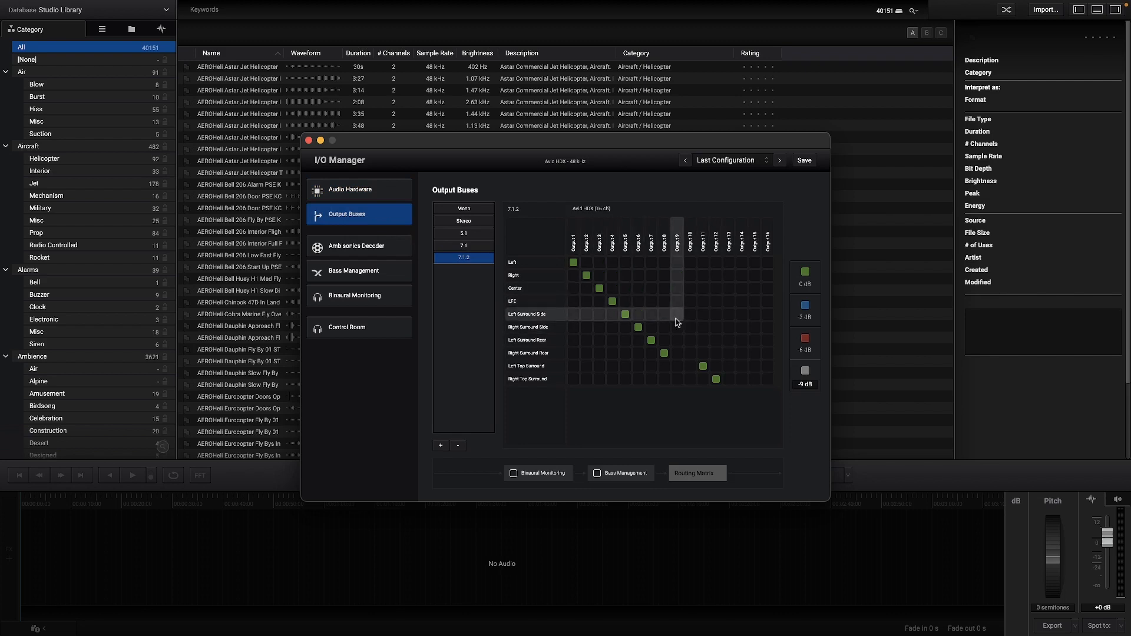
click(463, 233)
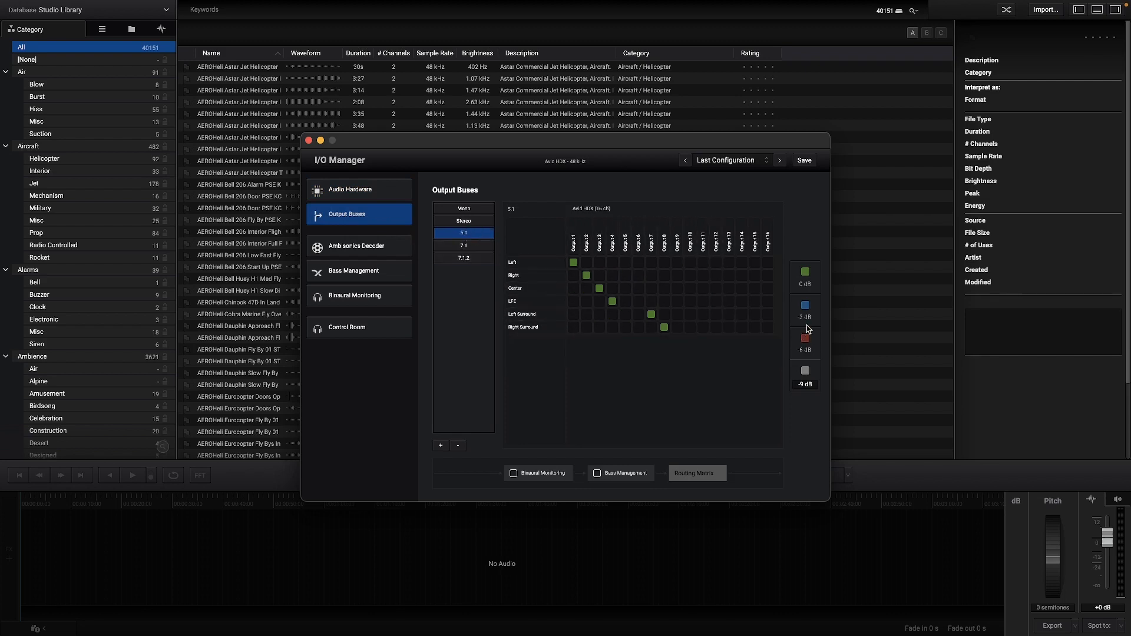
click(356, 246)
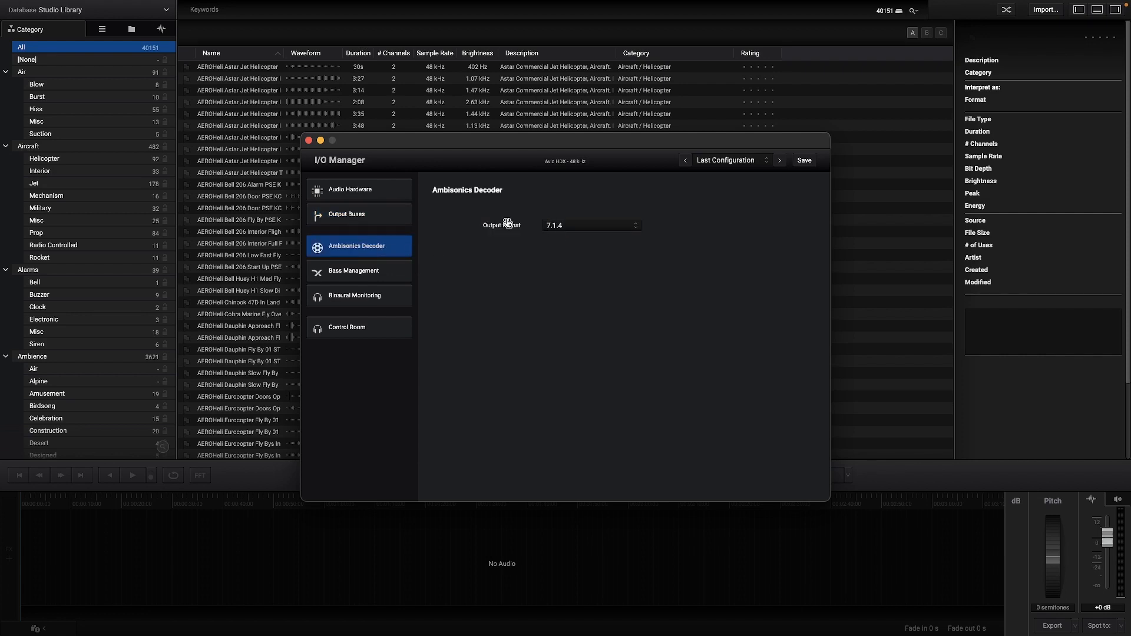
click(590, 224)
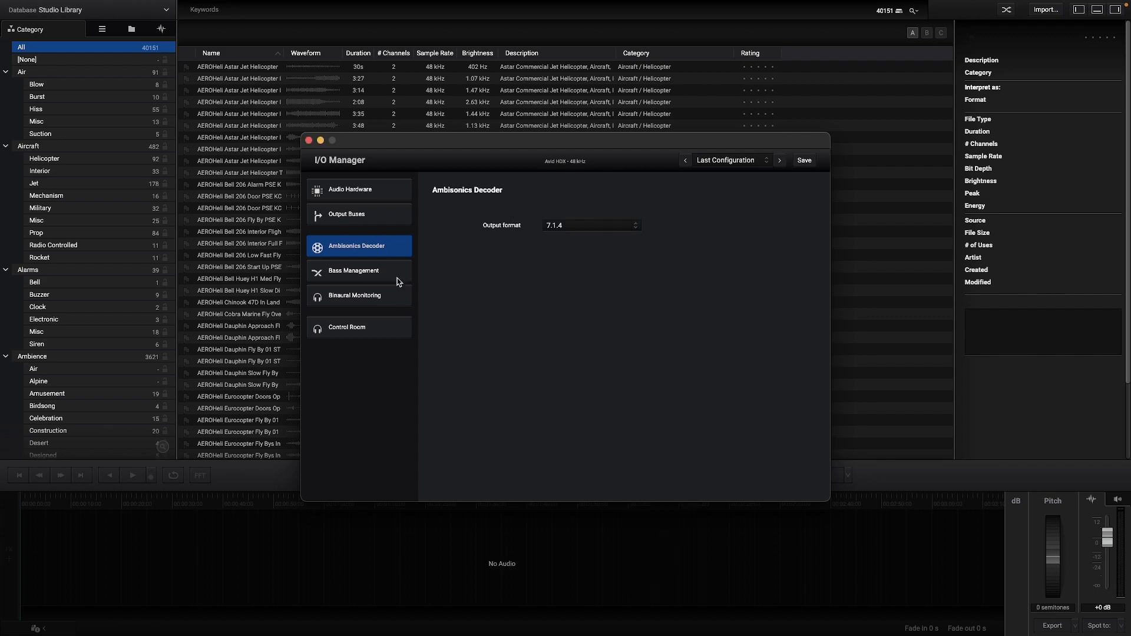
click(354, 270)
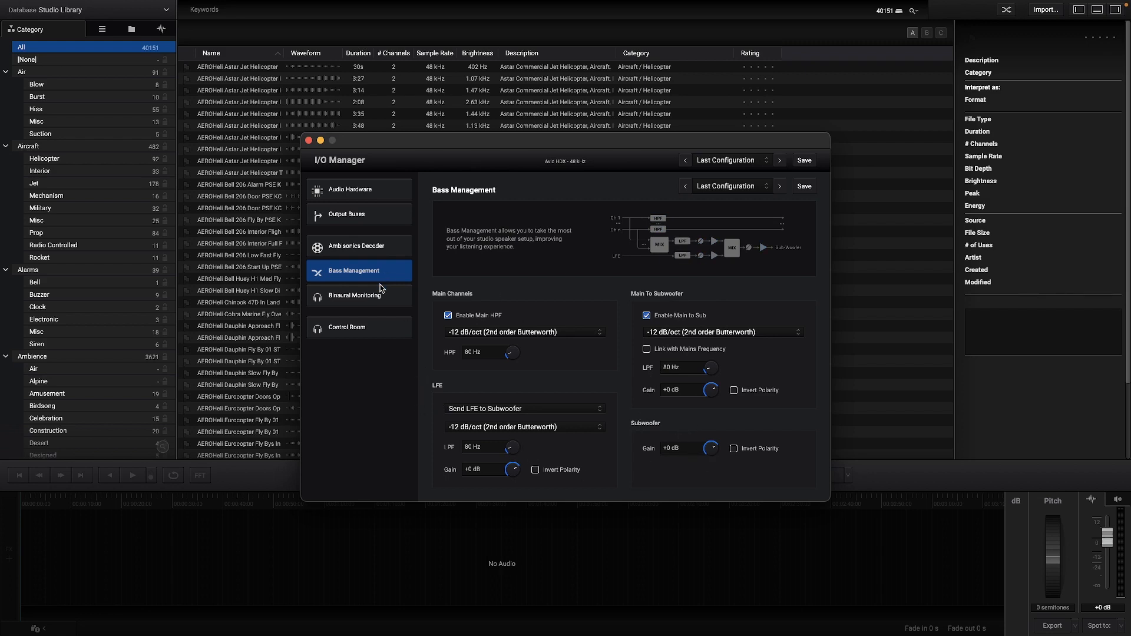
click(354, 295)
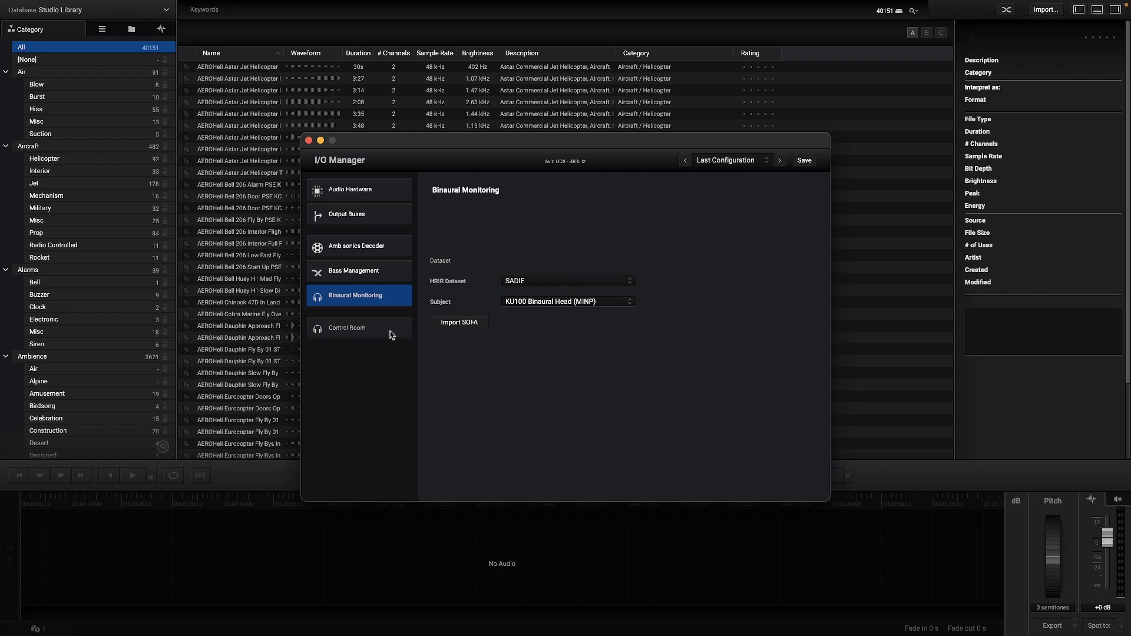
click(347, 327)
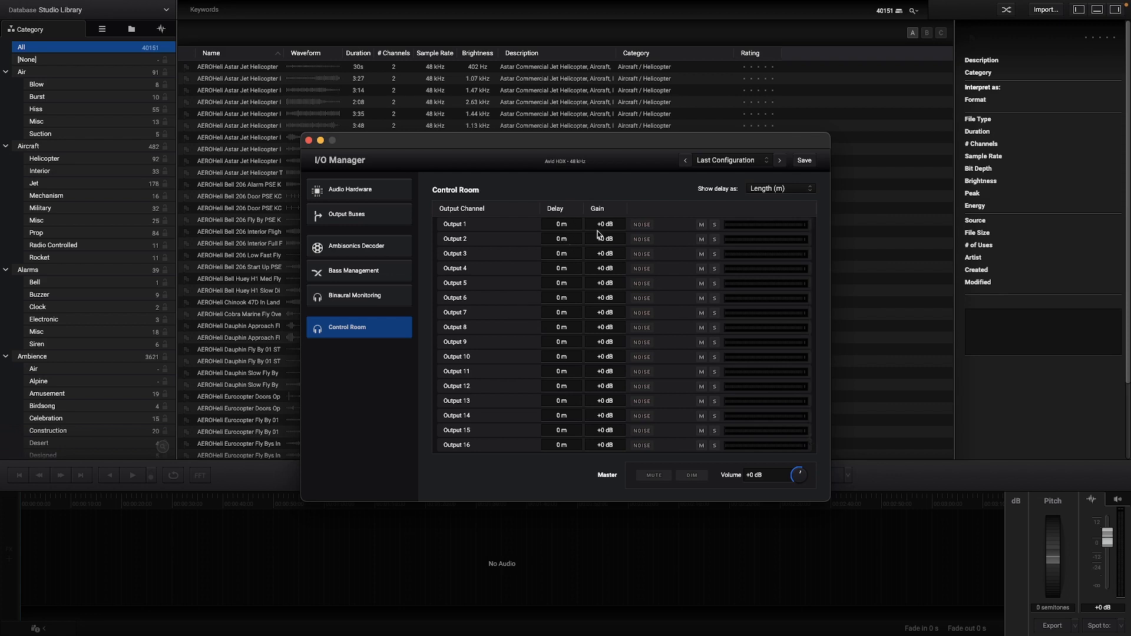
mouse_move(696, 253)
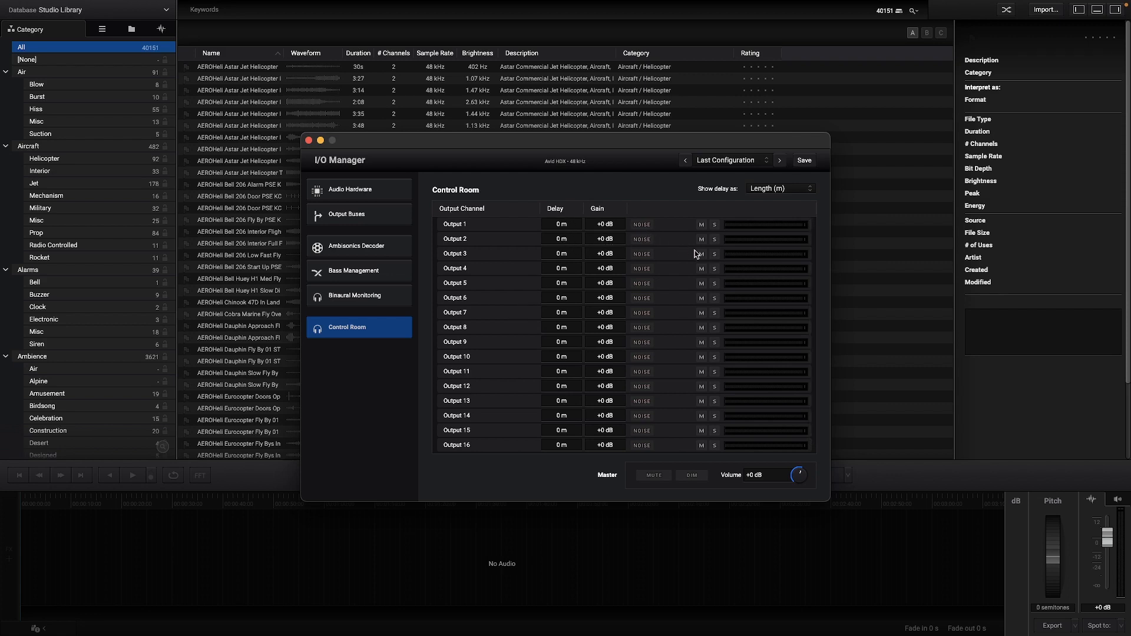
mouse_move(637, 433)
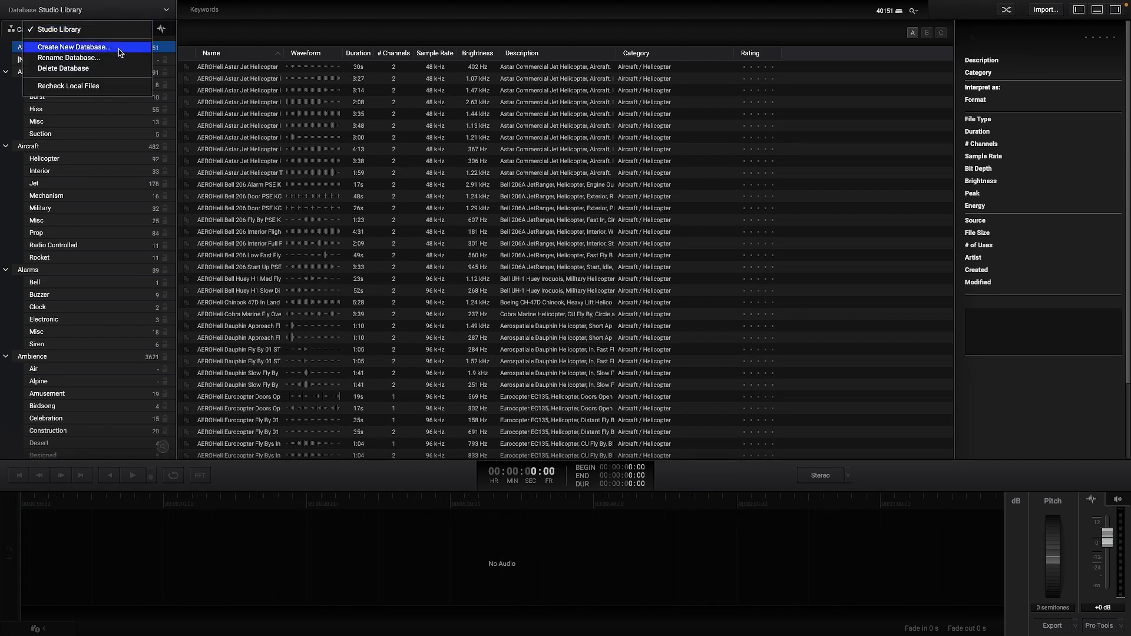
Step: Create a new database named 'Explorer New Database'
click(73, 47)
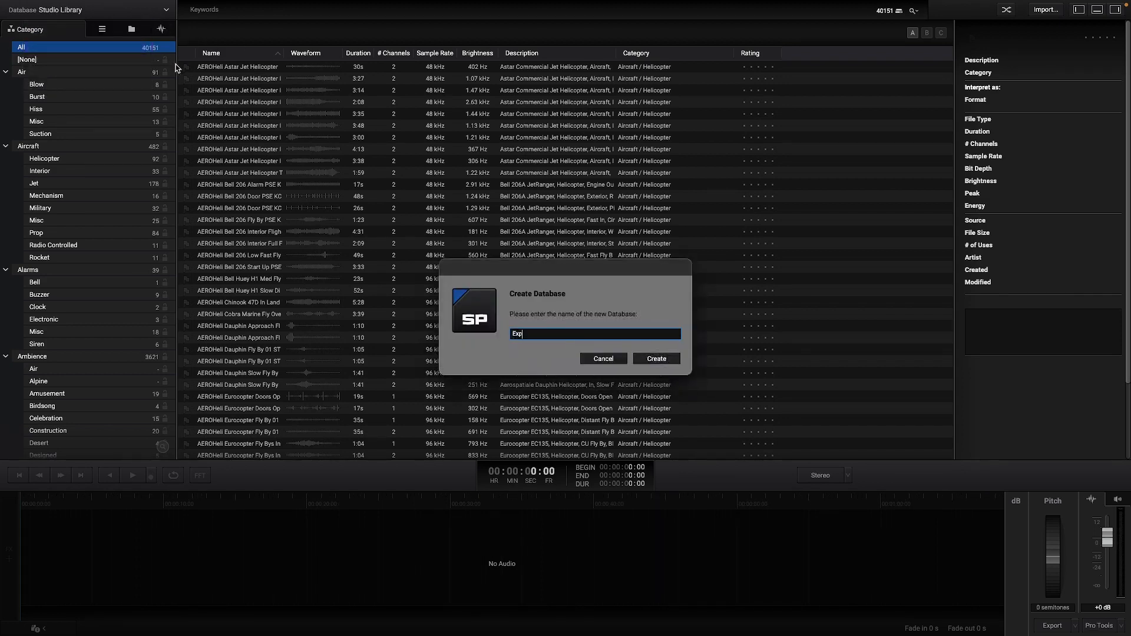
text(Explorer New)
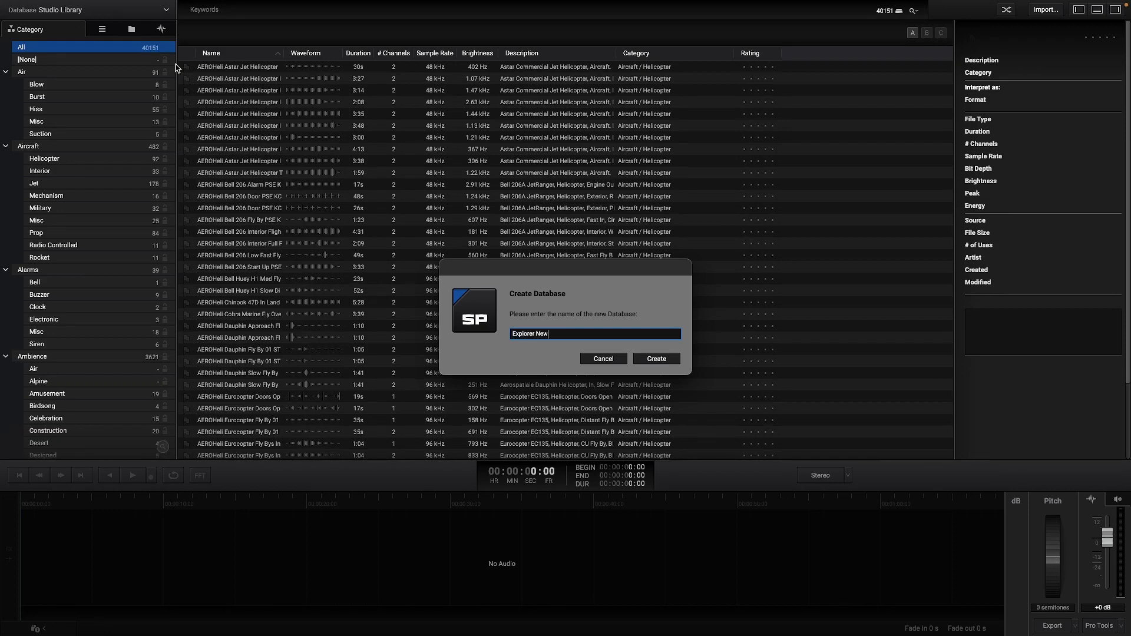
text(Databas)
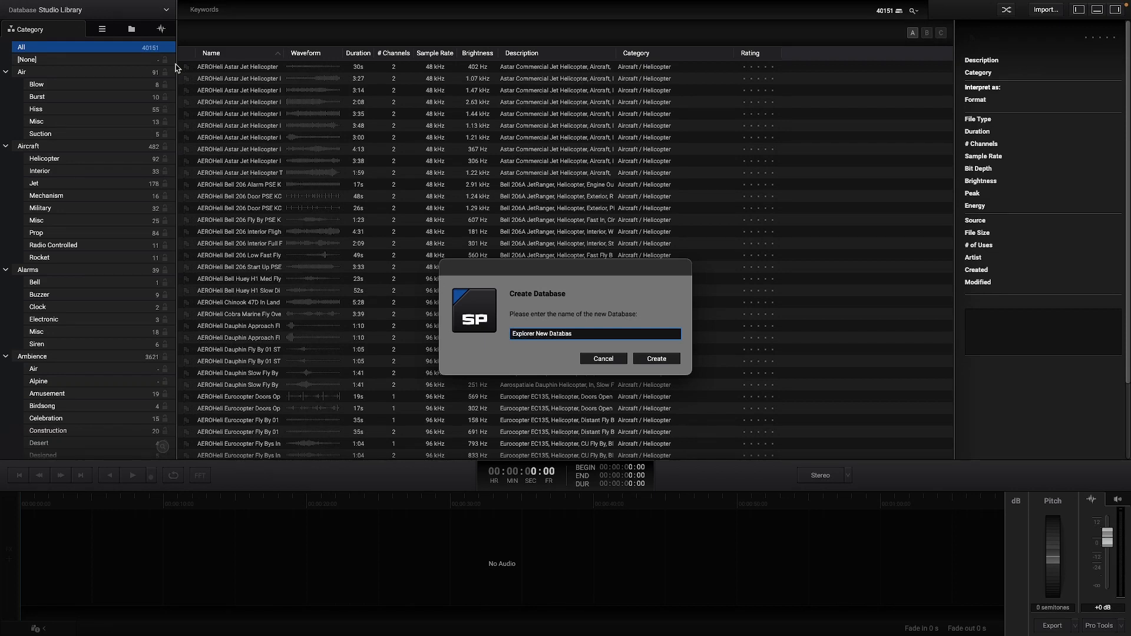
click(655, 359)
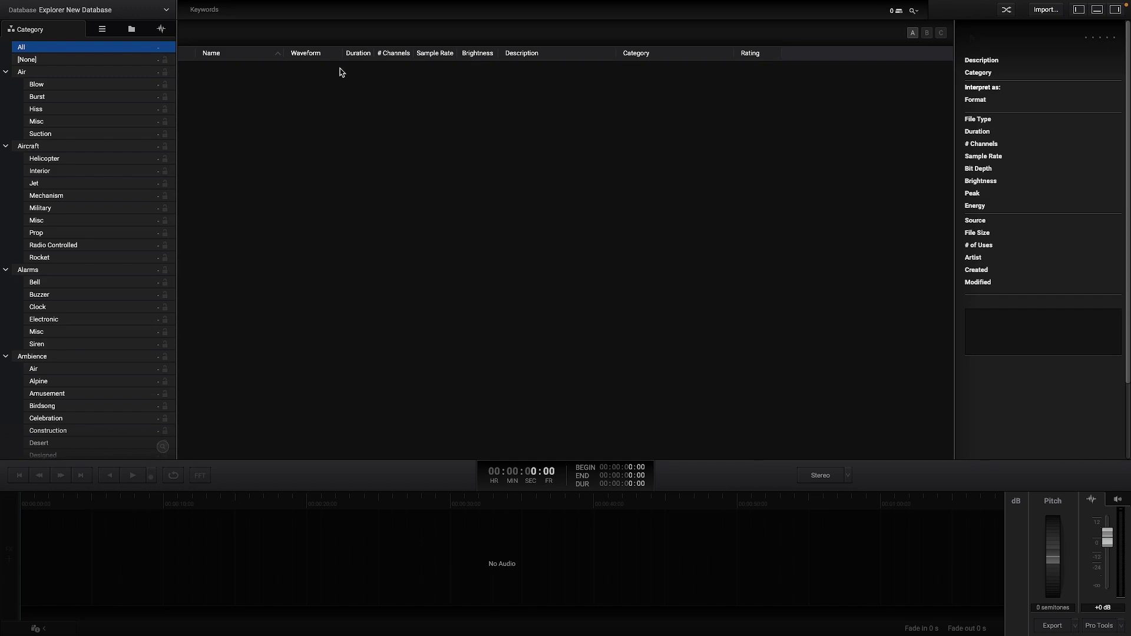
mouse_move(970, 52)
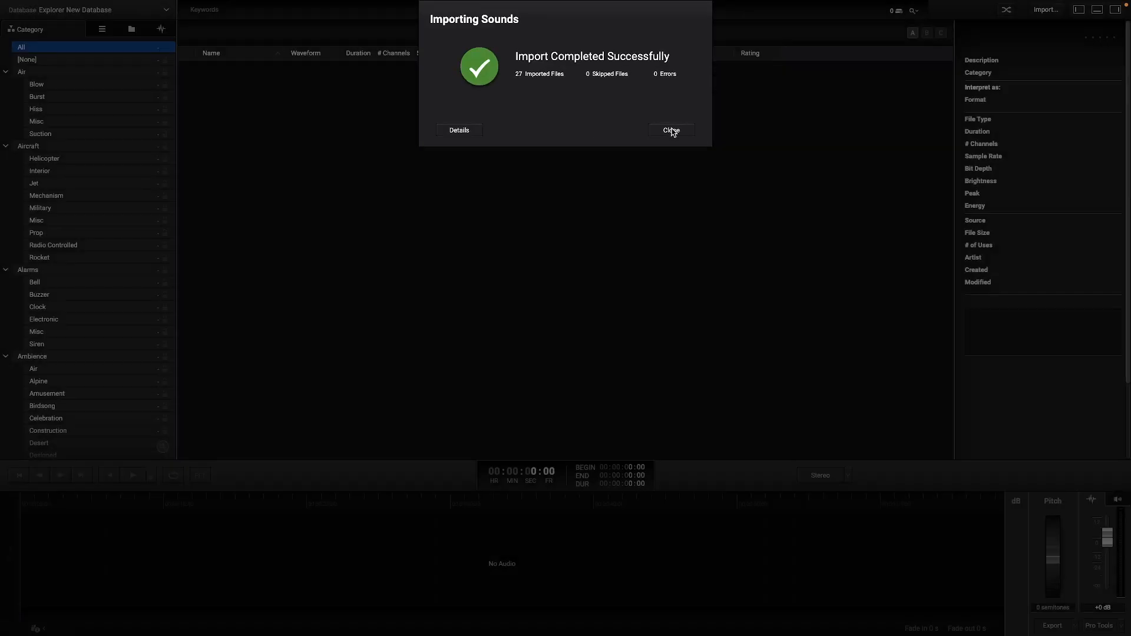
Step: Dismiss the 27-sound import summary and switch back to the Studio Library database
click(671, 131)
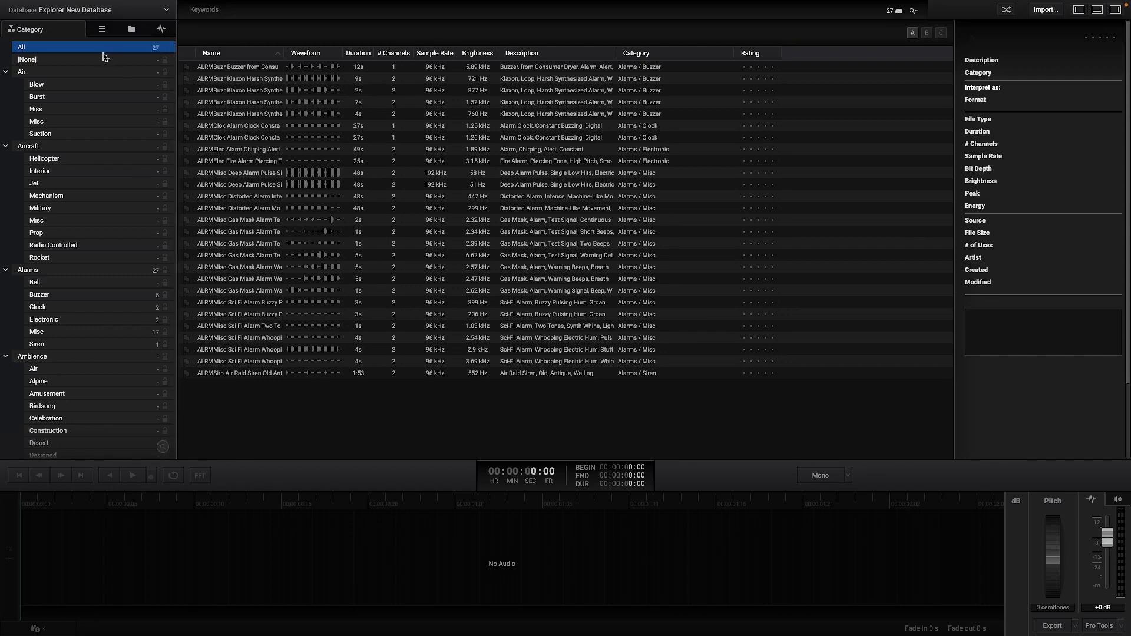
click(62, 10)
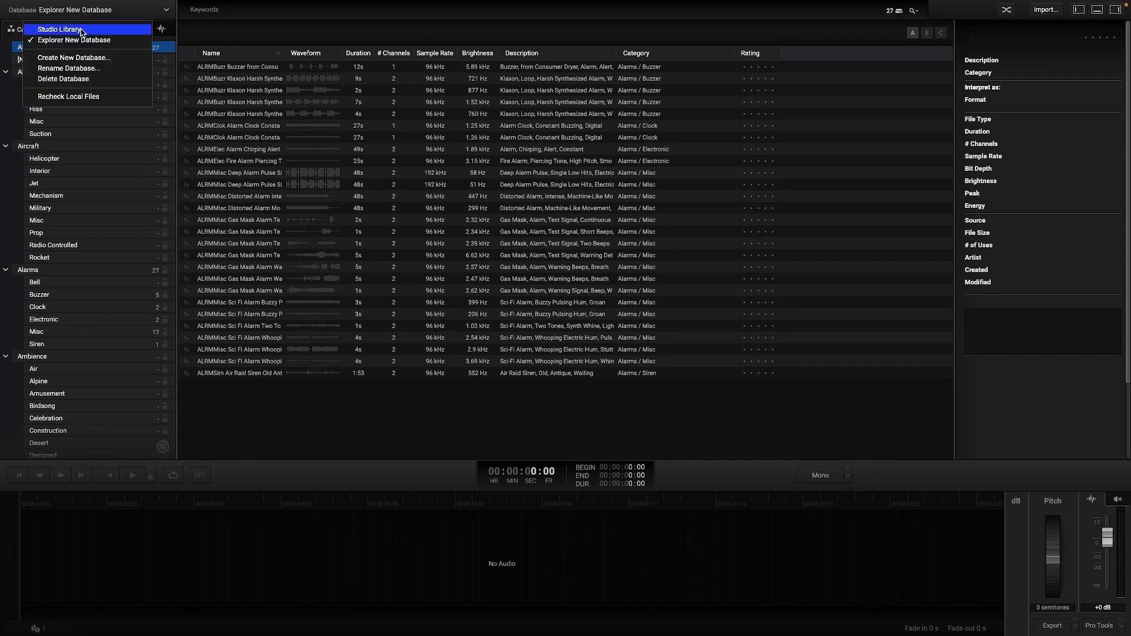
click(59, 29)
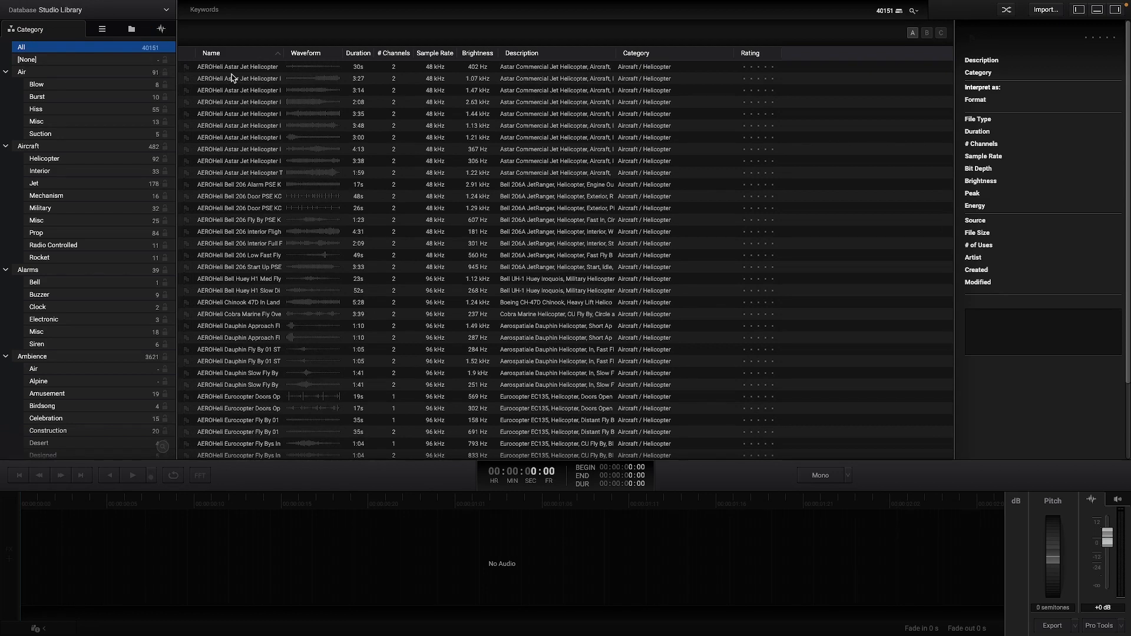
Step: Search the keyword 'alarm' for 82 results and open the advanced search rules
text(alarm)
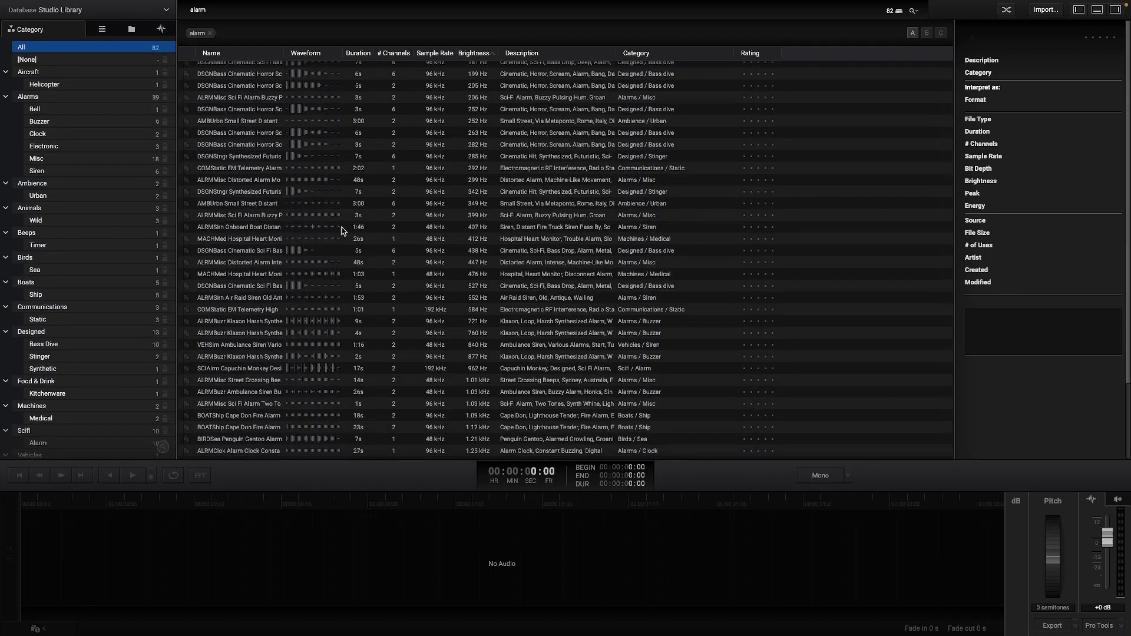
click(238, 215)
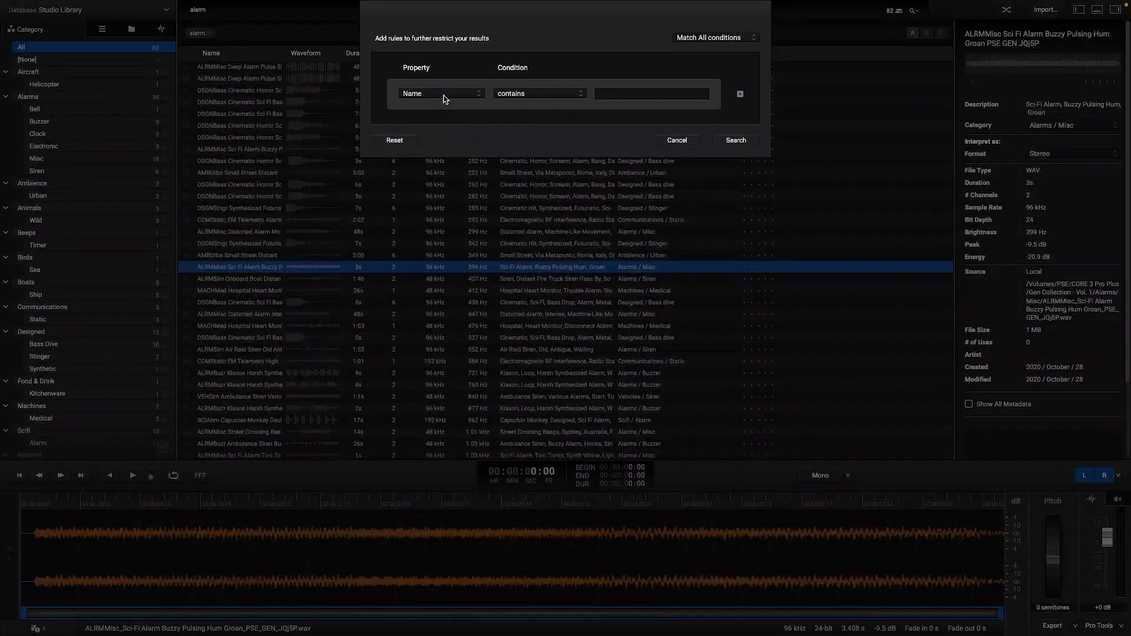
Step: Filter alarm sounds to durations over 10 s, sort by duration, then clear both filters
click(439, 93)
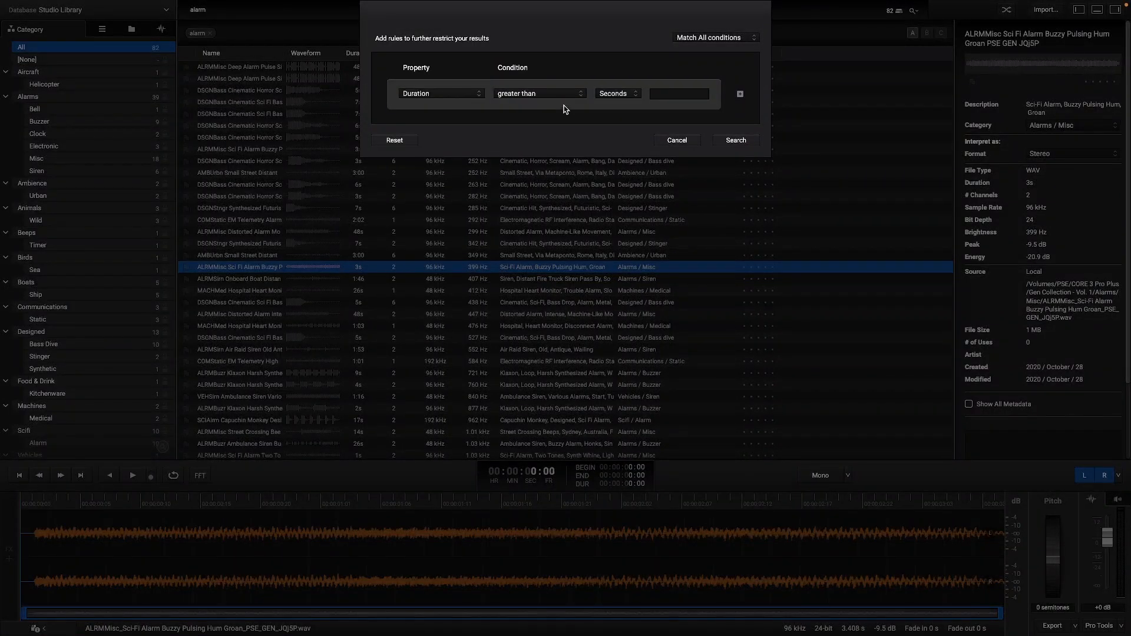
click(679, 93)
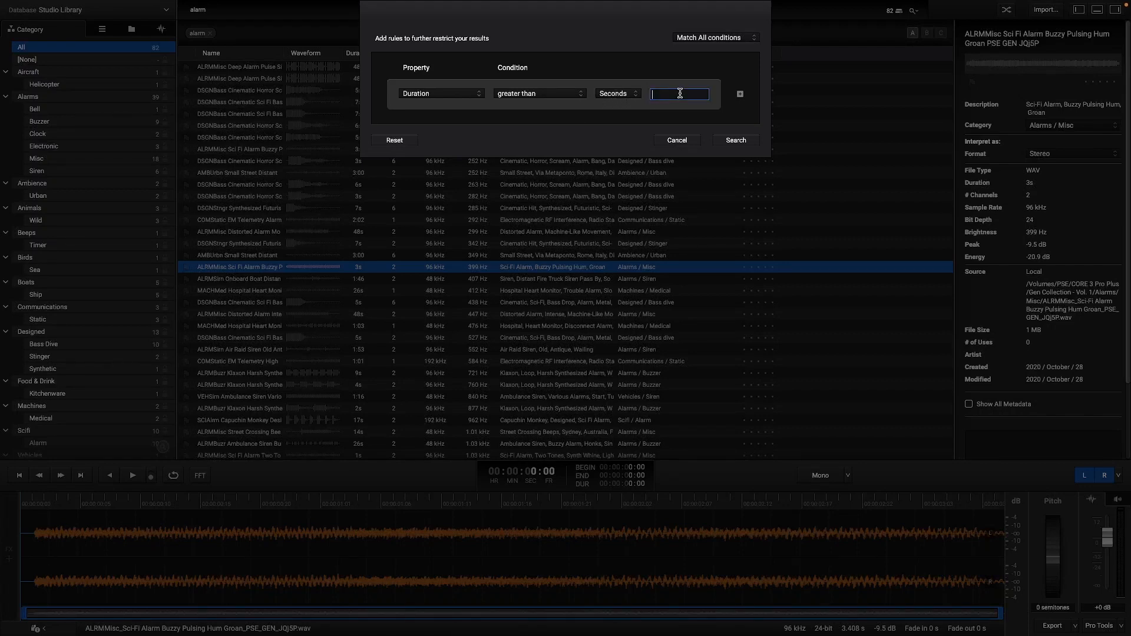
text(10)
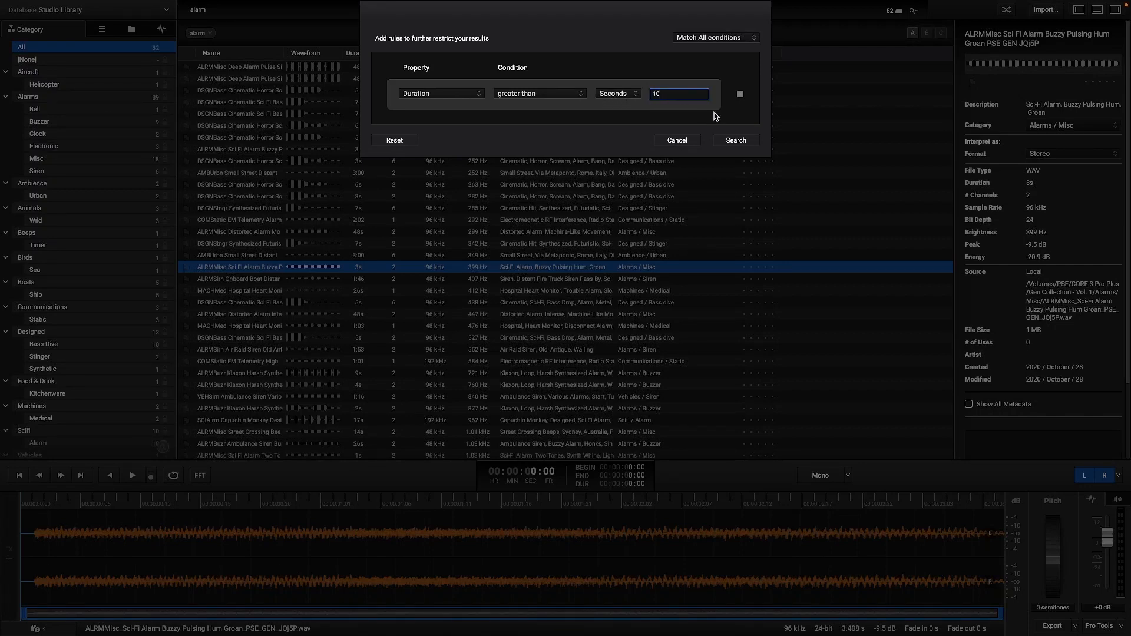
click(734, 140)
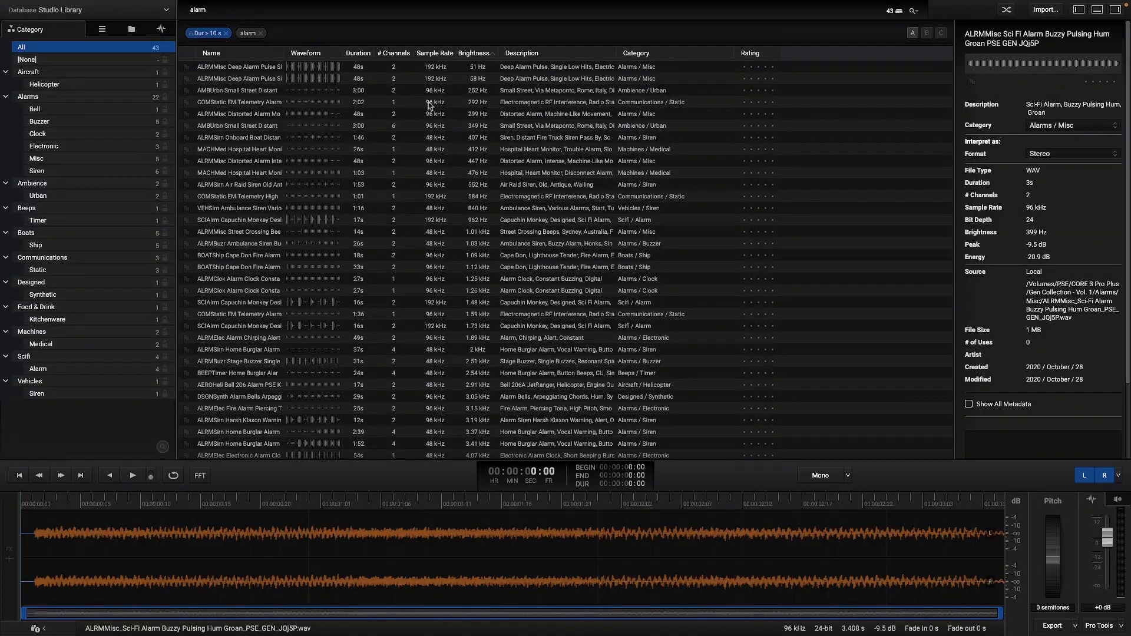
click(358, 52)
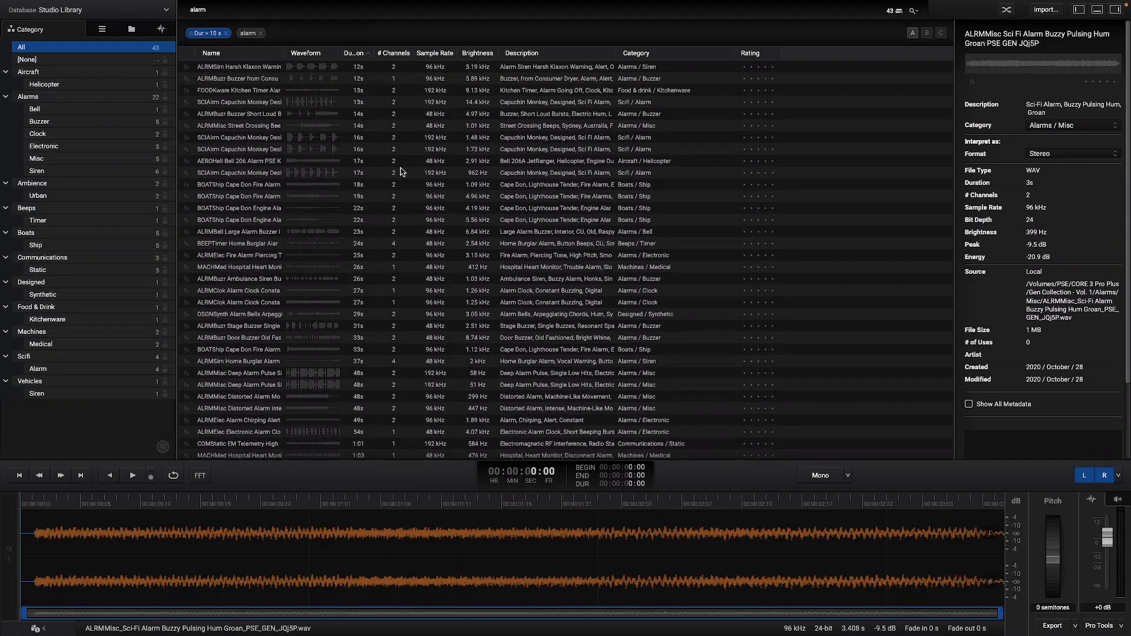
mouse_move(485, 70)
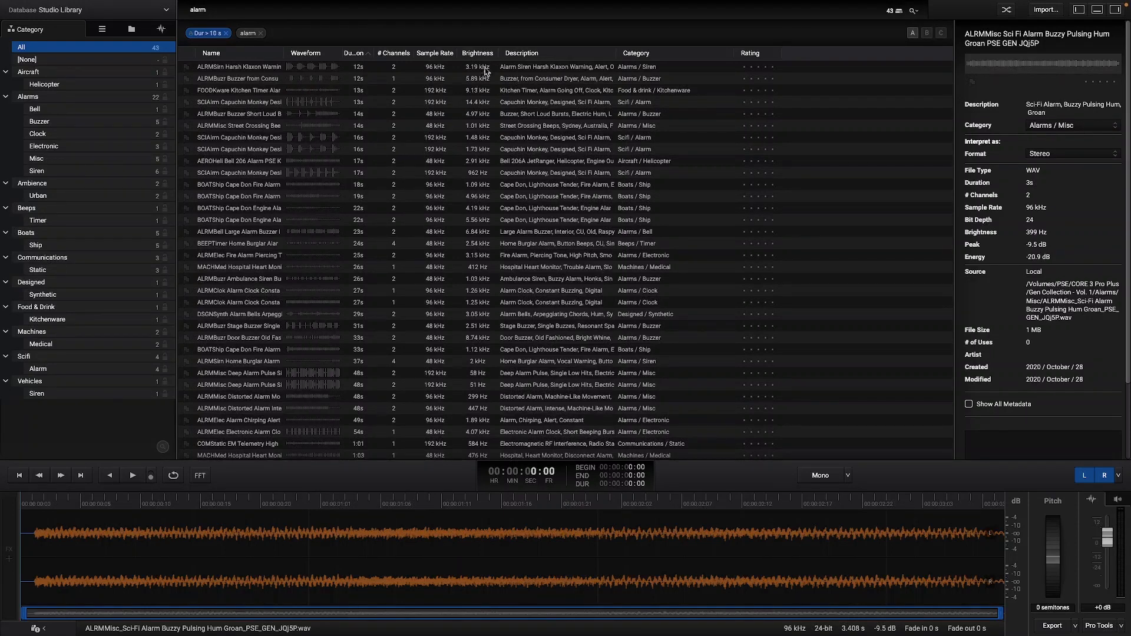
mouse_move(70, 84)
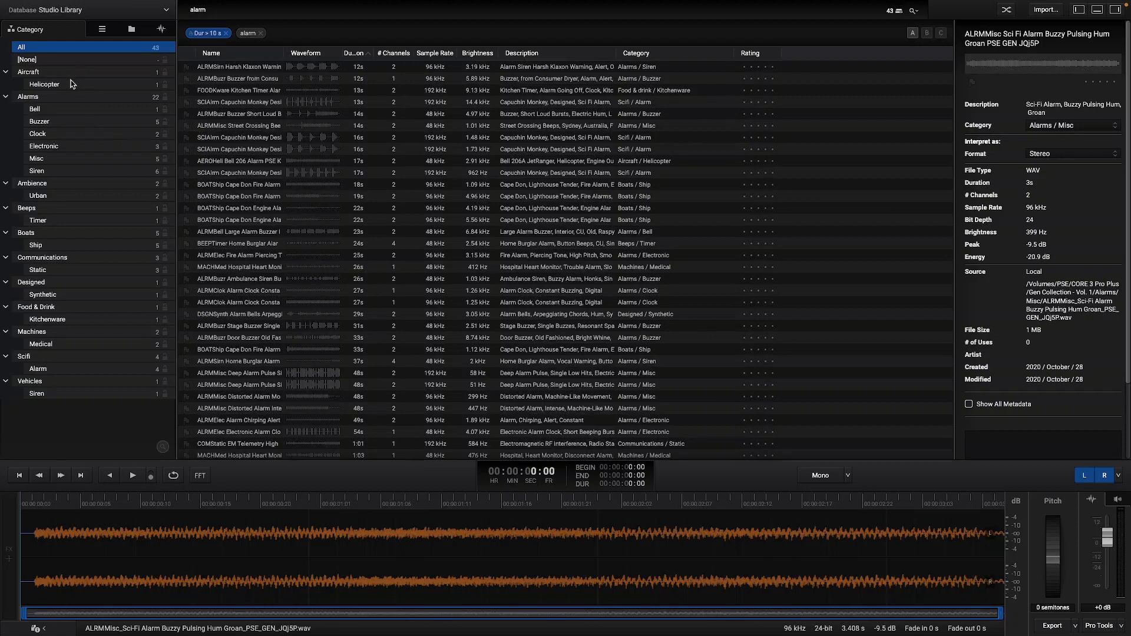
mouse_move(69, 128)
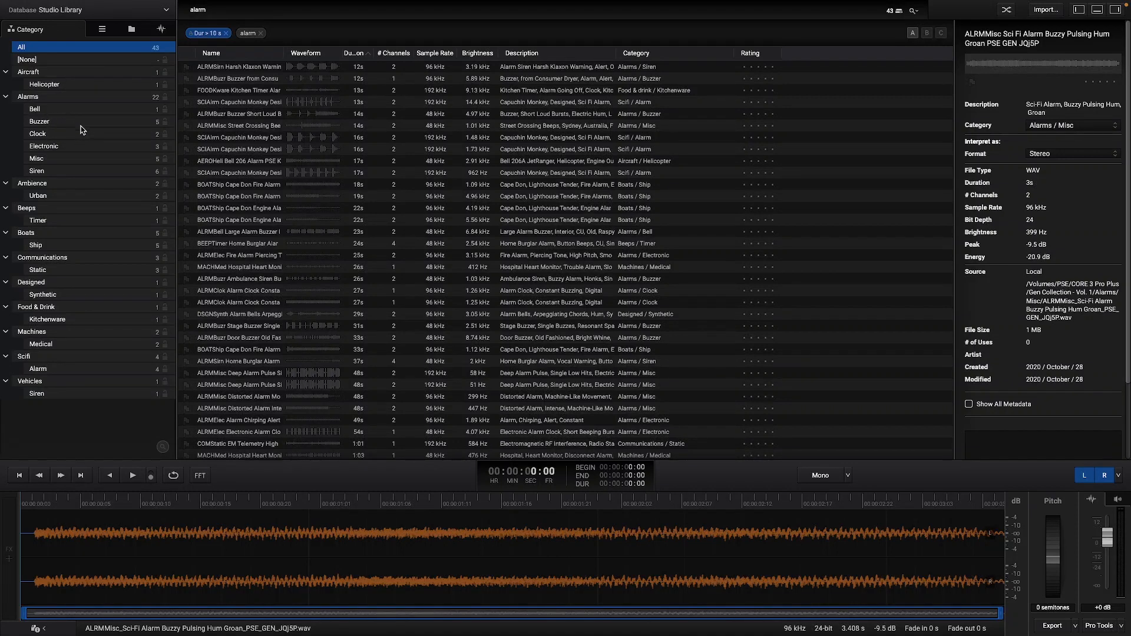
mouse_move(562, 111)
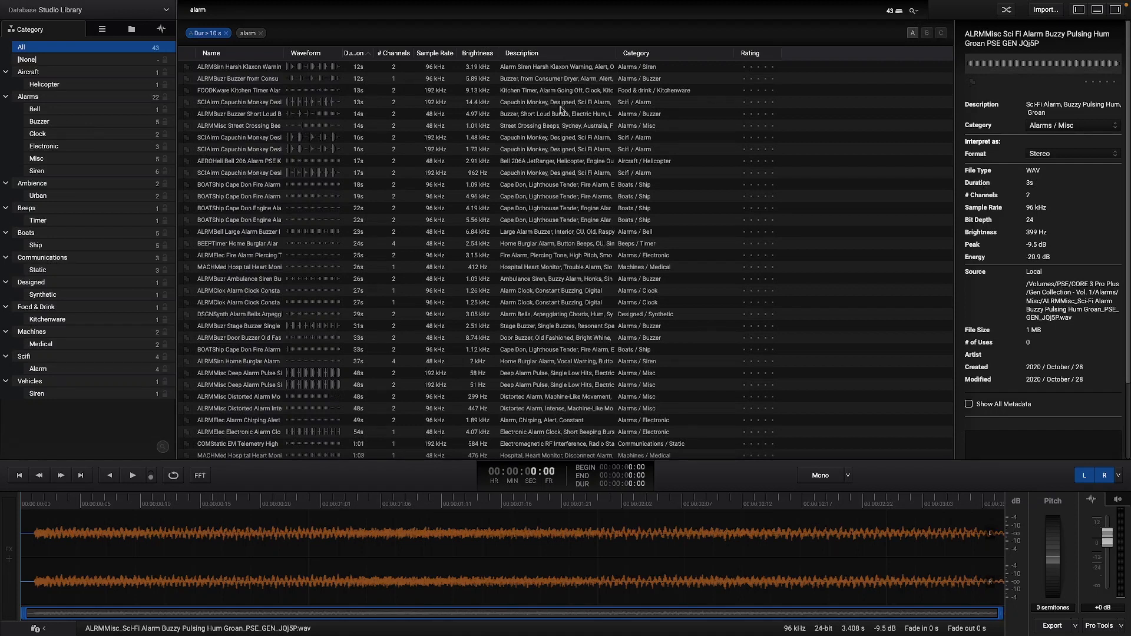
click(29, 269)
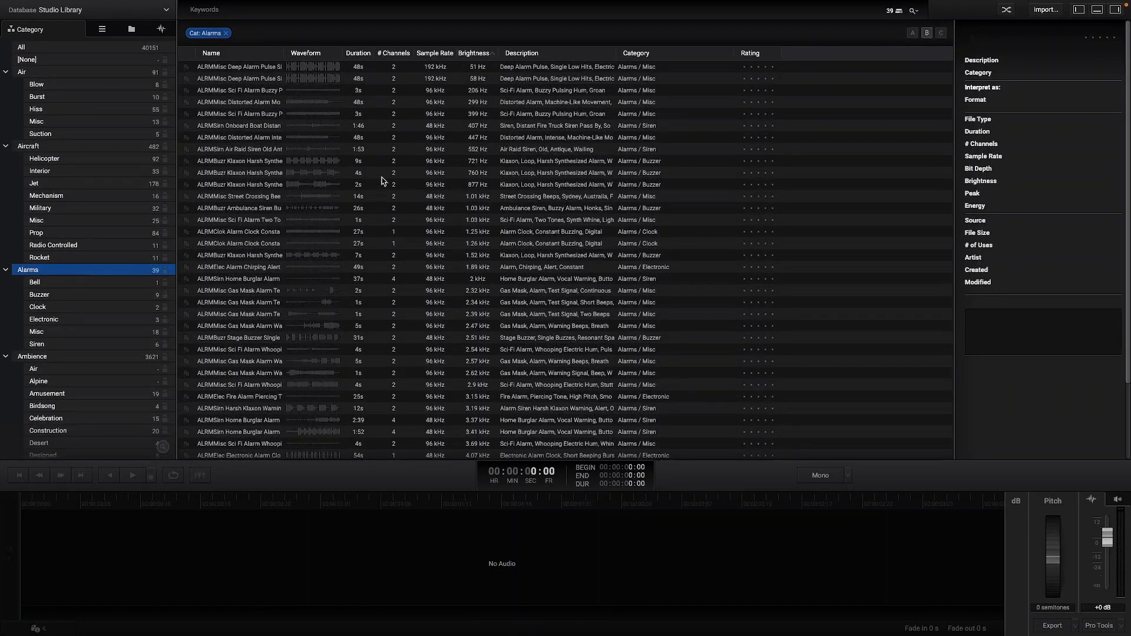
mouse_move(932, 26)
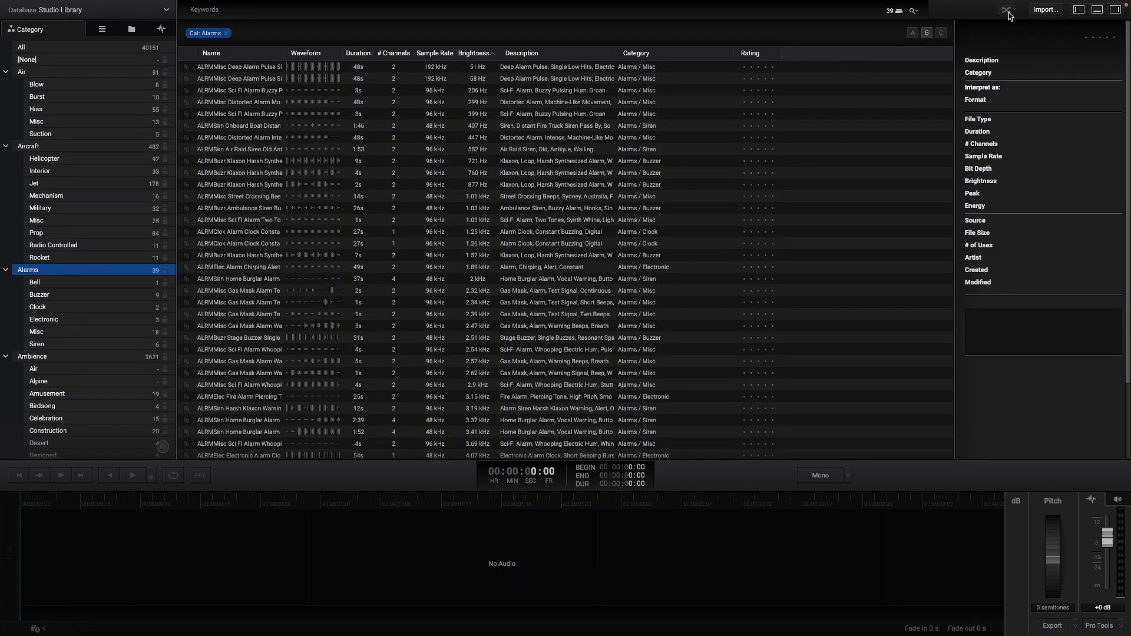
Step: Remove the Cat: Alarms filter to list all 40151 sounds
click(475, 53)
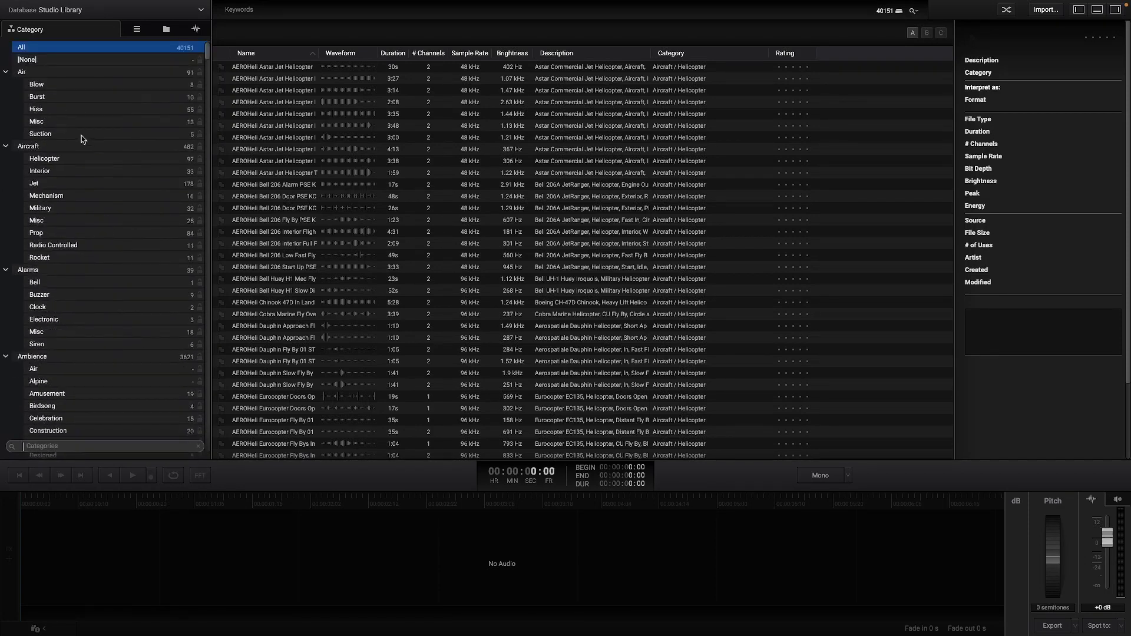
Step: Add Astar Jet Helicopter Idle to the Sci-Fi playlist, then remove it again
click(45, 158)
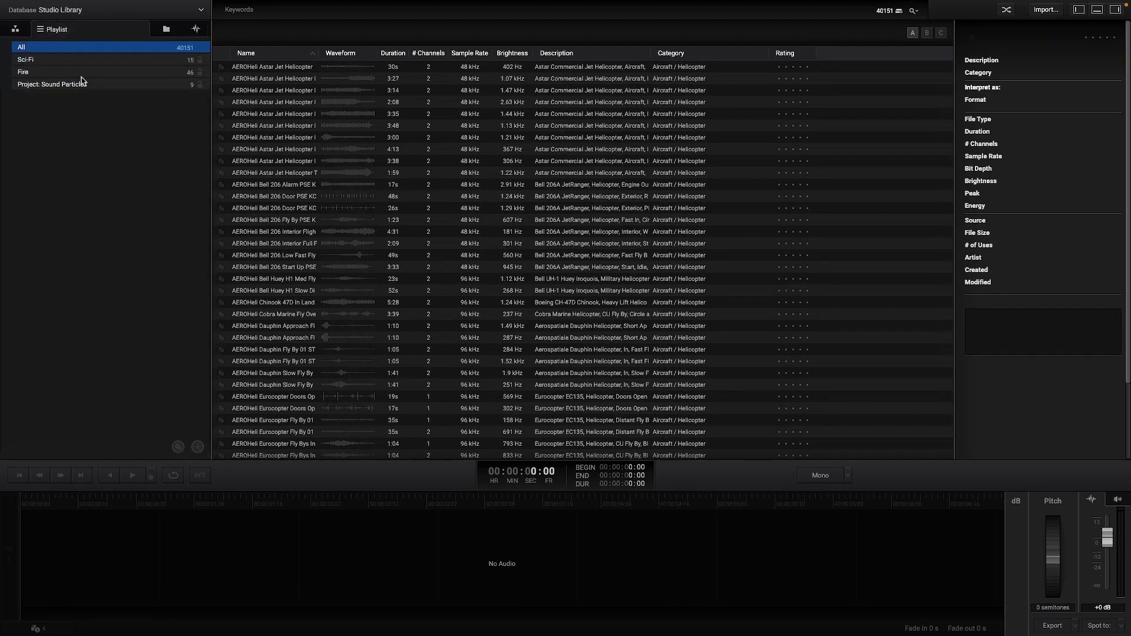
mouse_move(68, 68)
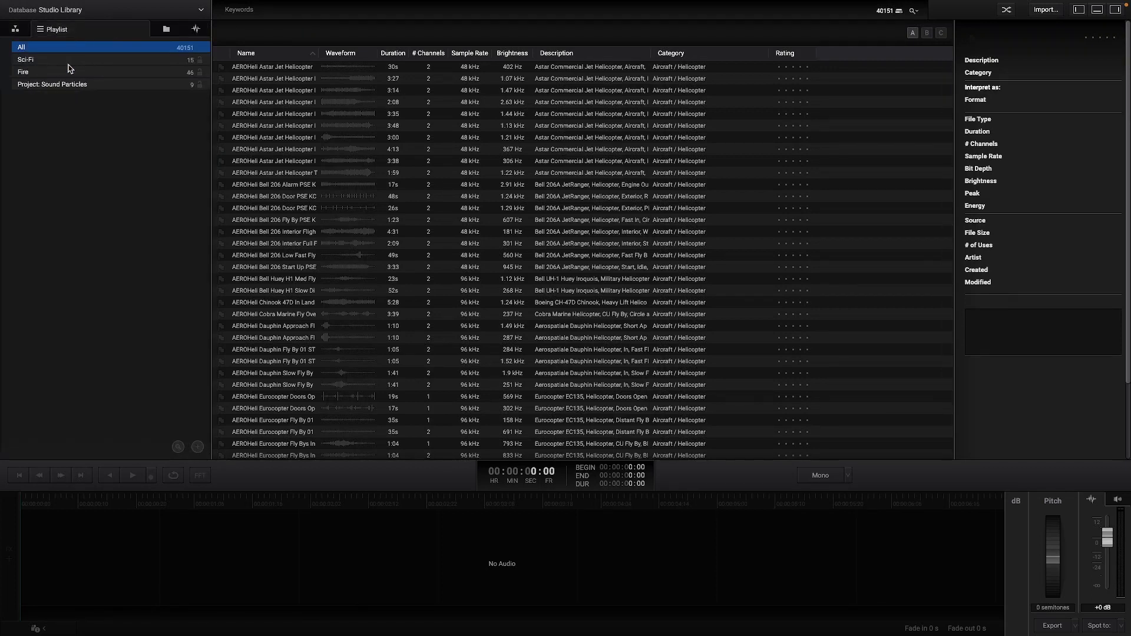
mouse_move(181, 260)
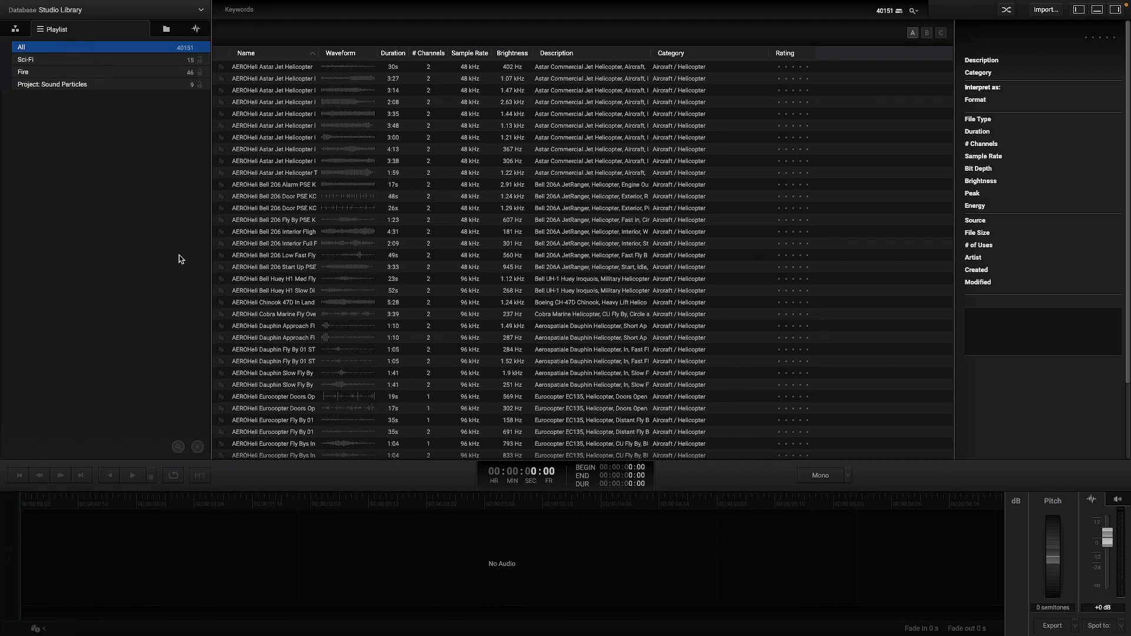
mouse_move(100, 71)
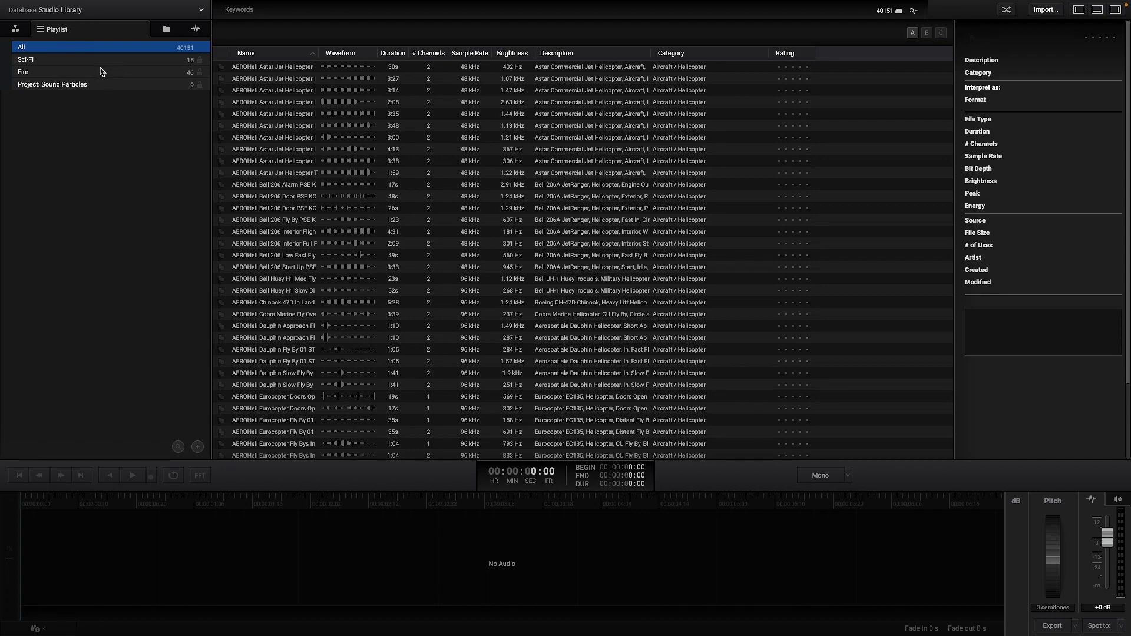
mouse_move(264, 99)
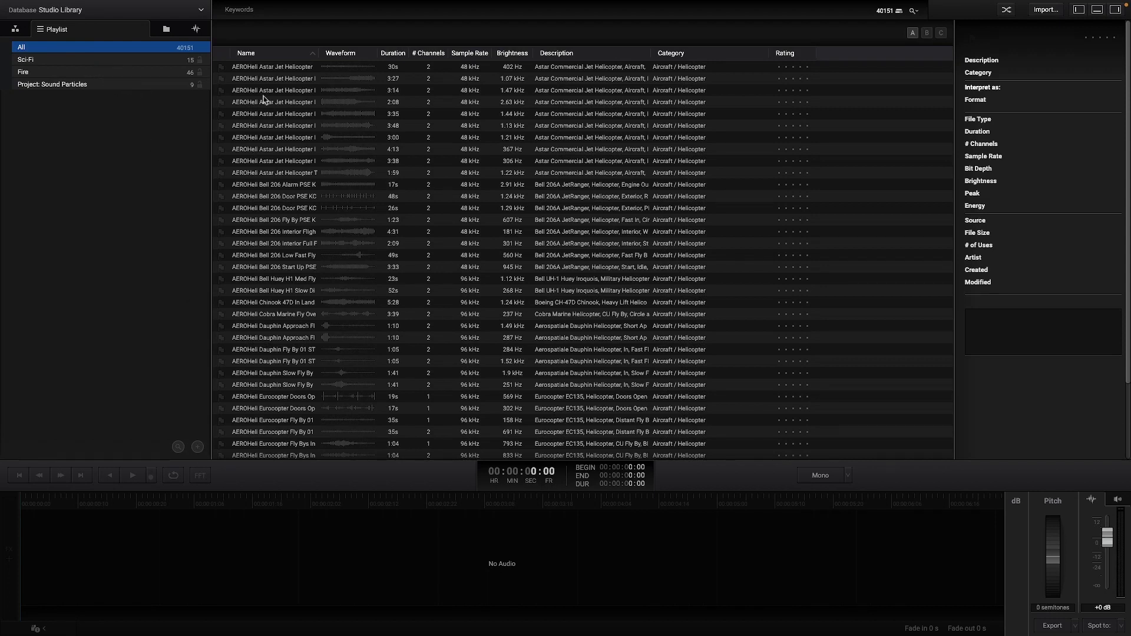
click(272, 78)
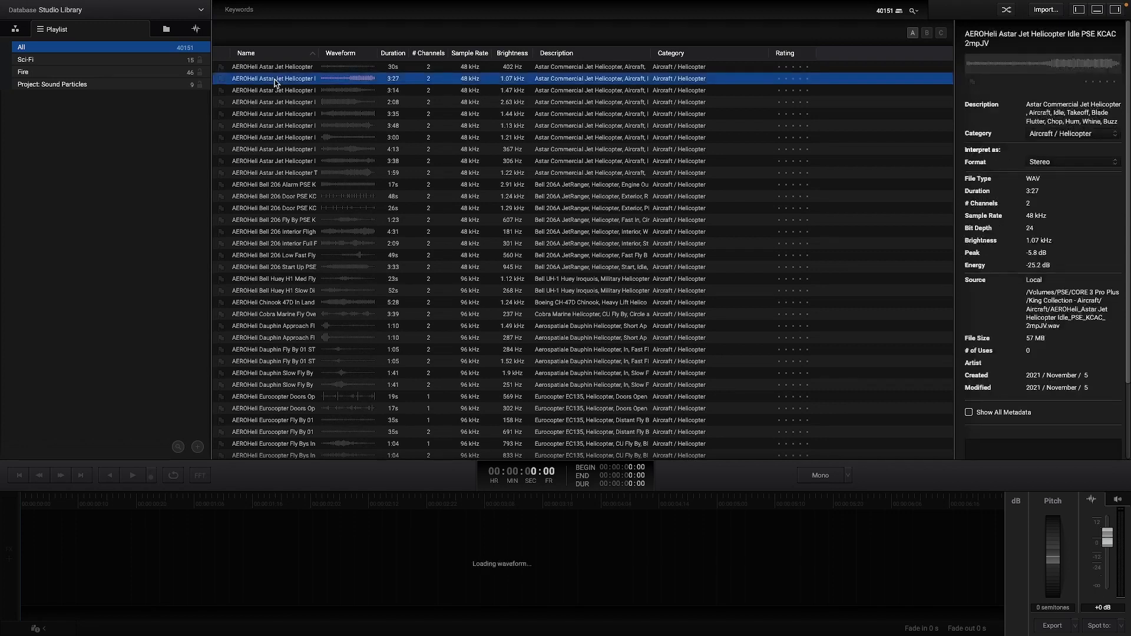
right_click(274, 78)
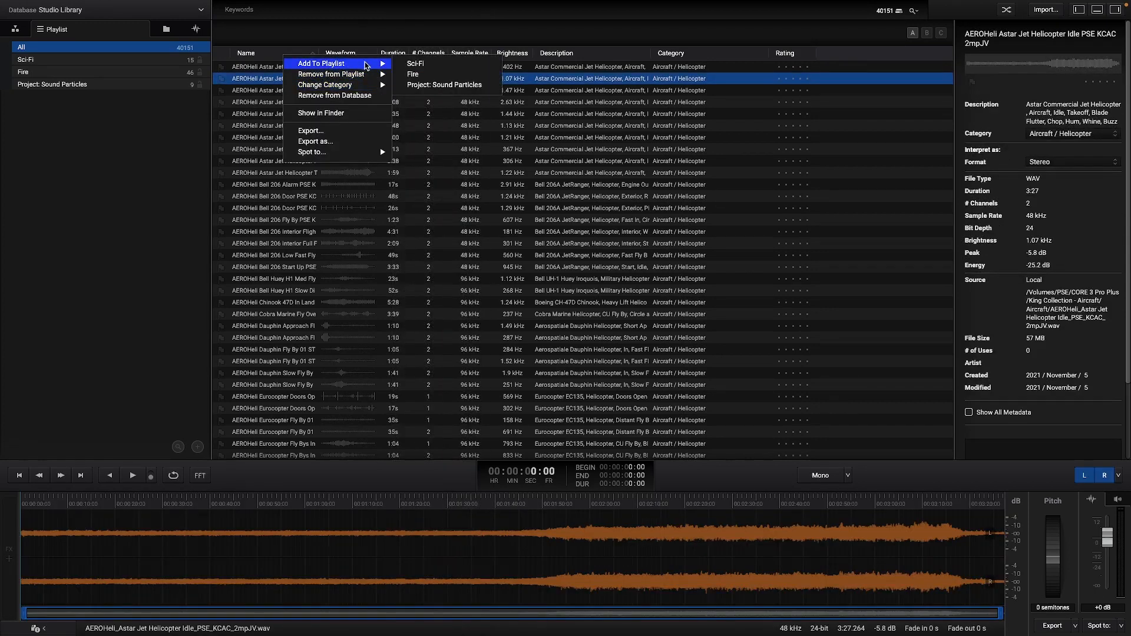
click(414, 64)
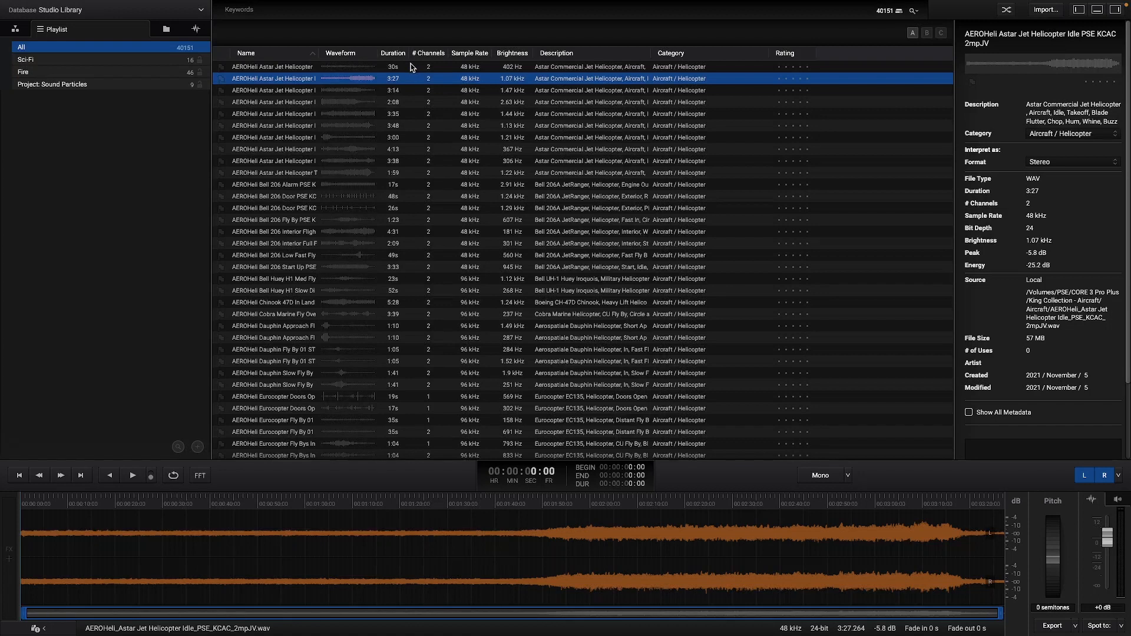
right_click(274, 78)
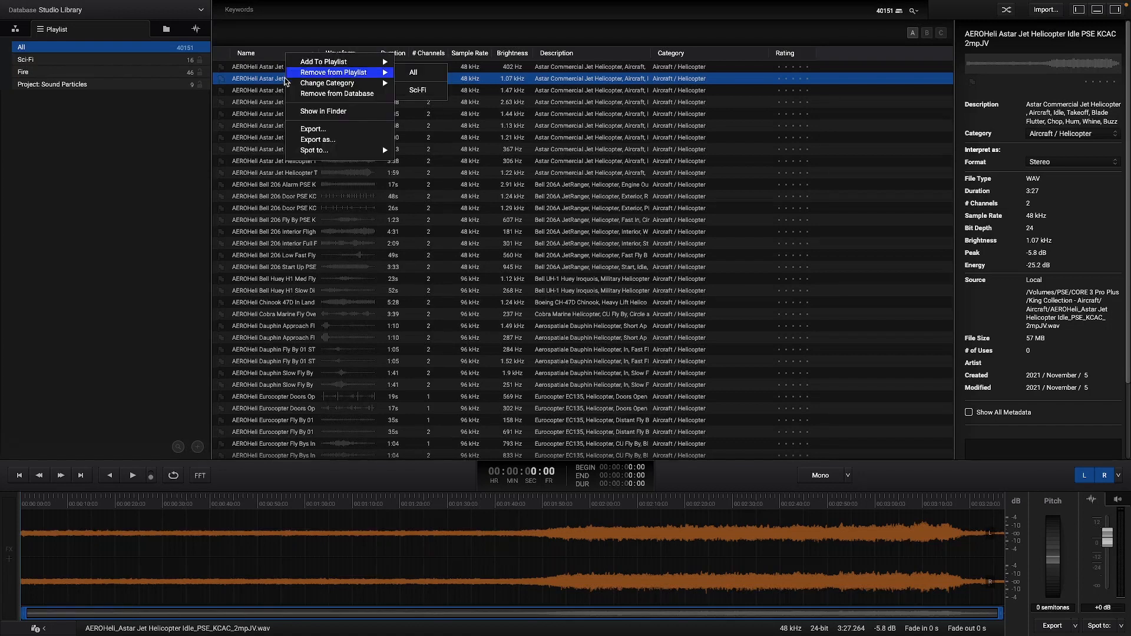
mouse_move(417, 90)
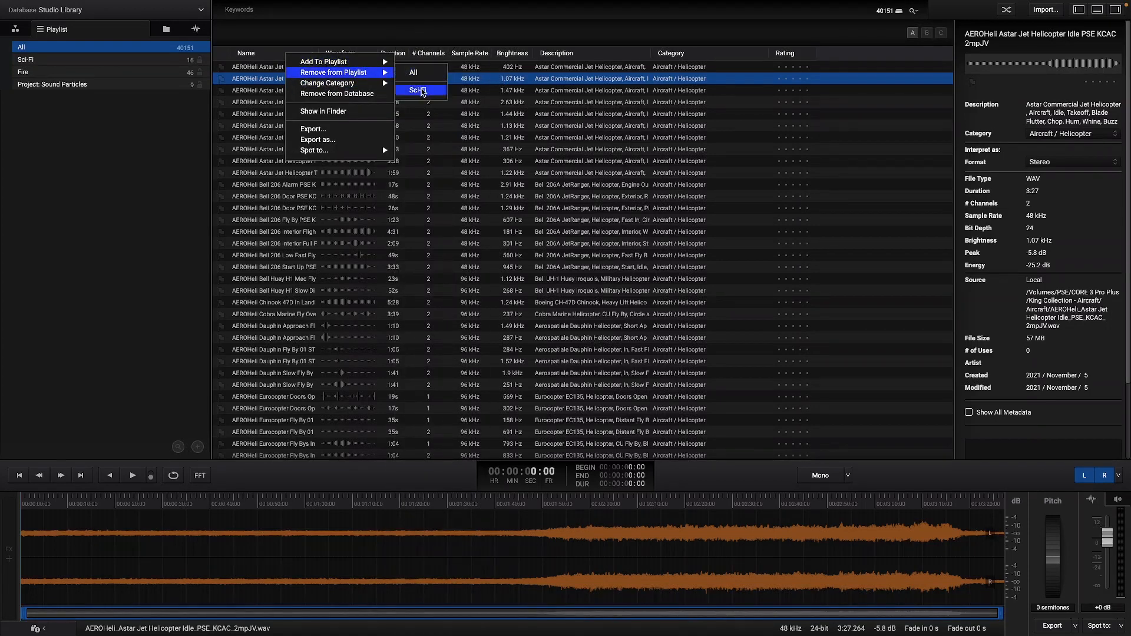
click(417, 90)
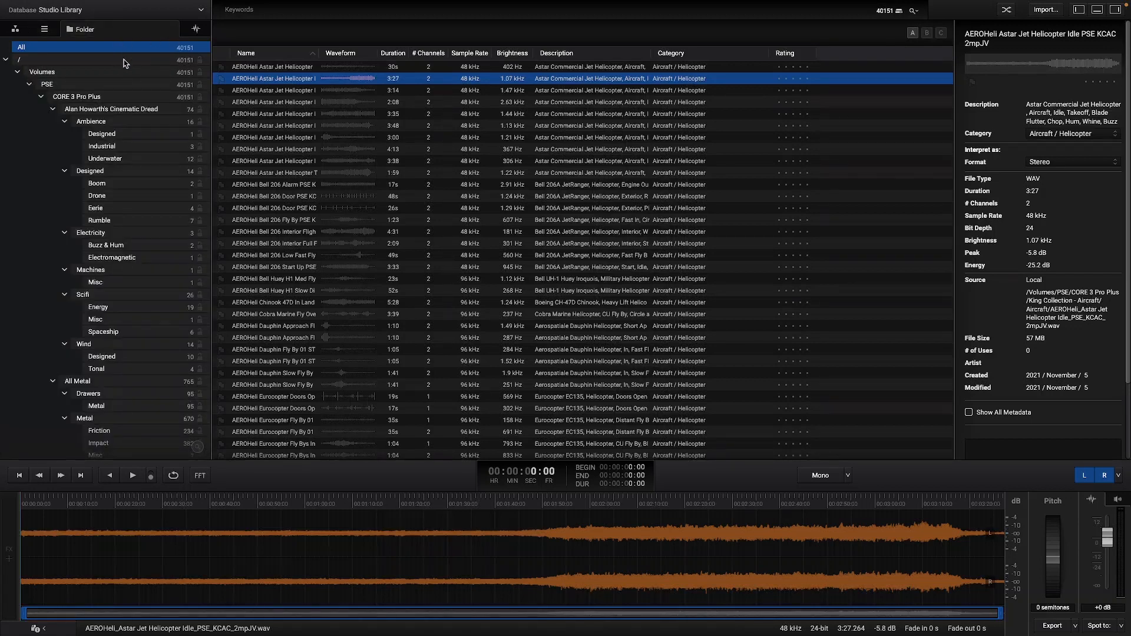
mouse_move(154, 138)
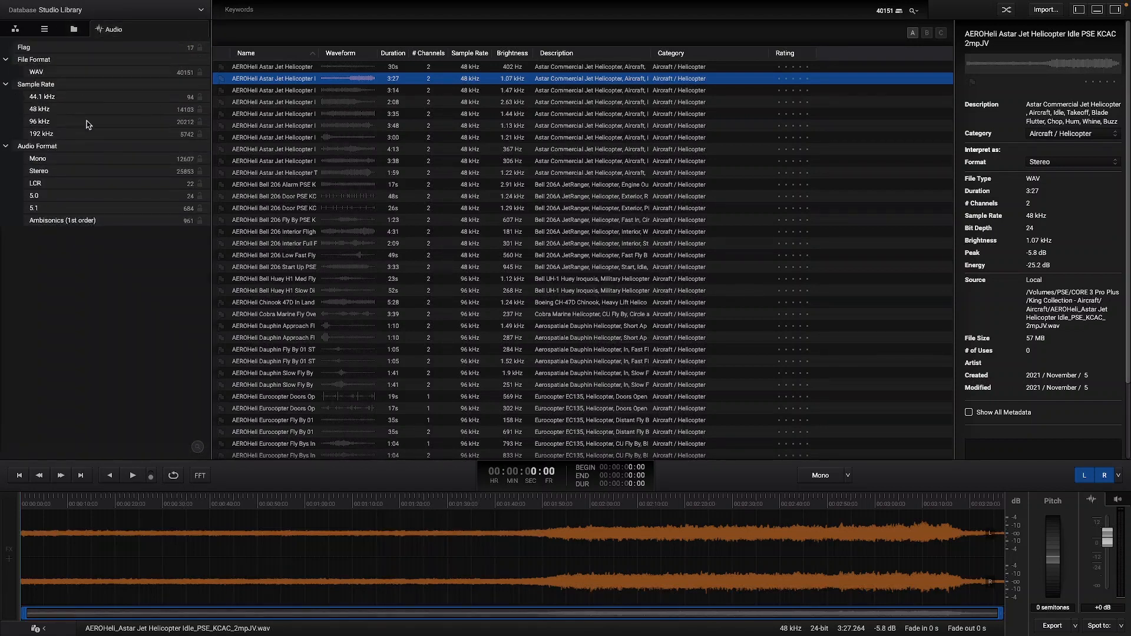
mouse_move(151, 110)
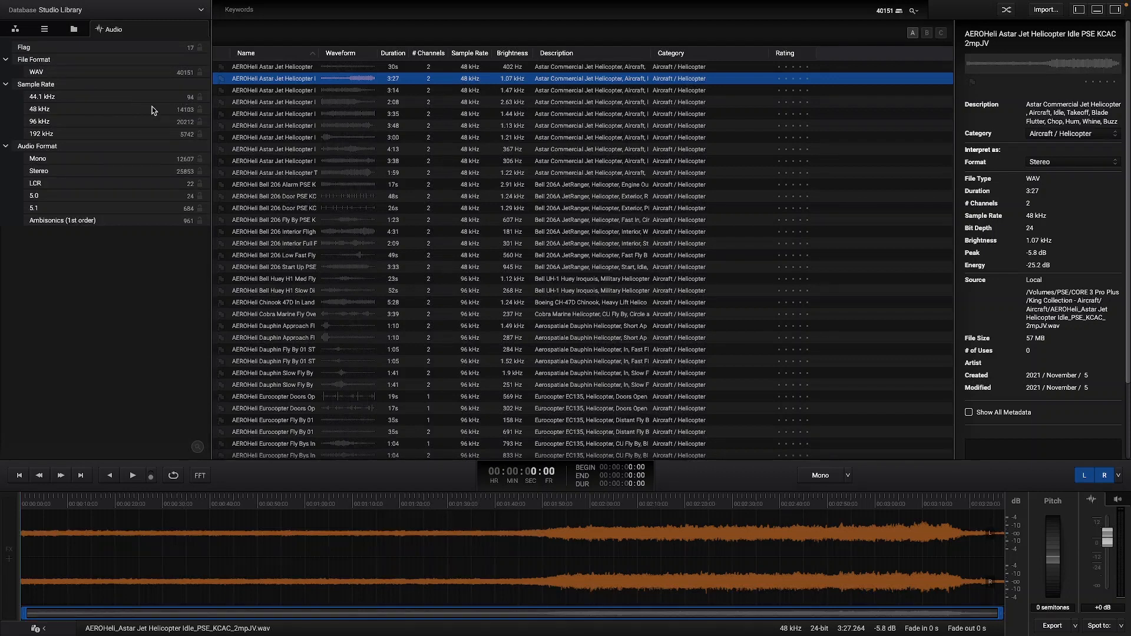
Step: Apply the 44.1 kHz sample-rate filter, then remove the SR: 44100 chip
click(40, 120)
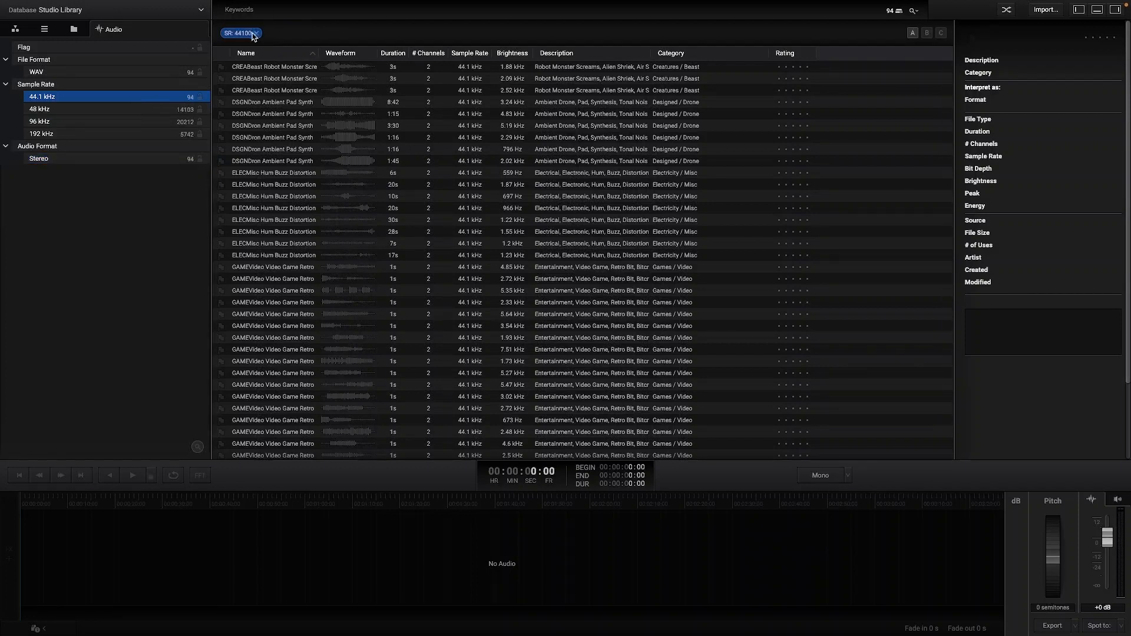
click(24, 47)
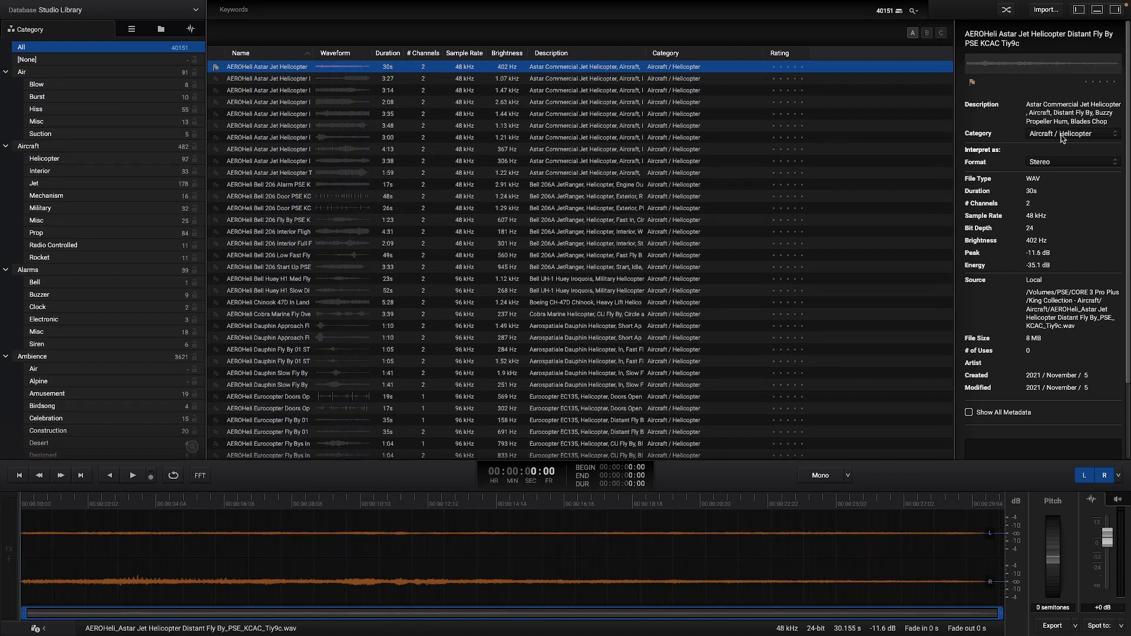
Step: Show all metadata for Astar Jet Helicopter Distant Fly By and enter the note 'Sound Particles'
click(1072, 134)
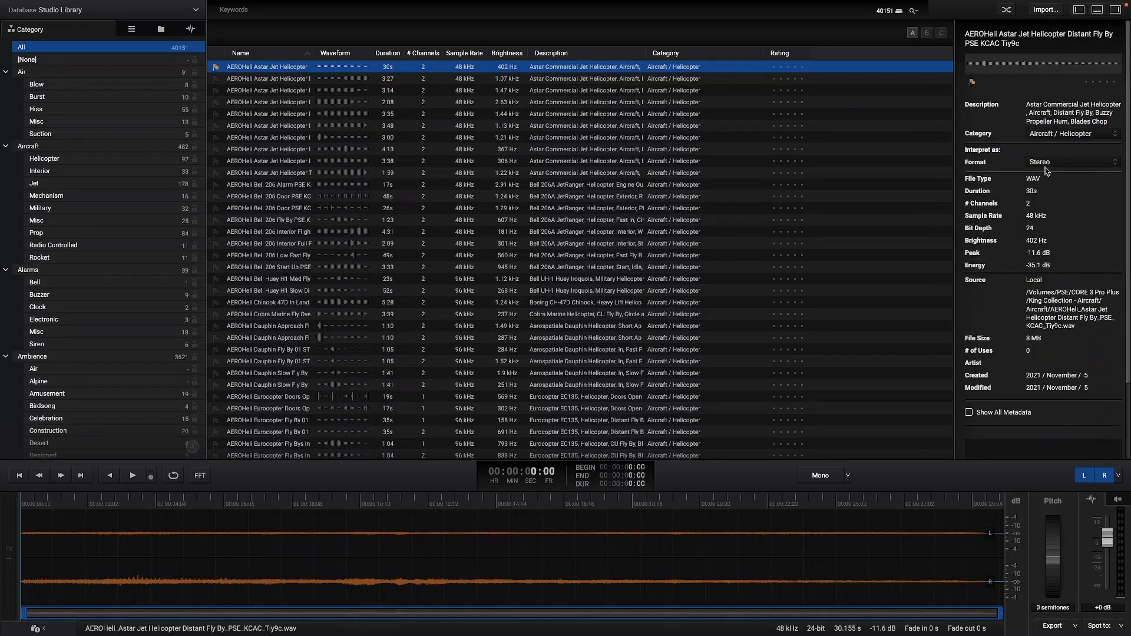
click(1070, 162)
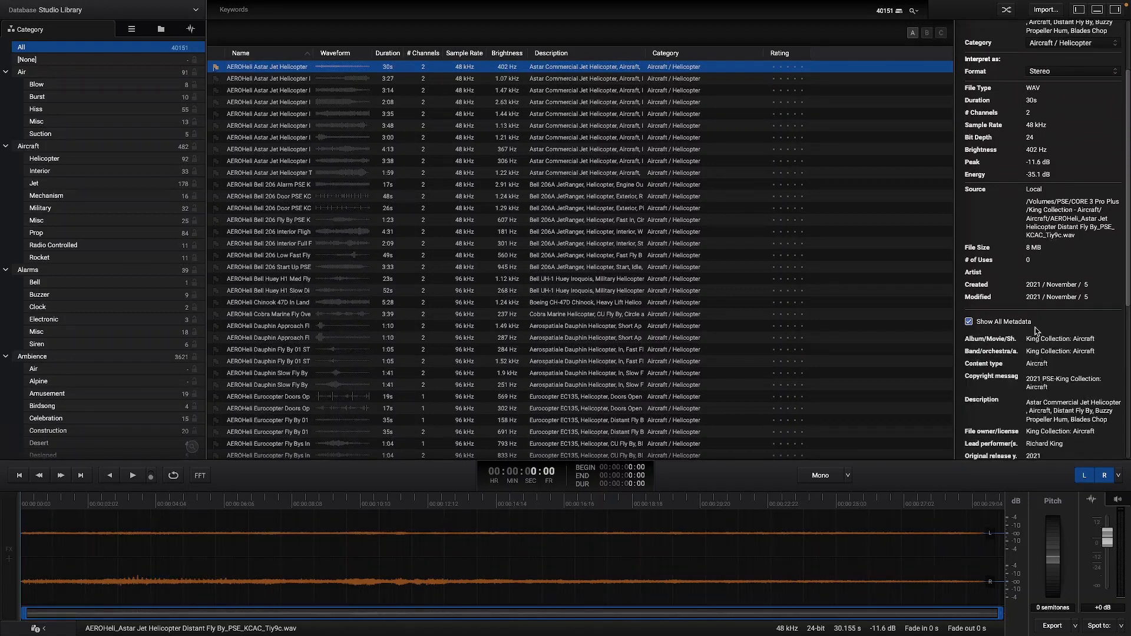
scroll(down, 3)
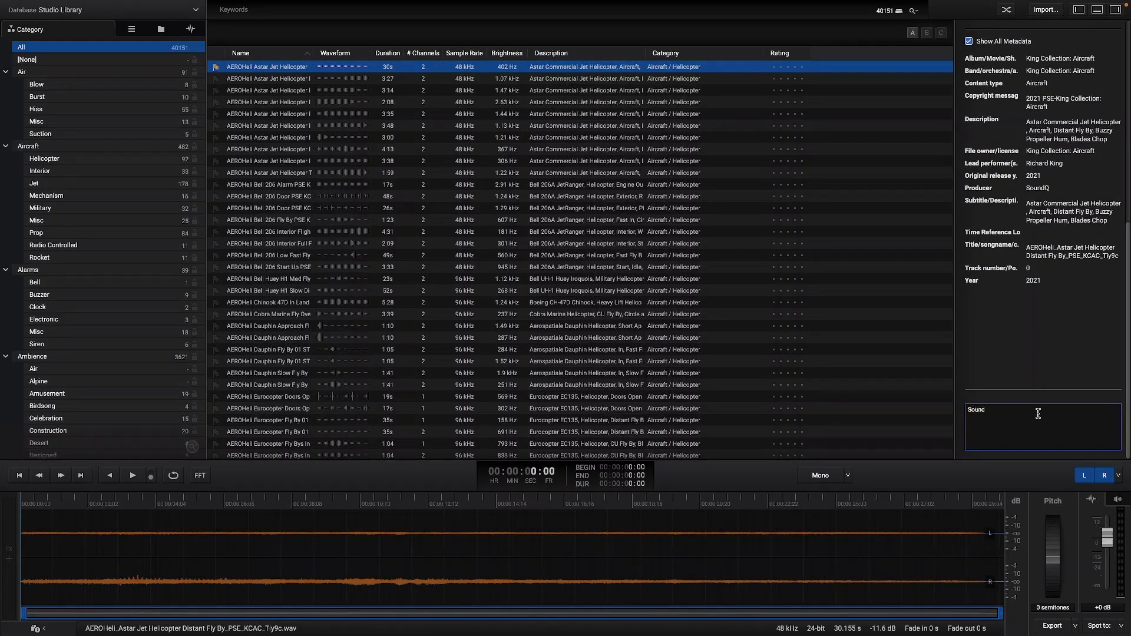
text(Particles)
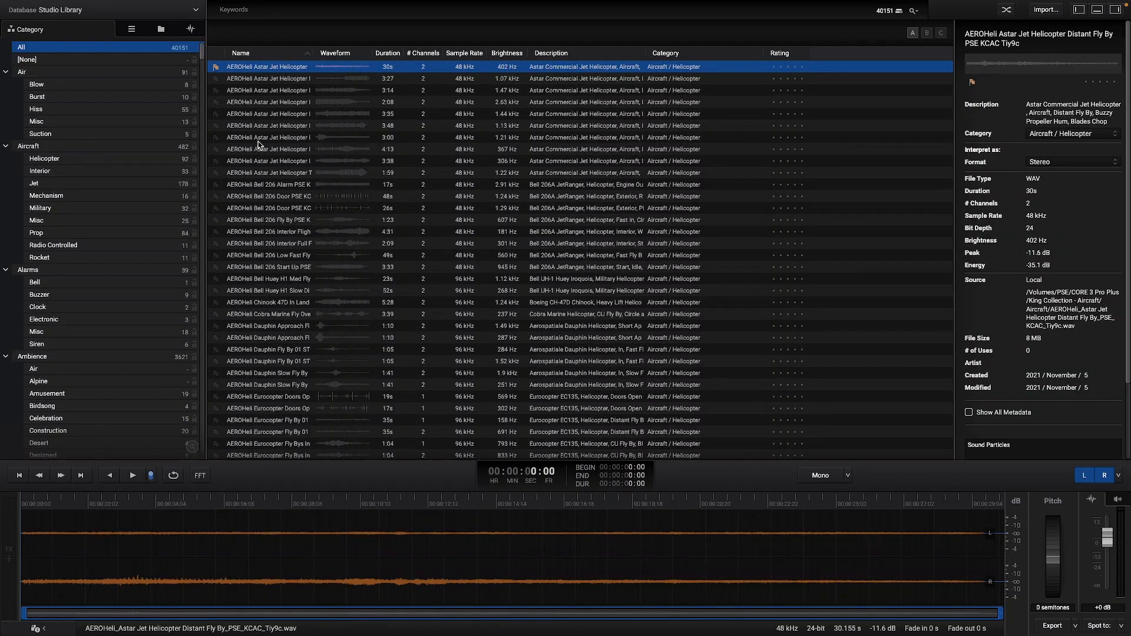
Step: Reselect Distant Fly By, loop its 3–8 s region and view it as a spectrogram
click(267, 208)
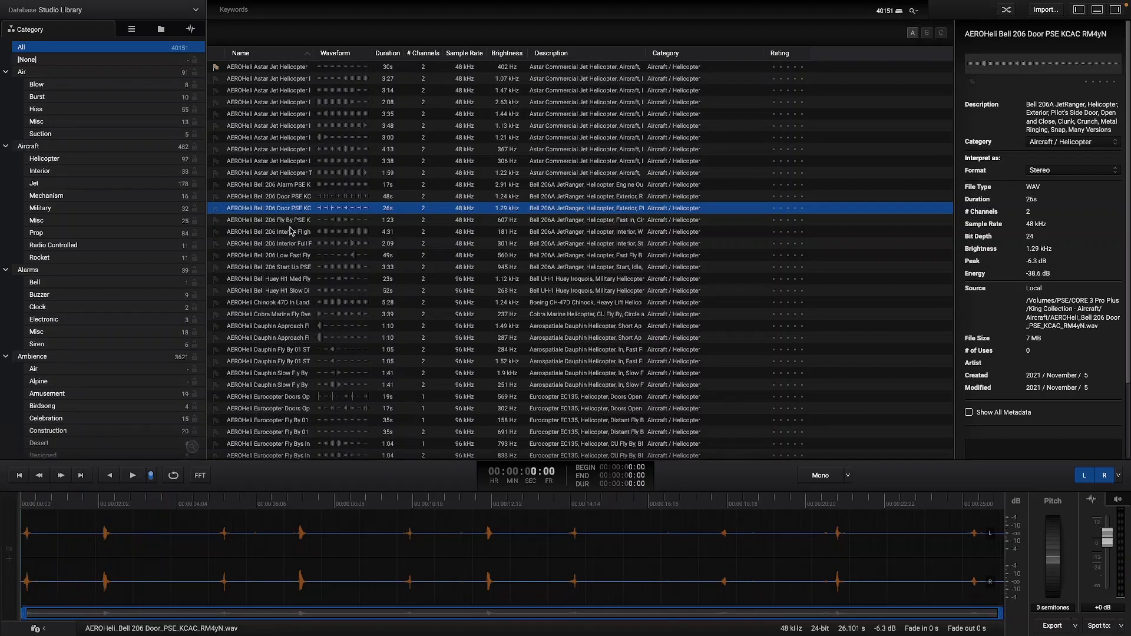
click(266, 67)
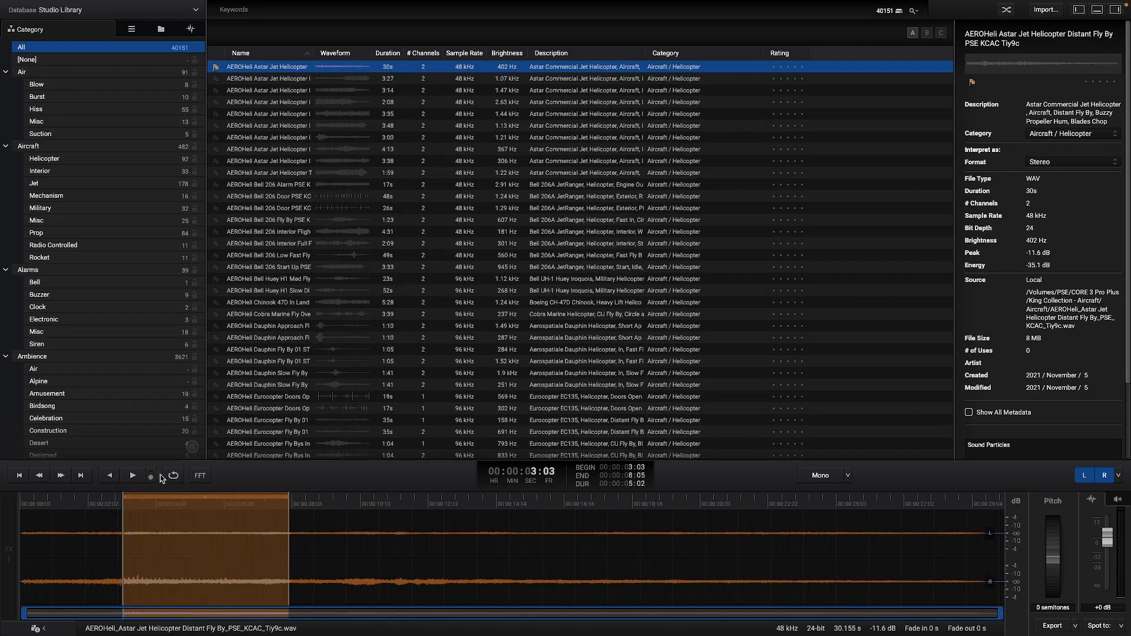
click(173, 475)
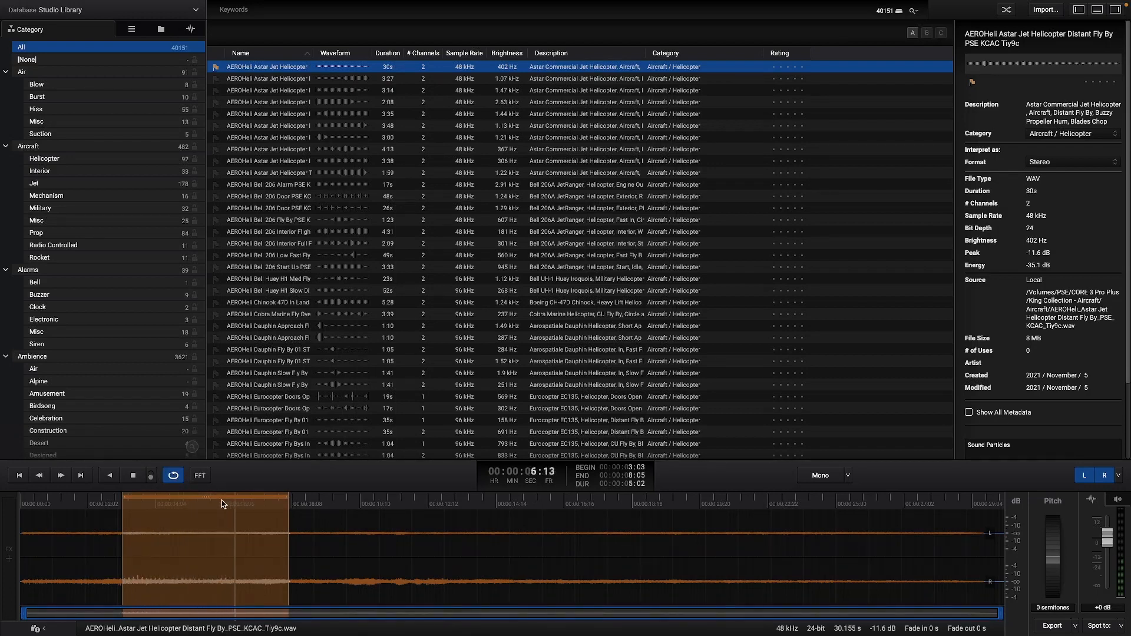
click(199, 475)
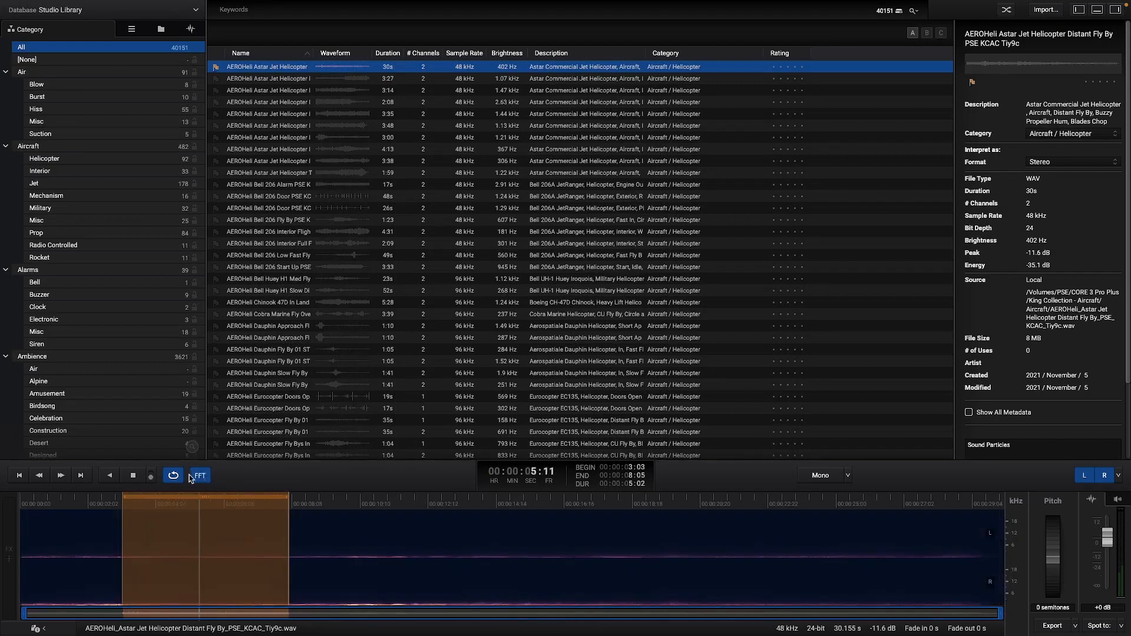
click(199, 475)
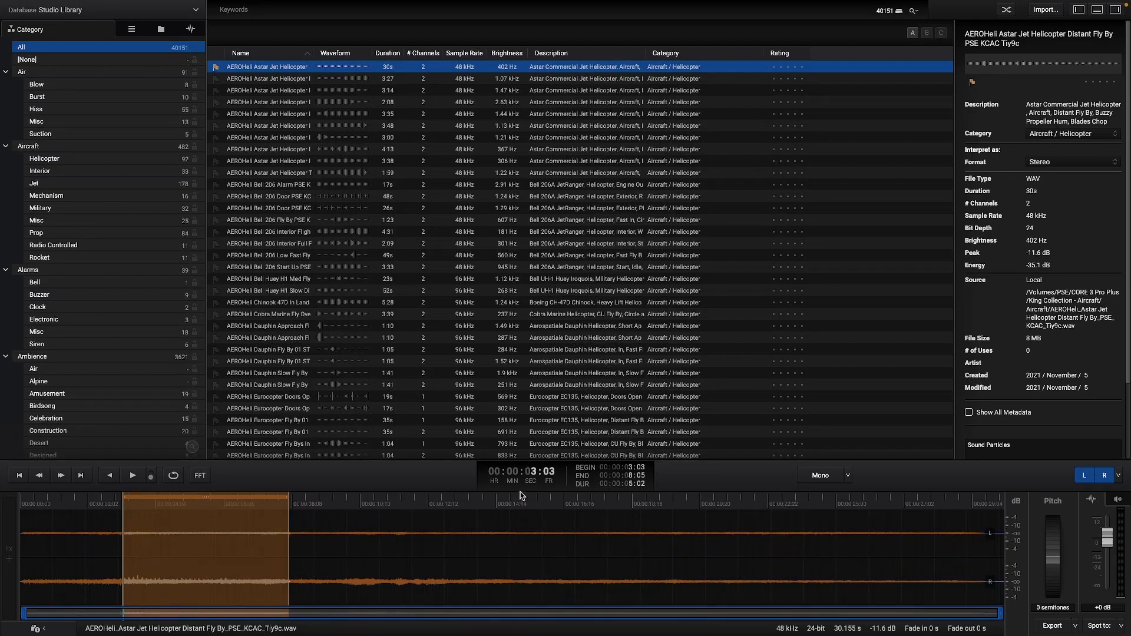
mouse_move(537, 480)
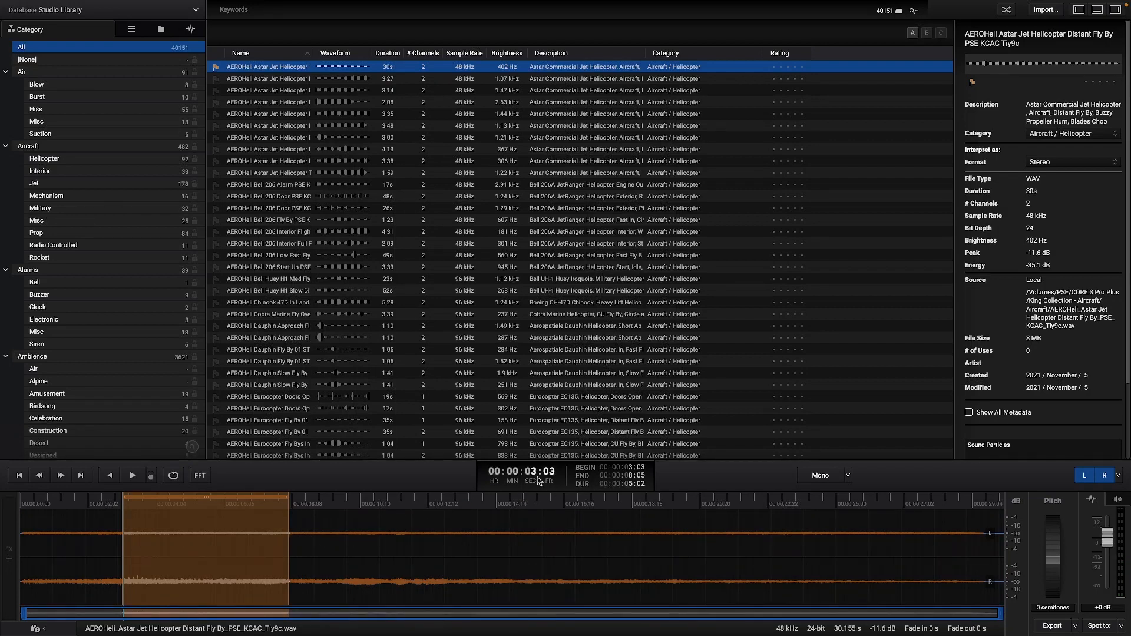
right_click(521, 471)
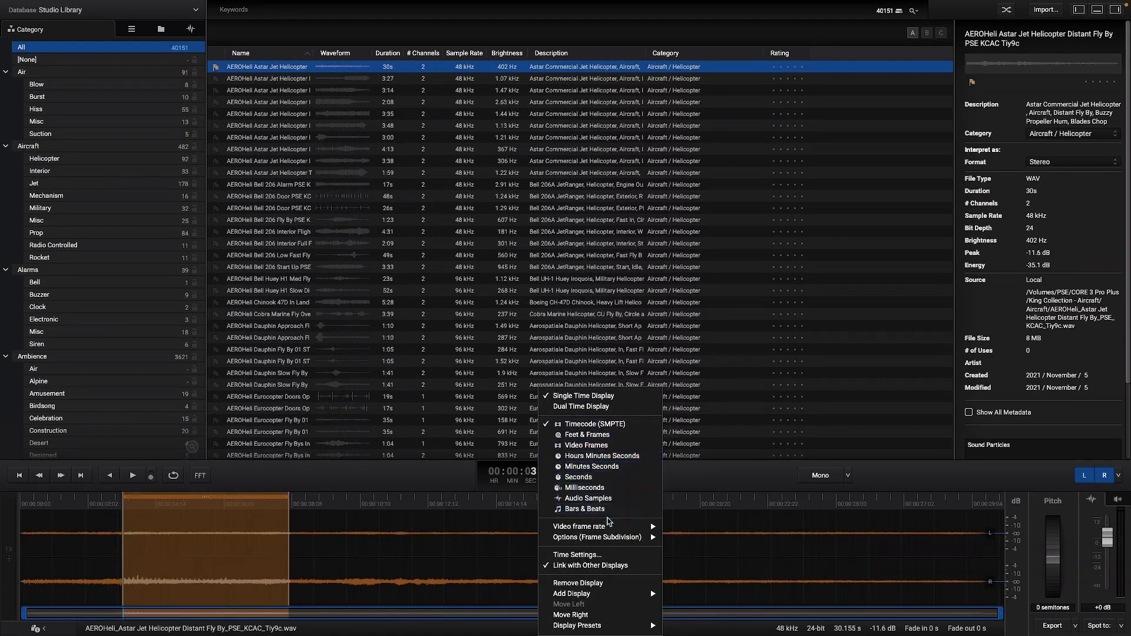
mouse_move(577, 582)
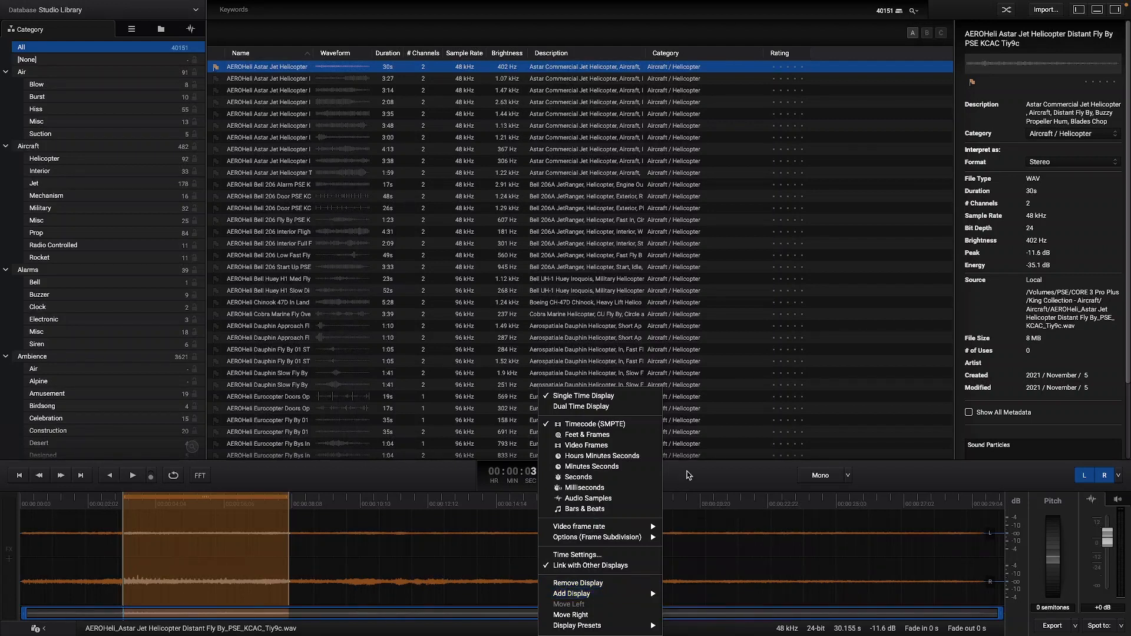
click(581, 405)
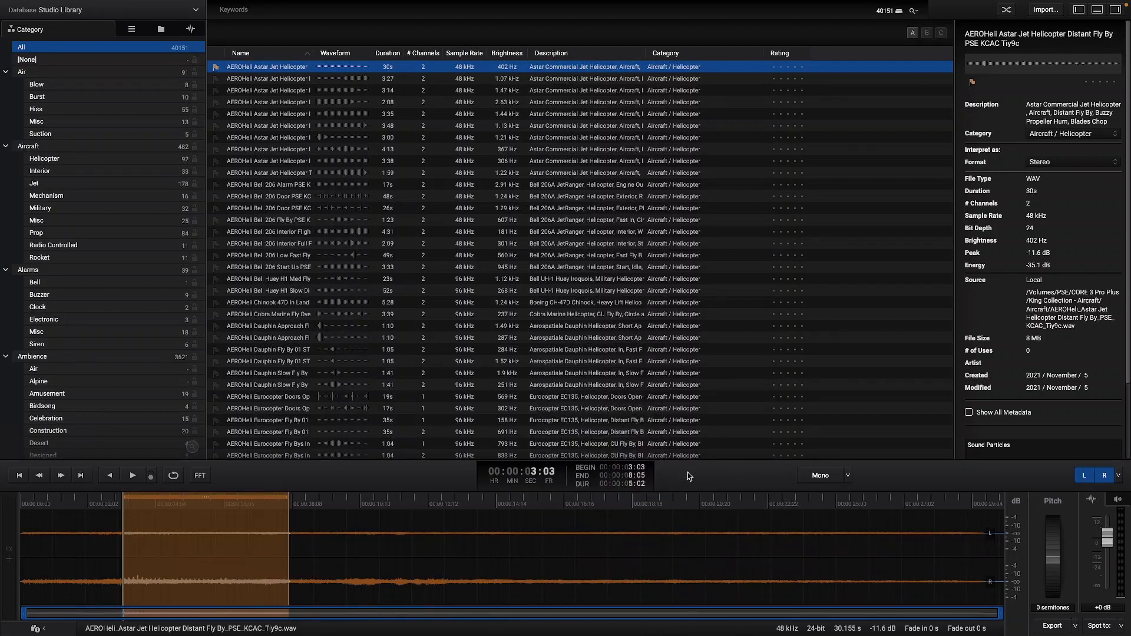
mouse_move(810, 483)
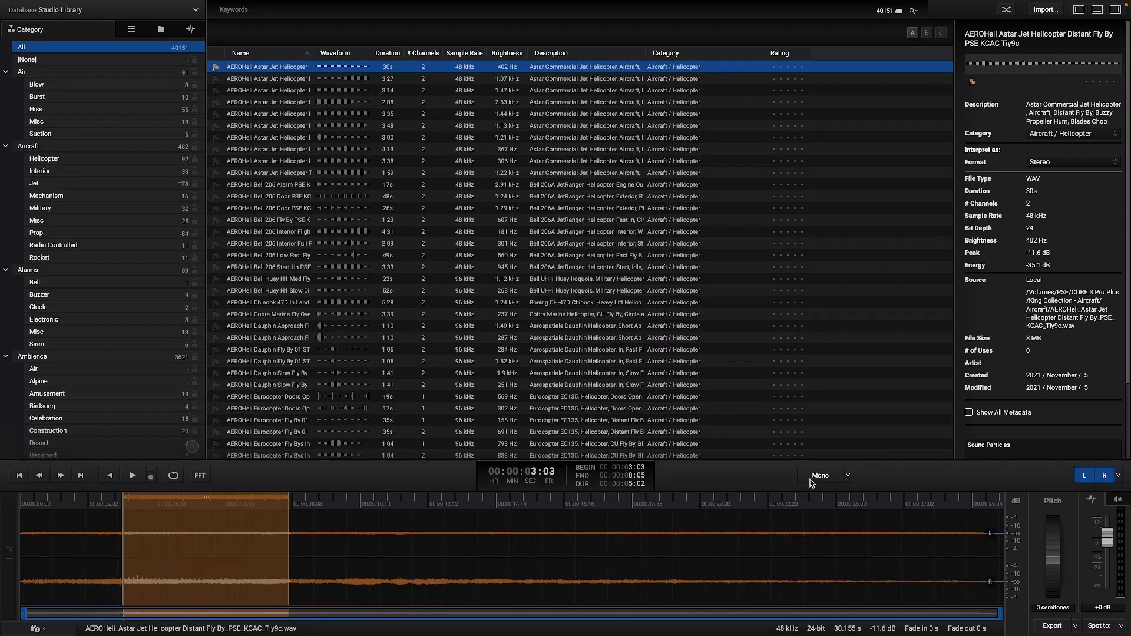
click(825, 475)
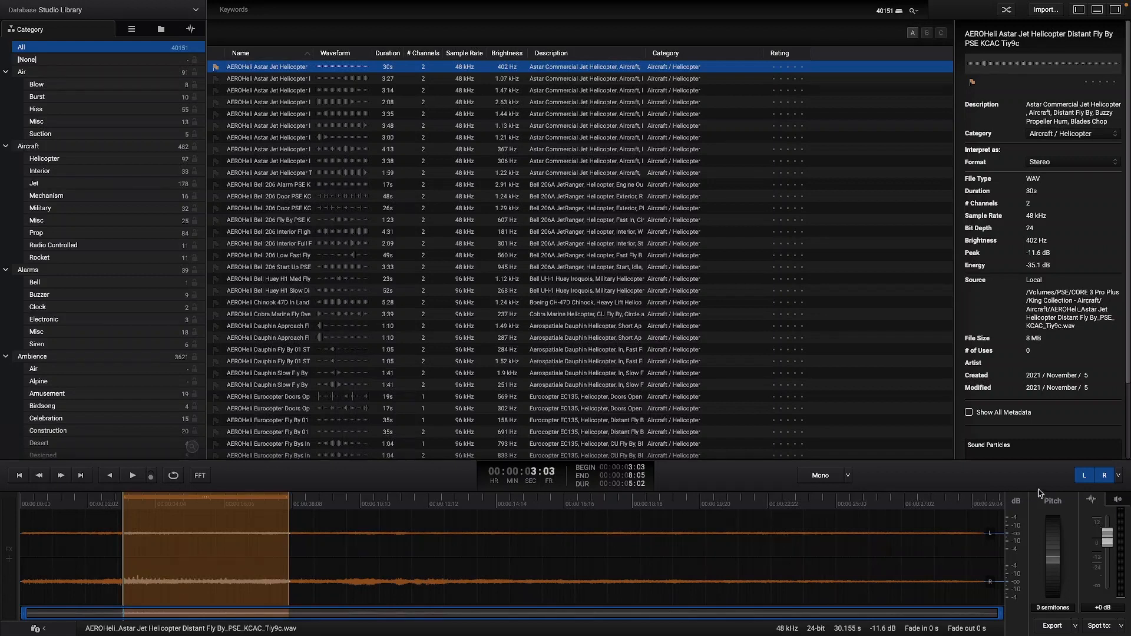
click(1084, 474)
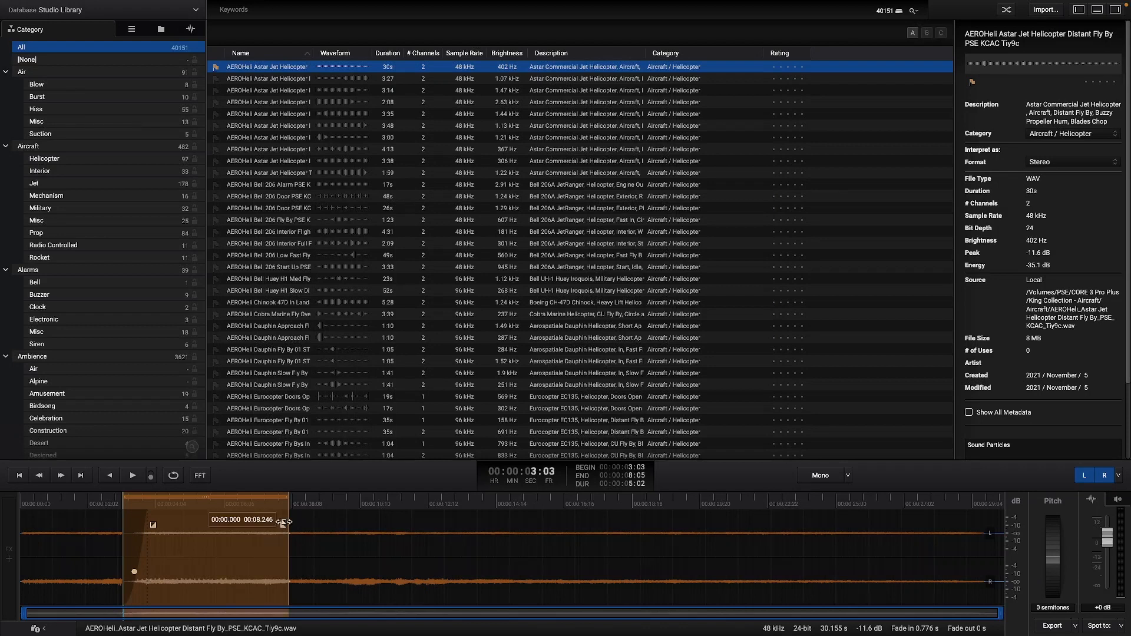
Step: Drag a fade onto the helicopter region, then remove the selection, resetting fades to 0 s
drag(283, 525, 261, 543)
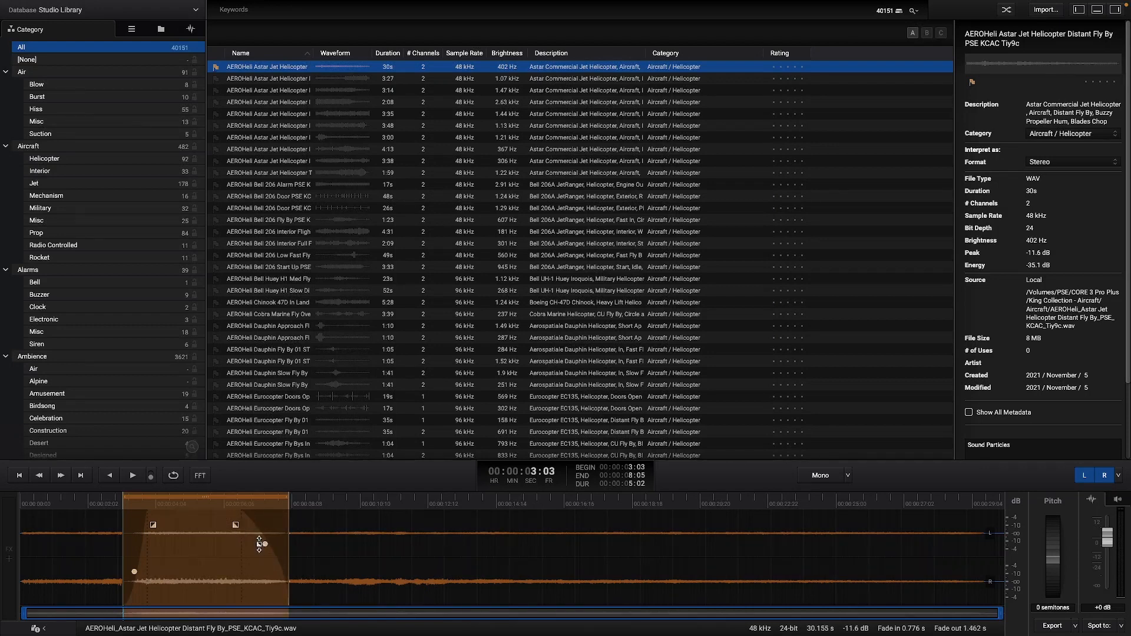
right_click(261, 543)
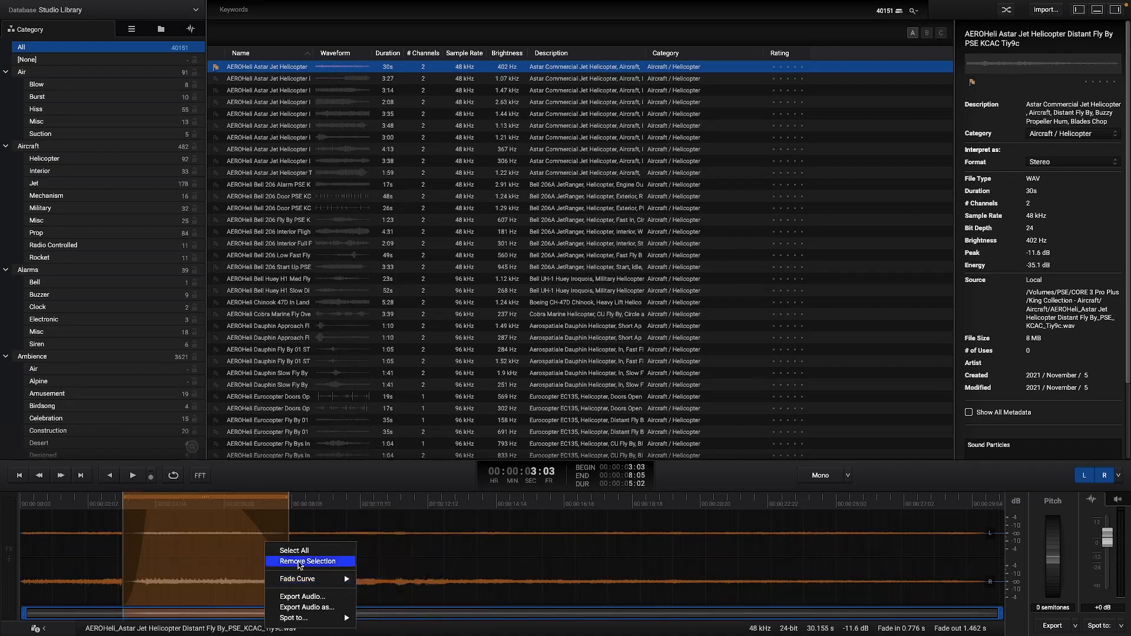
mouse_move(298, 550)
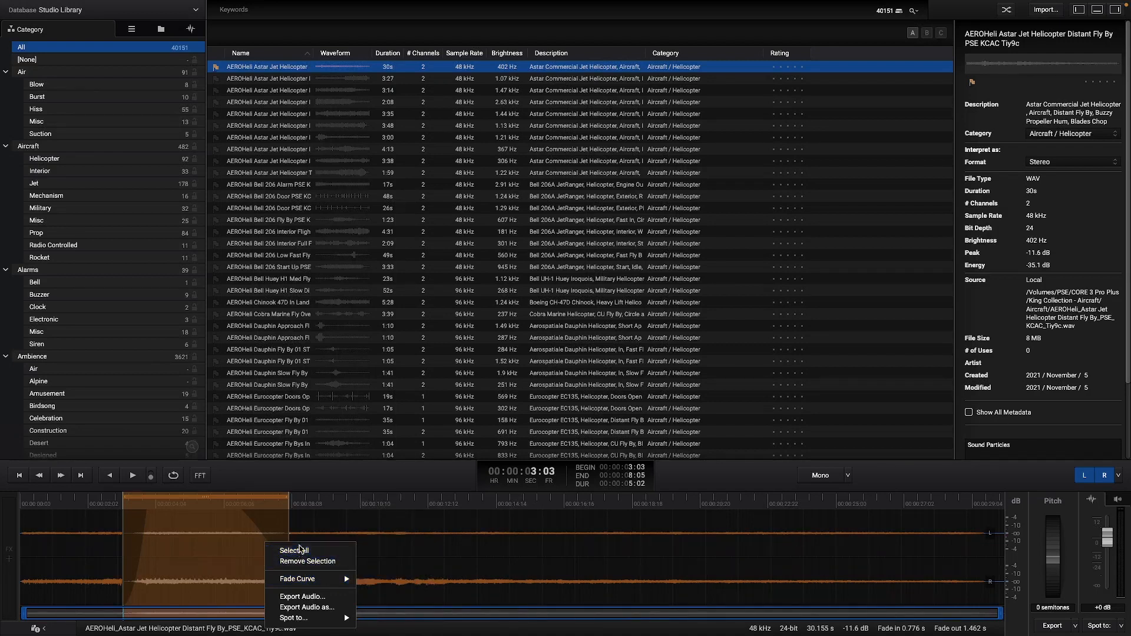
click(294, 550)
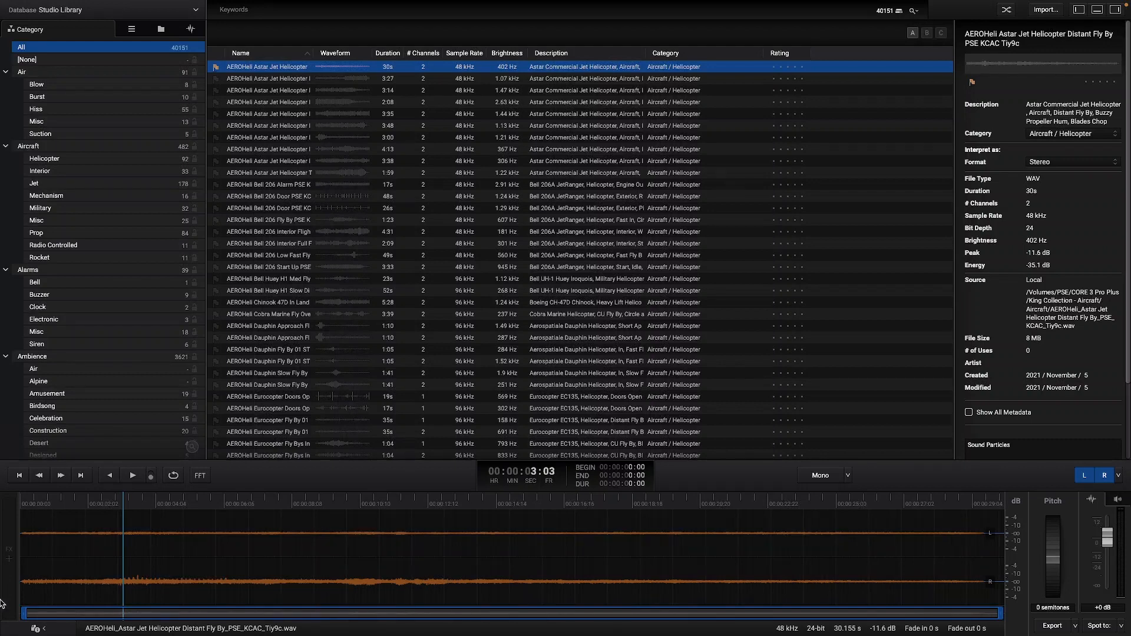
Step: Pitch the helicopter down 2.9 semitones, boost it to +3.5 dB, and start exporting
click(10, 549)
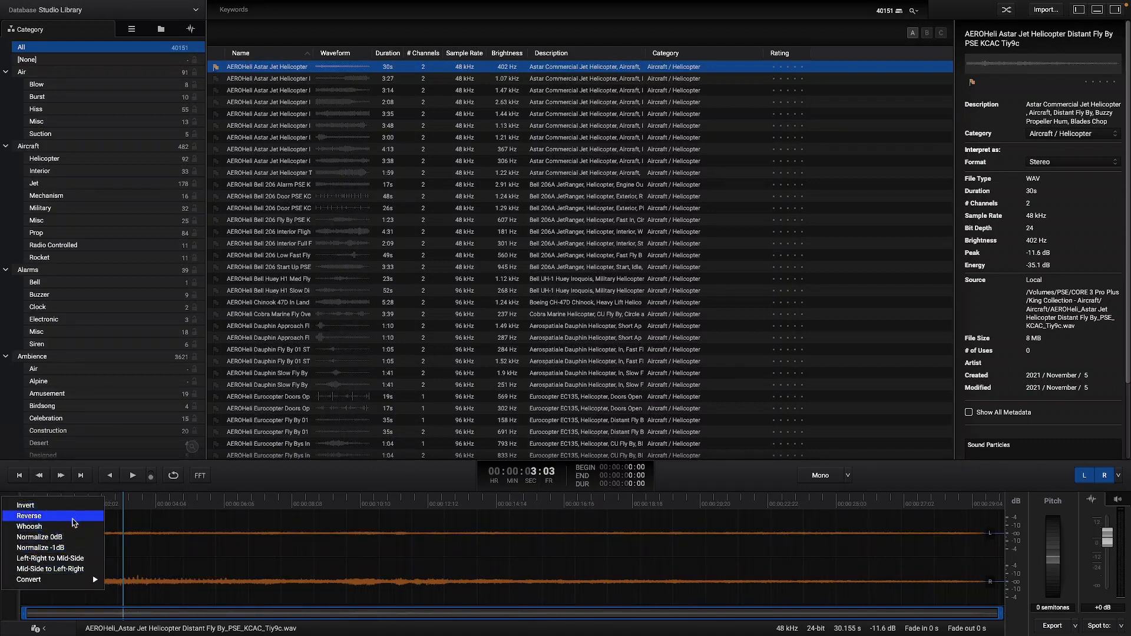
mouse_move(80, 558)
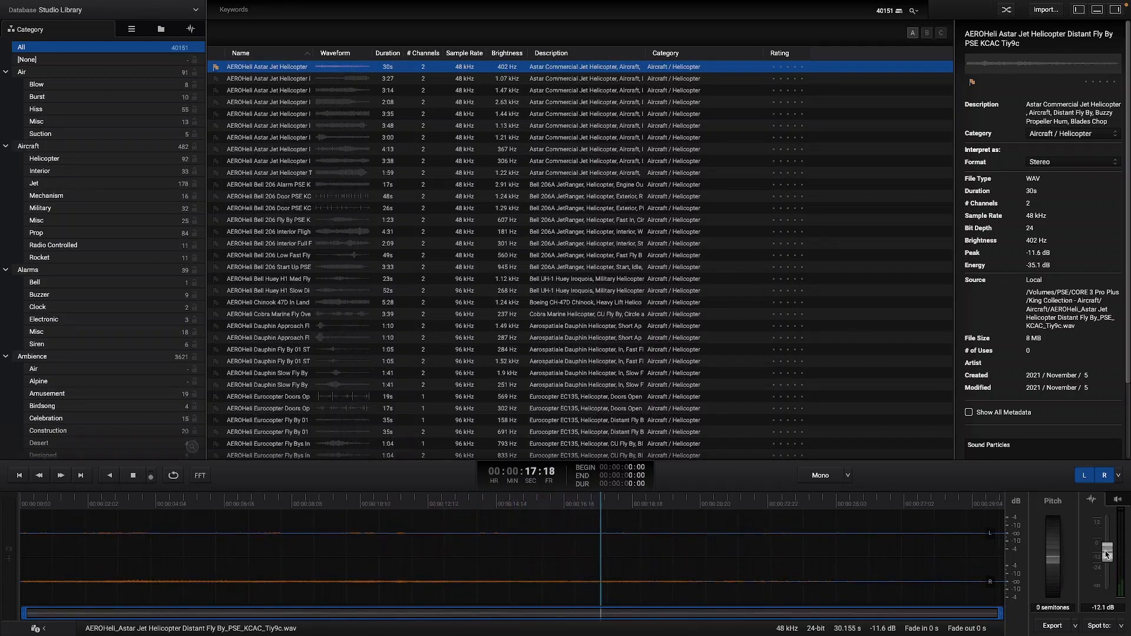
drag(1105, 554, 1107, 539)
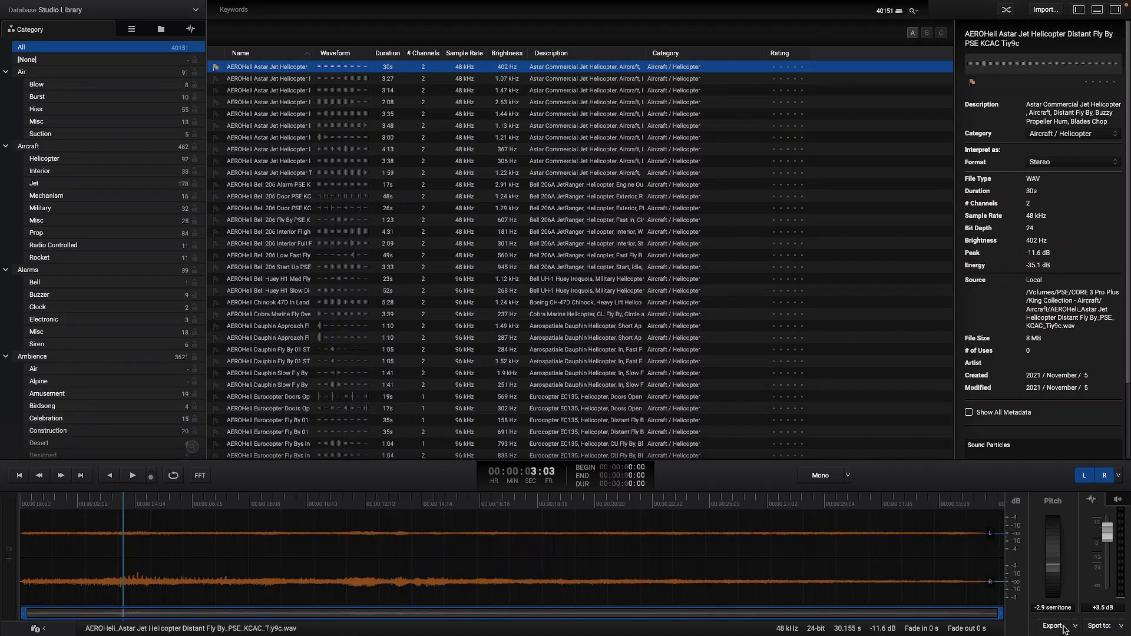
click(1054, 625)
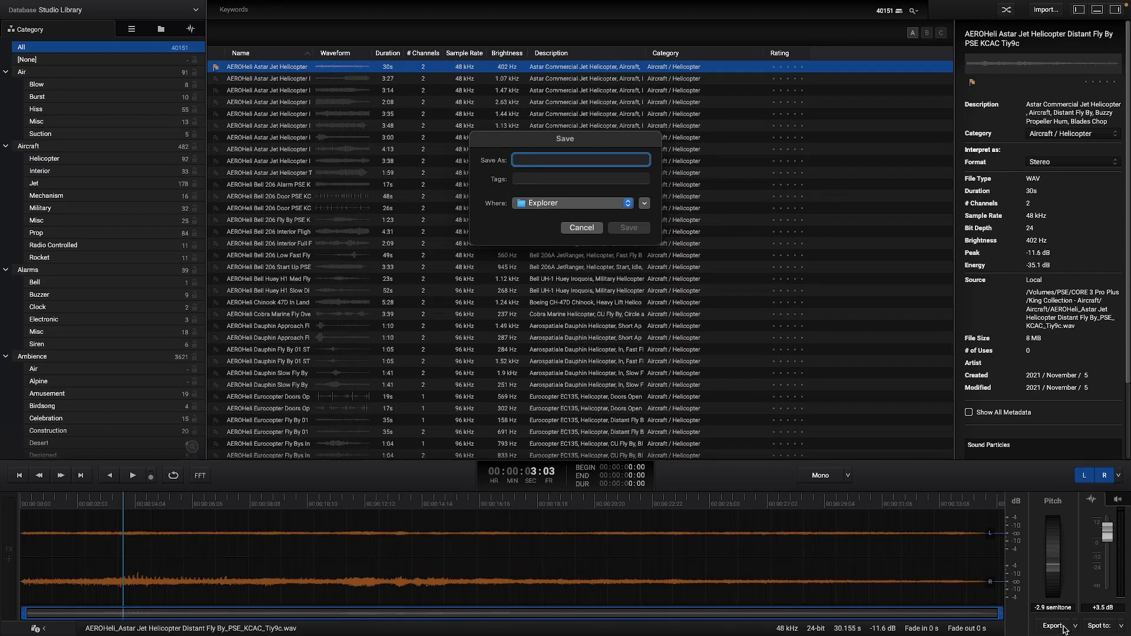
click(582, 227)
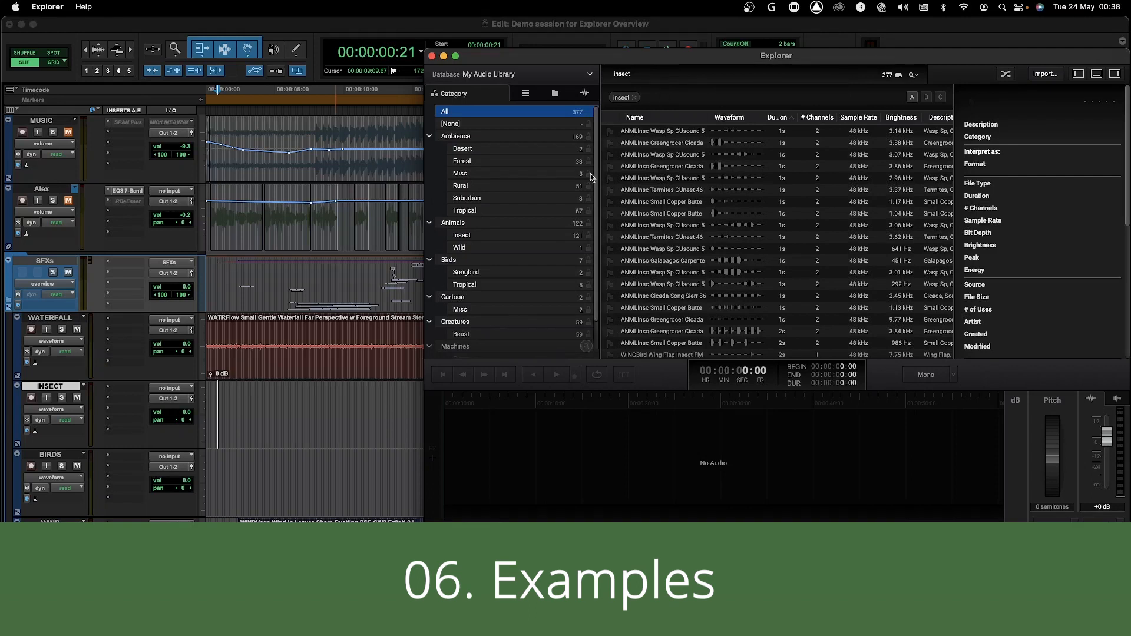
Step: Add a search rule for duration greater than 50 seconds and run the search
click(460, 235)
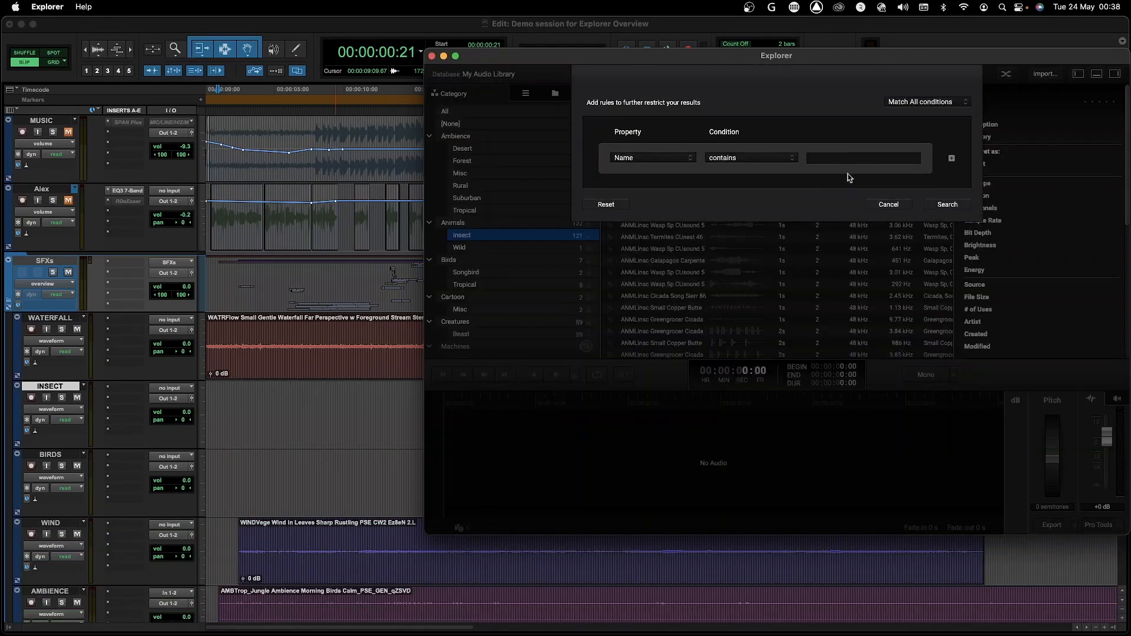
click(650, 157)
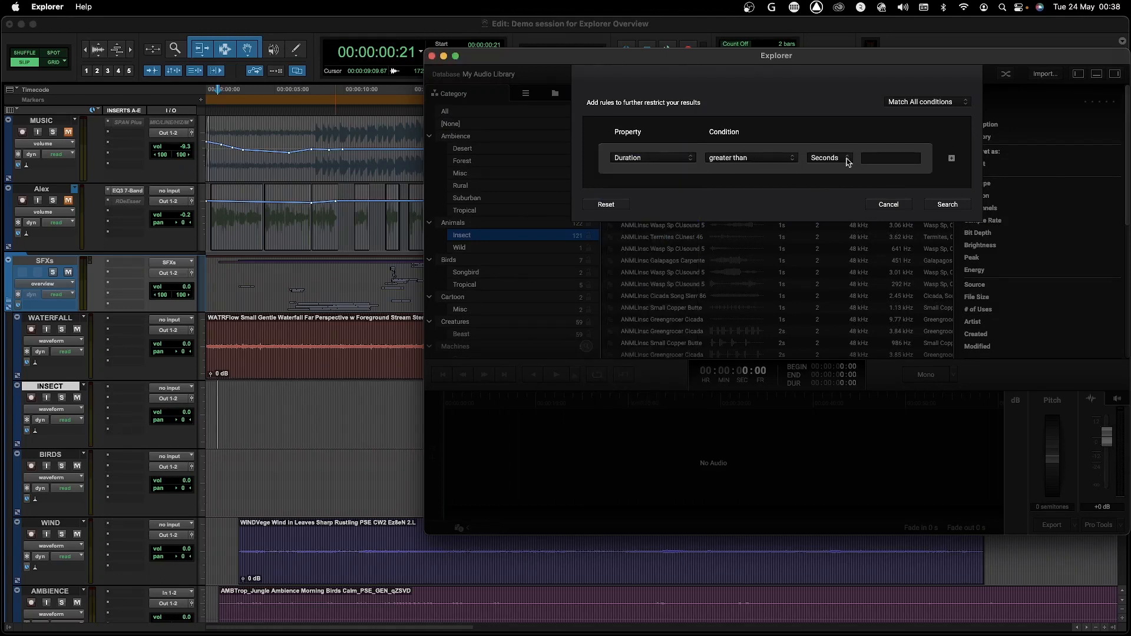
text(50)
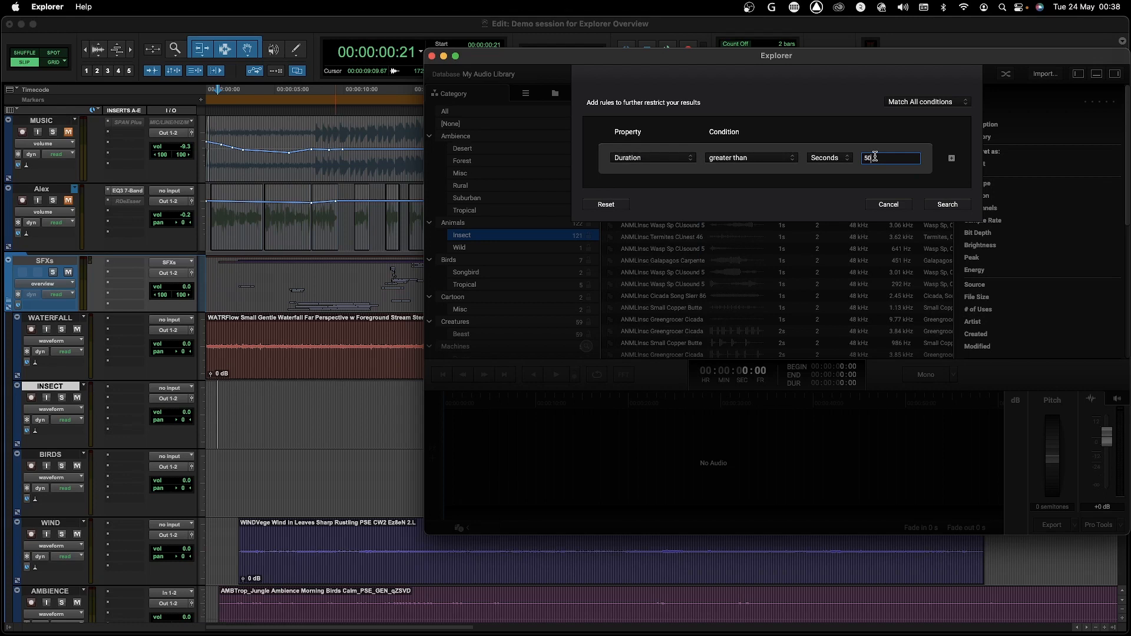
click(948, 204)
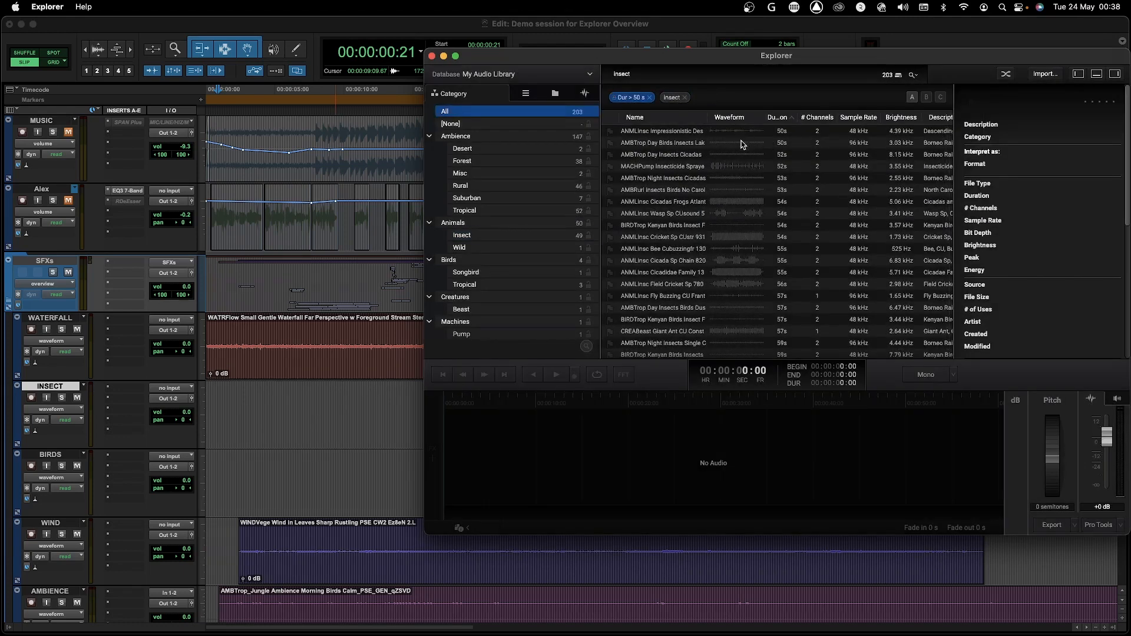
scroll(down, 3)
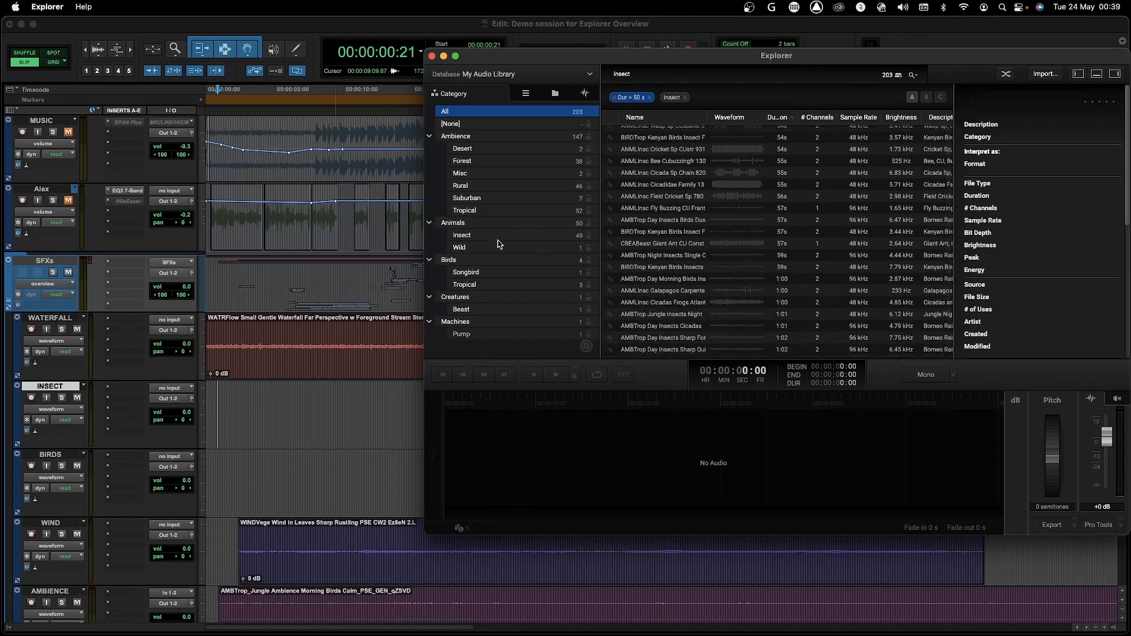
Step: Restrict results to Animals / Insect and load the Galapagos carpenter bee recording
click(462, 235)
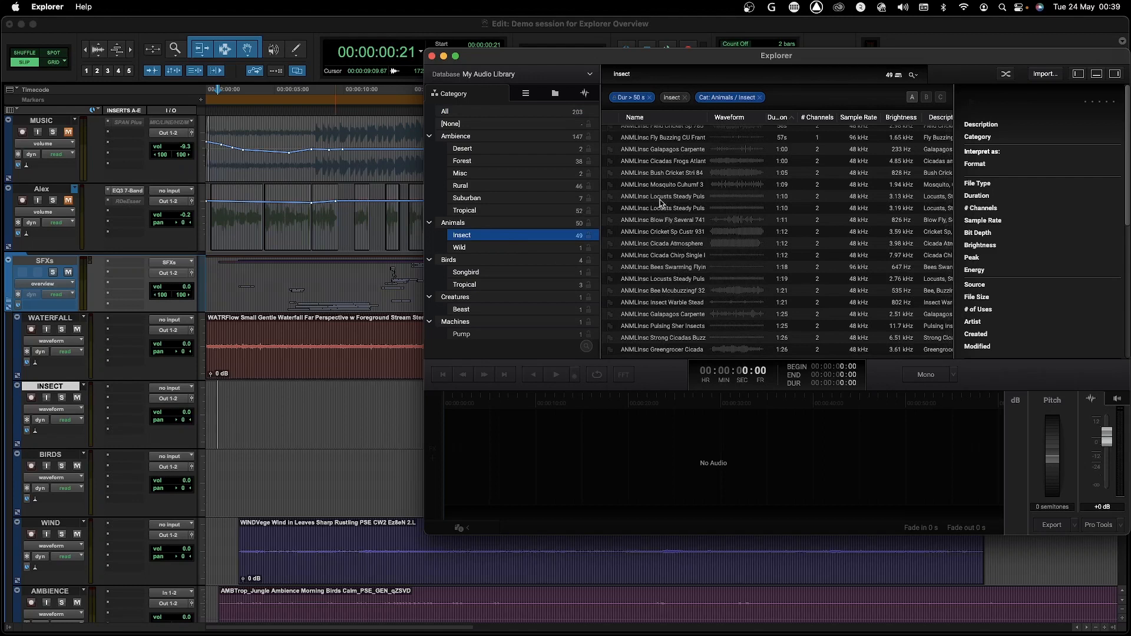
click(662, 149)
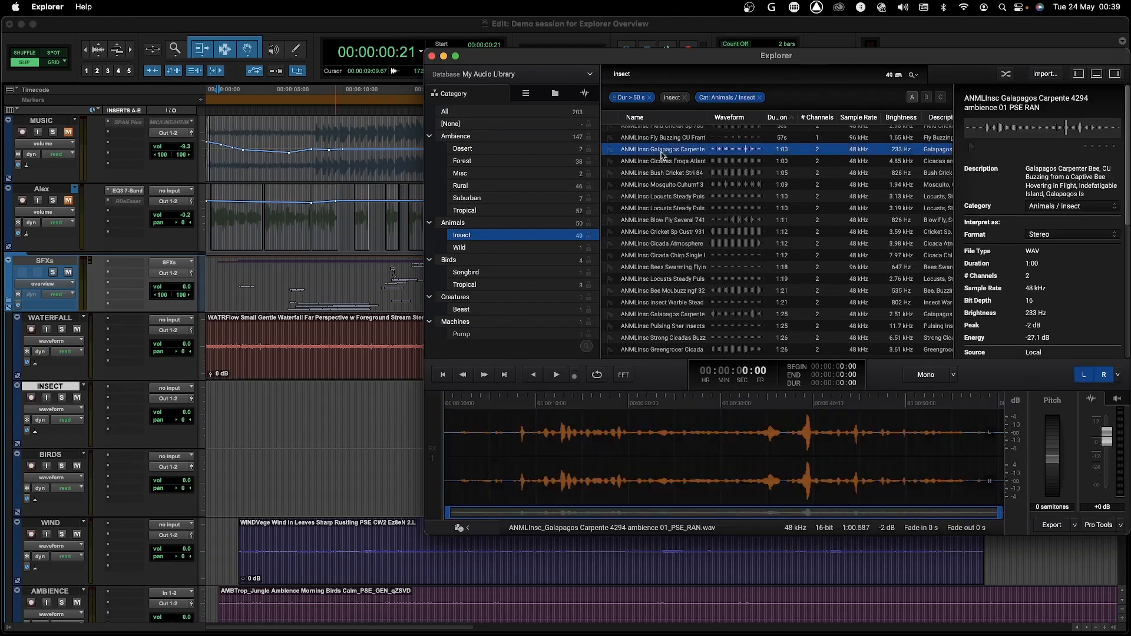
right_click(664, 149)
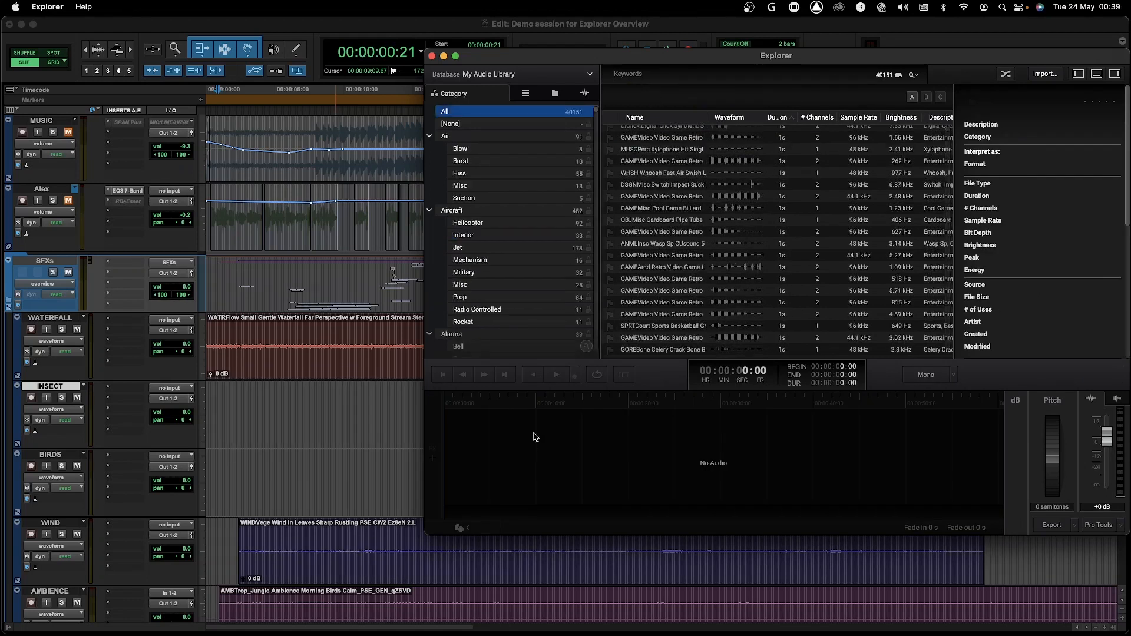
Step: Search 'bird', filter to Birds / Songbird, and add the chaffinch call to Jungle Playlist
text(b)
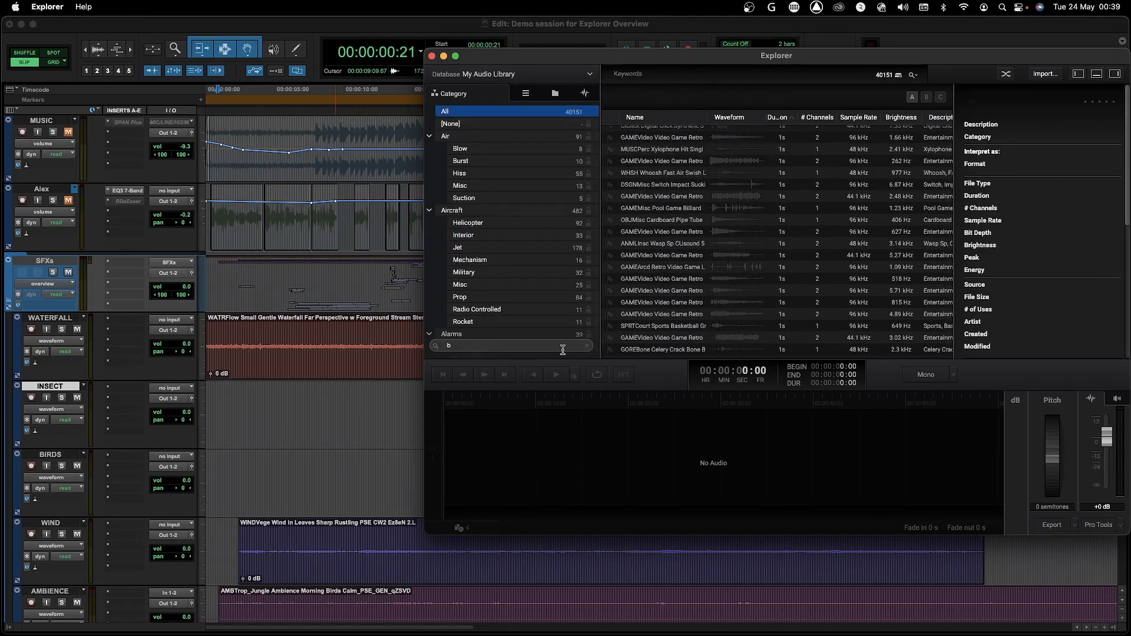
text(ird)
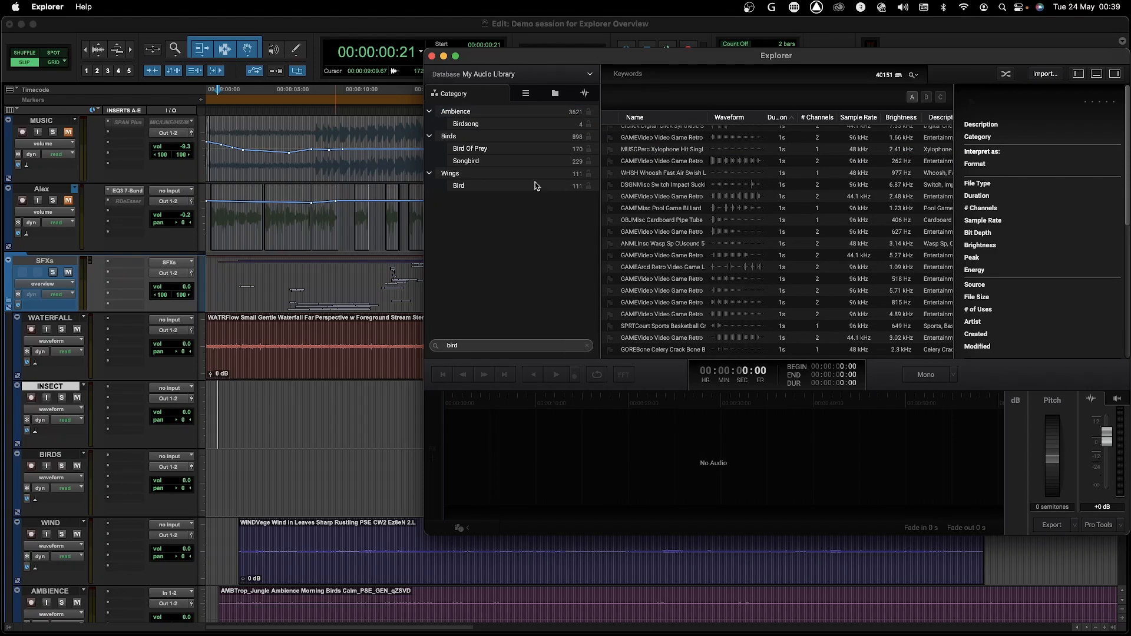
click(465, 160)
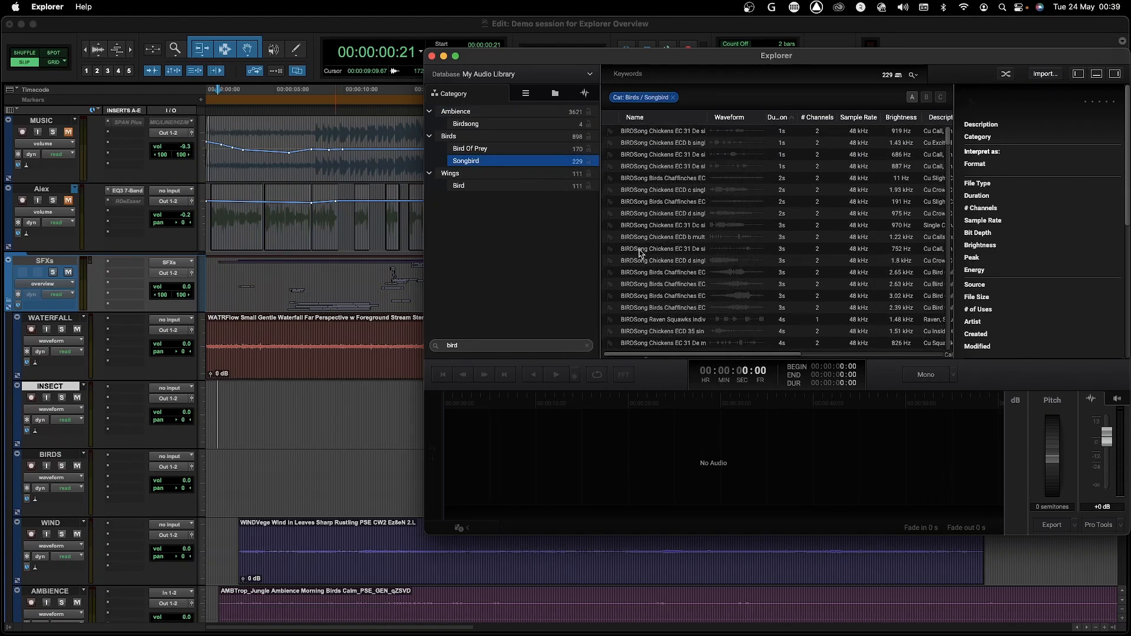
click(685, 284)
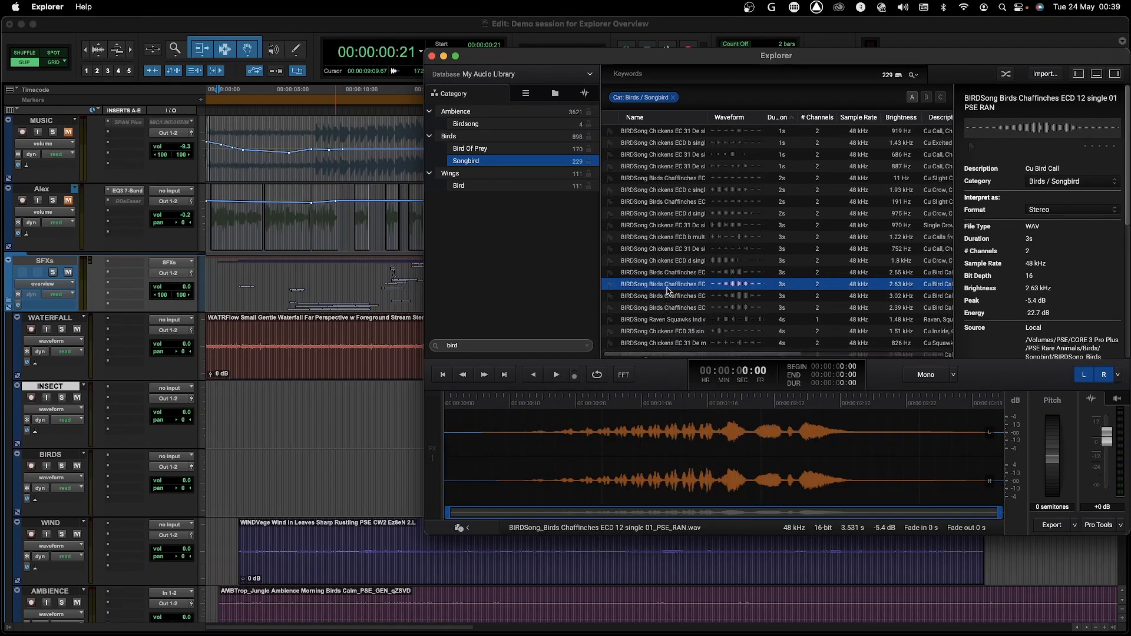
right_click(662, 284)
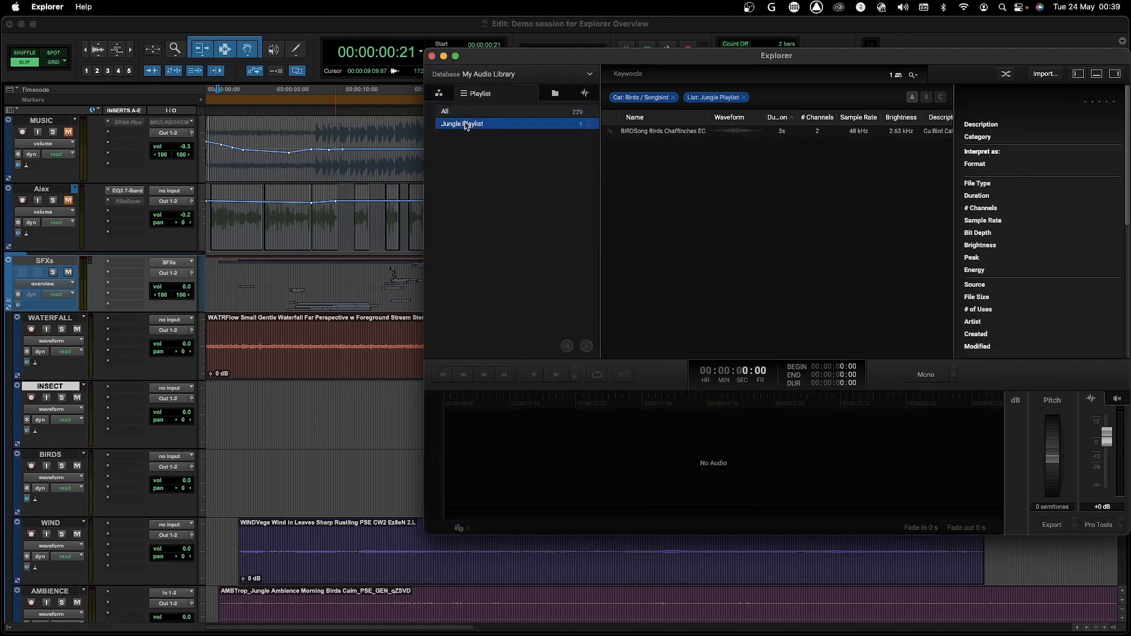
Step: Show all Jungle Playlist sounds, spot the chaffinch call, then discard its edits
click(672, 97)
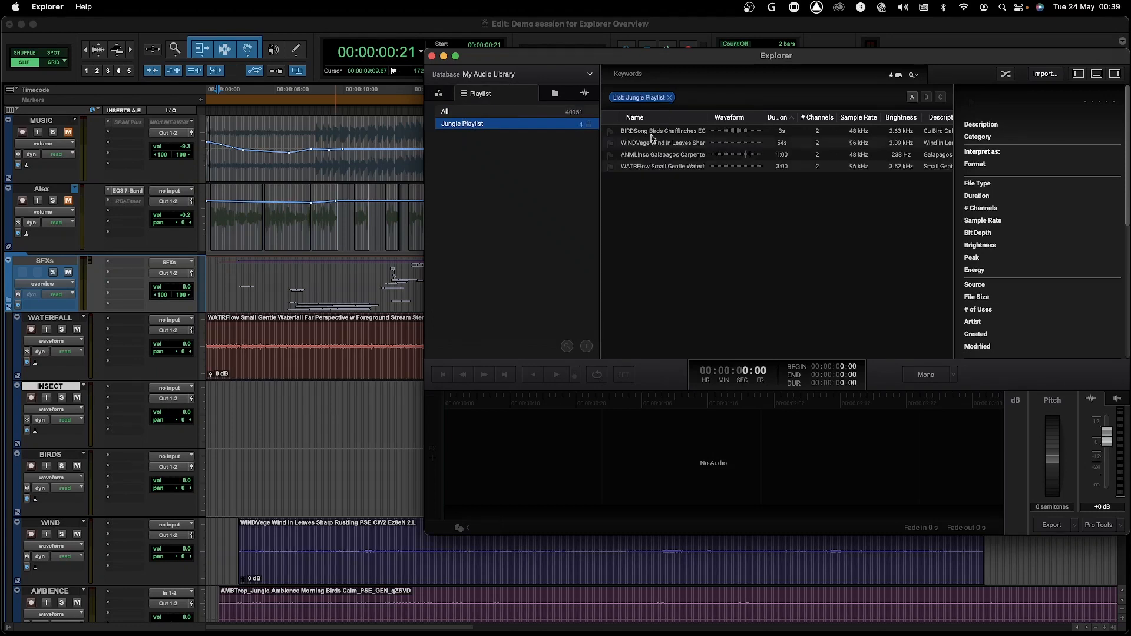
click(662, 131)
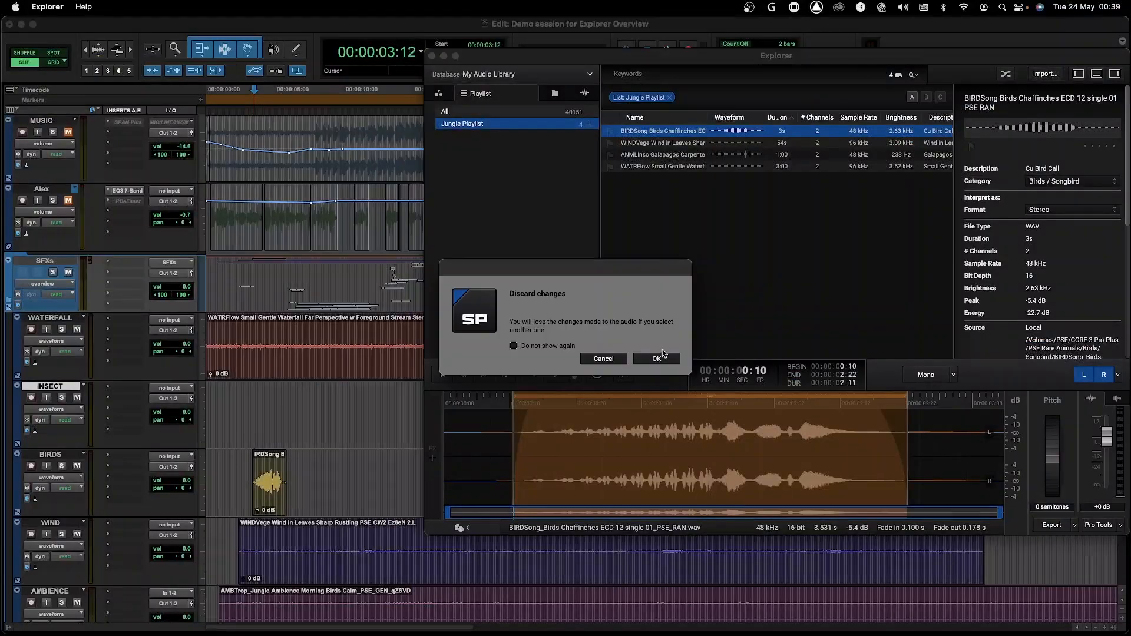
click(655, 358)
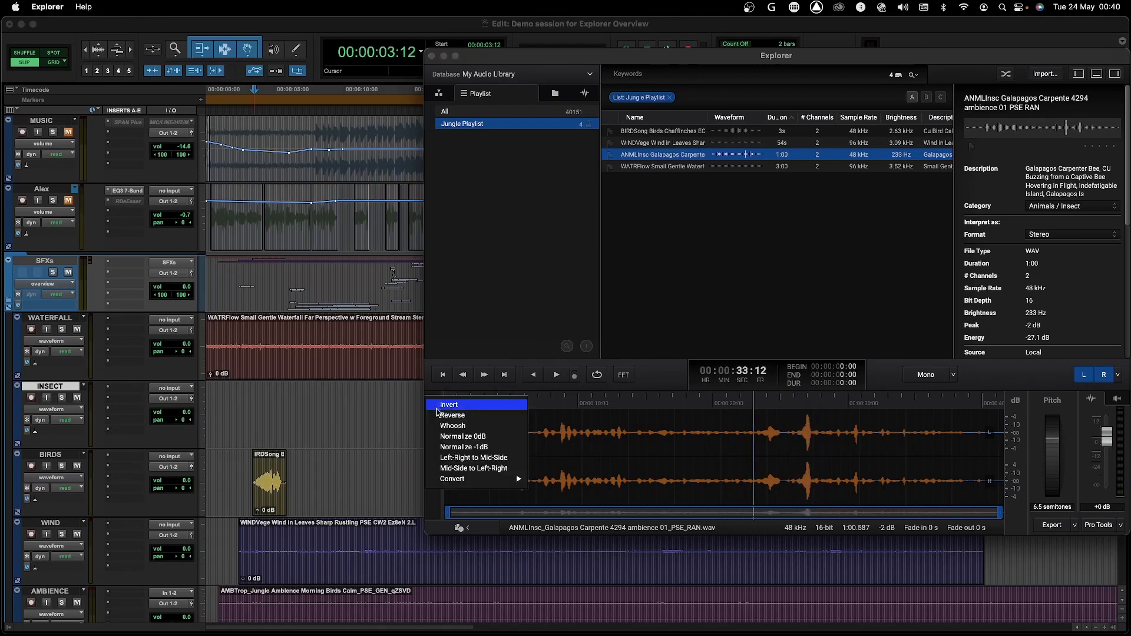
Step: Reverse the pitch-raised bee, spot the edited excerpt to Pro Tools, and return to the library
click(451, 415)
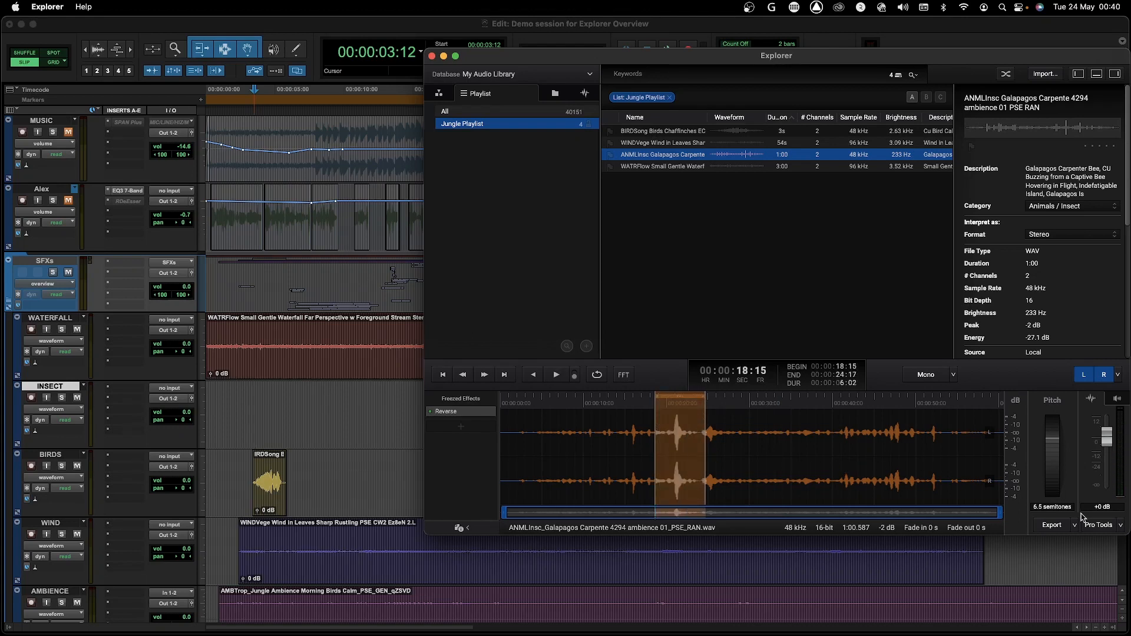
click(1051, 524)
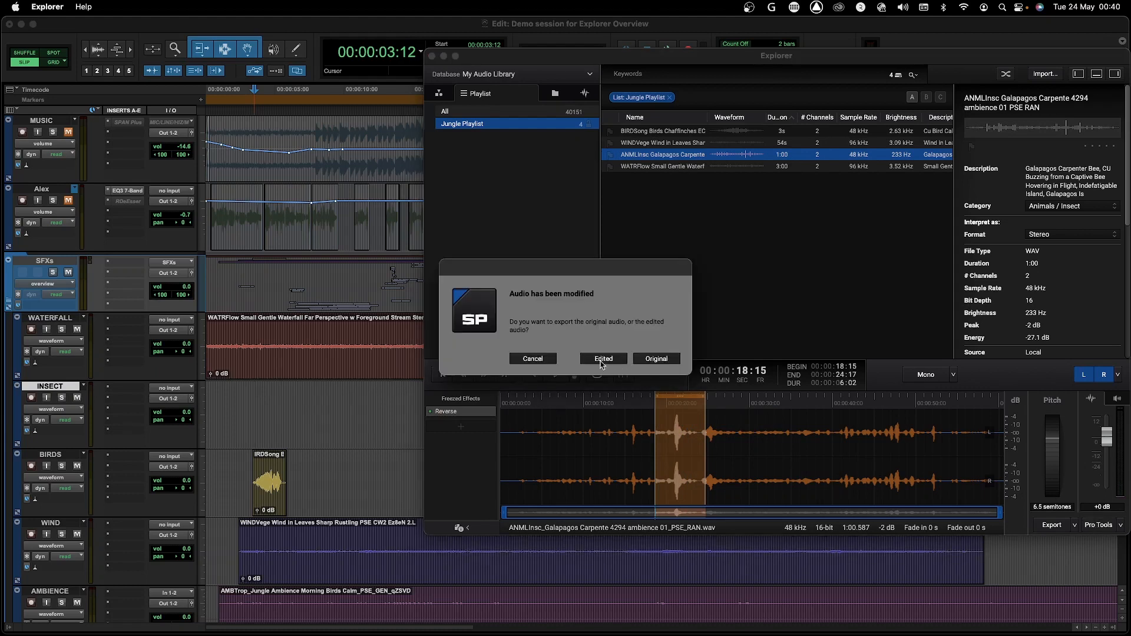
click(602, 359)
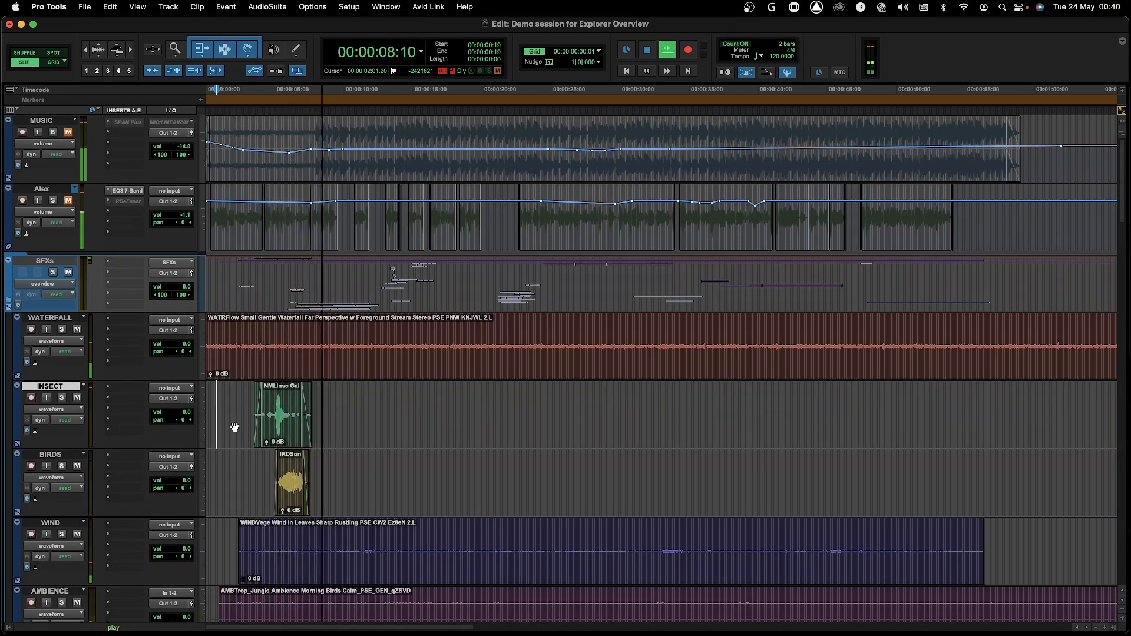
click(665, 48)
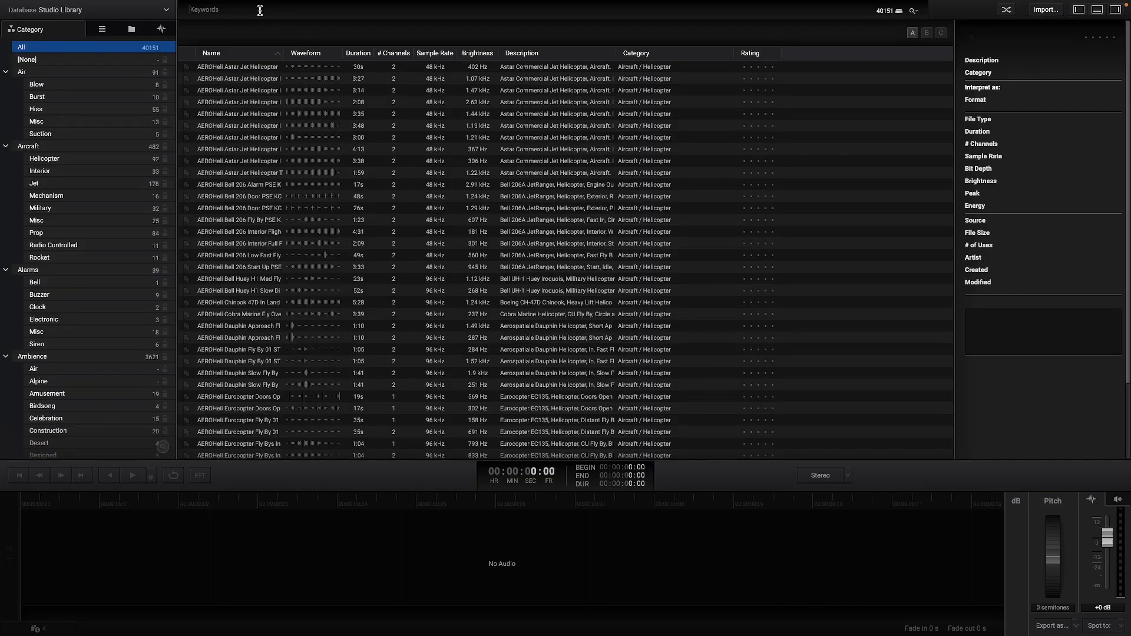
Step: Search 'space', filter to Lasers / Impact, and sort the results by Brightness
text(space)
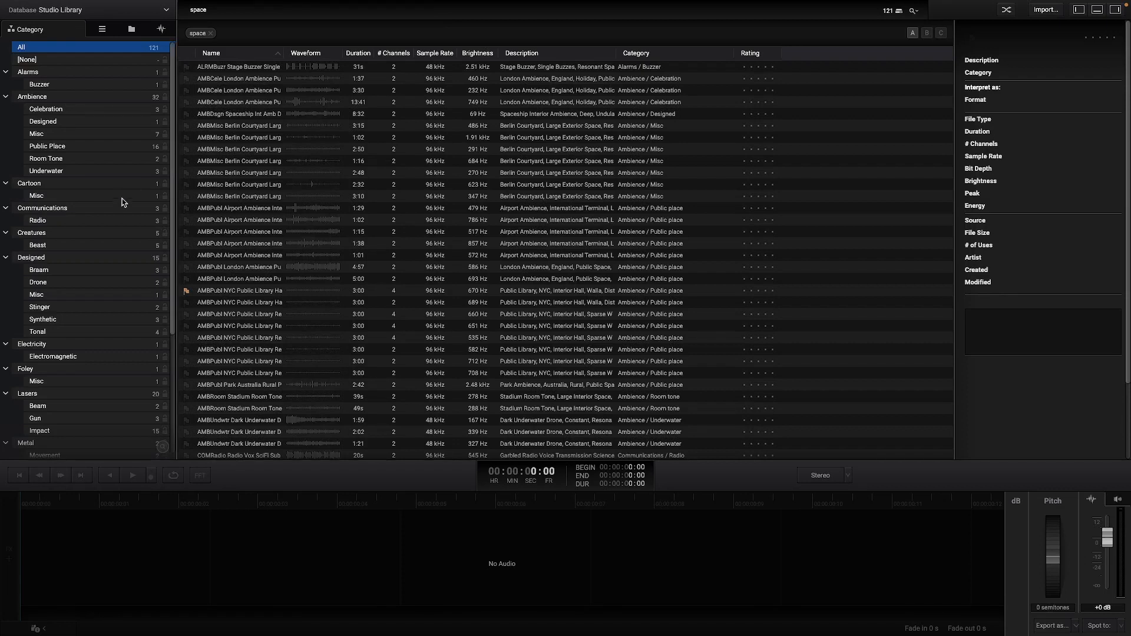
scroll(down, 3)
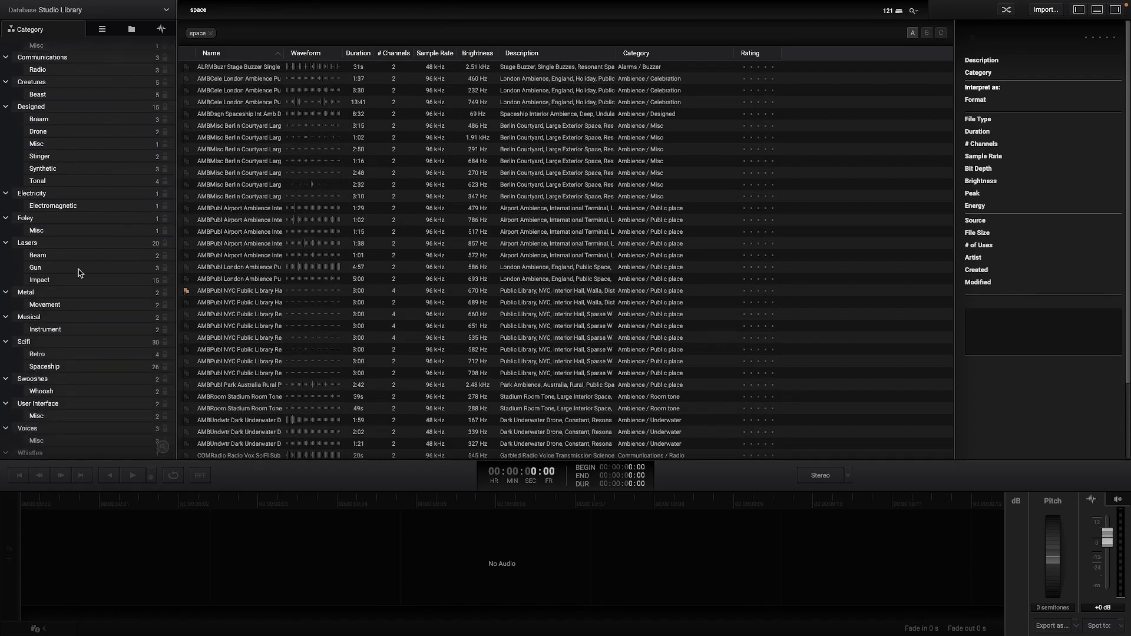
click(40, 279)
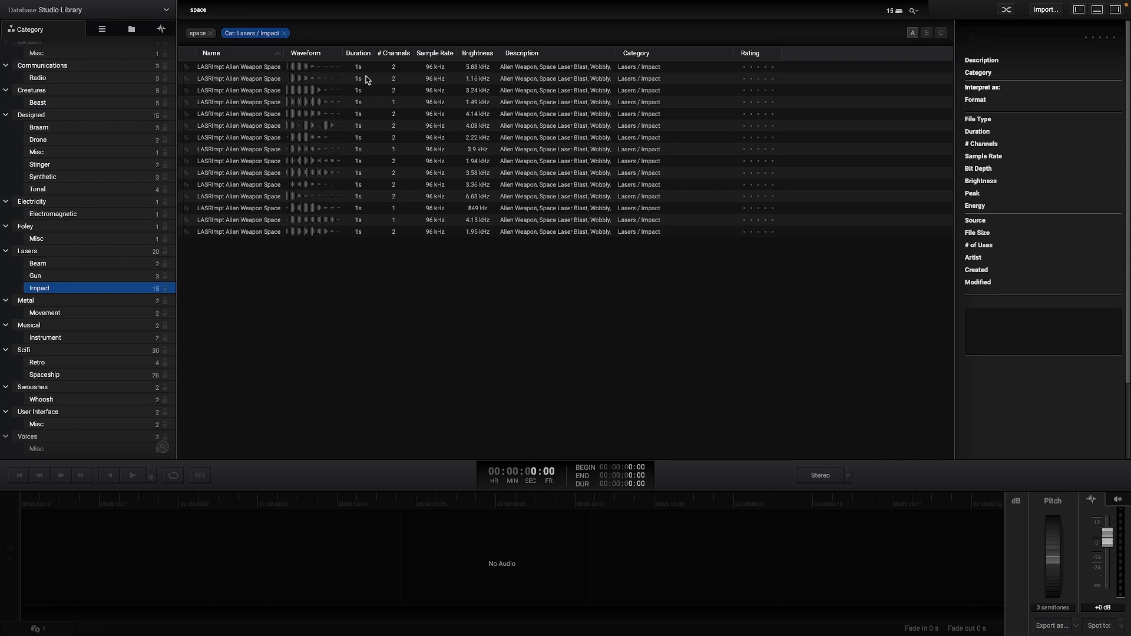
click(476, 52)
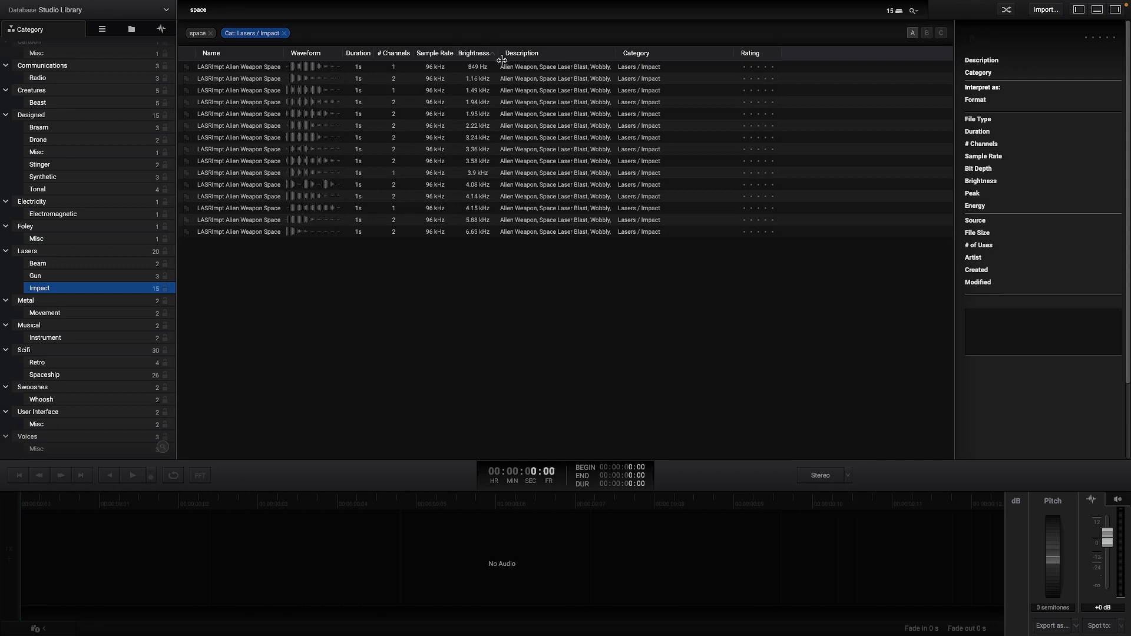
Step: Flag three laser blasts and star-rate them, giving the 1.95 kHz blast five stars
click(238, 66)
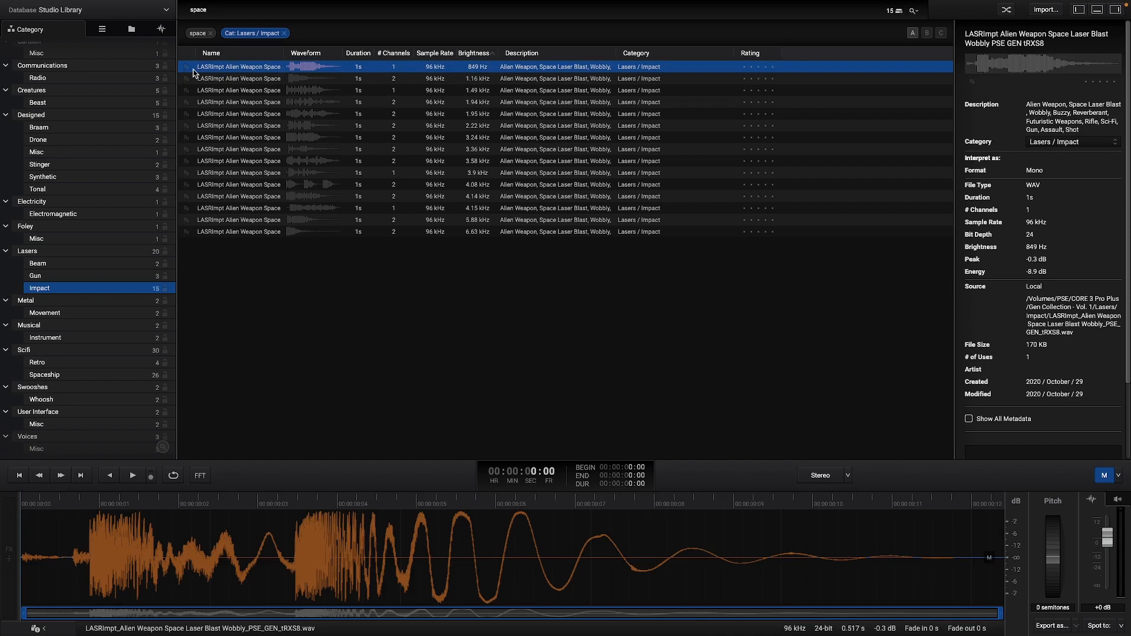
mouse_move(236, 90)
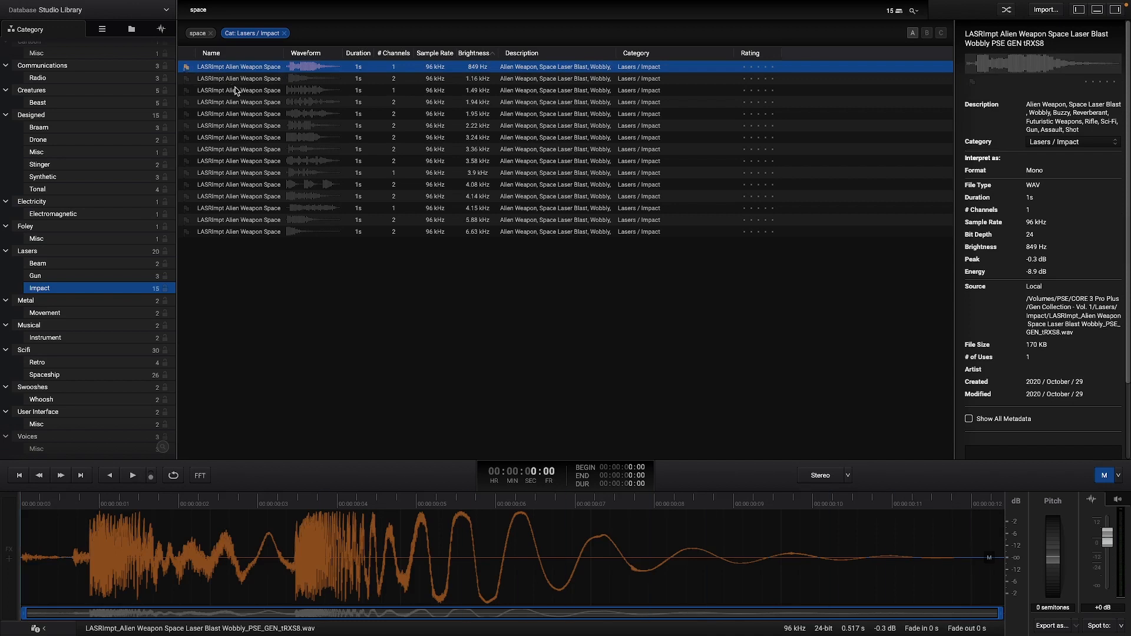
click(238, 90)
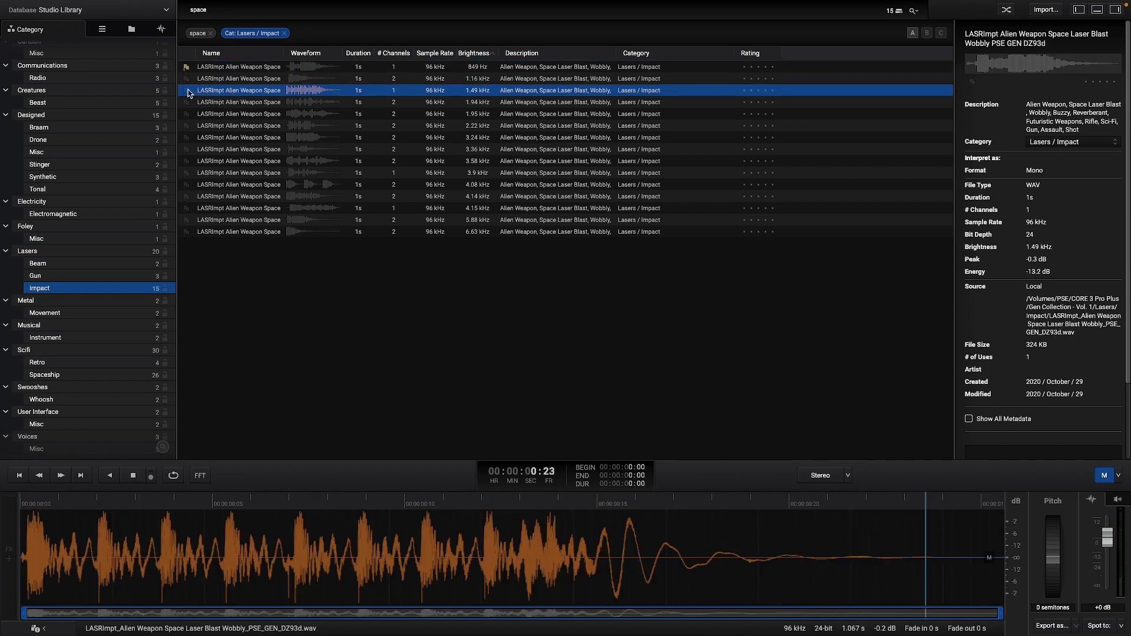
click(238, 113)
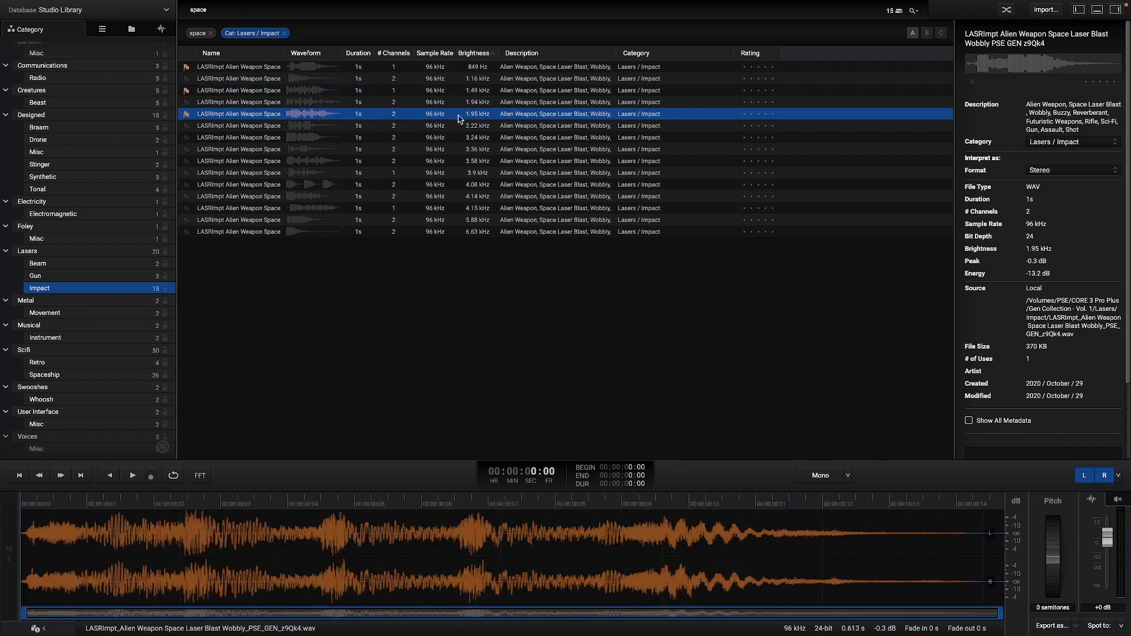
mouse_move(620, 123)
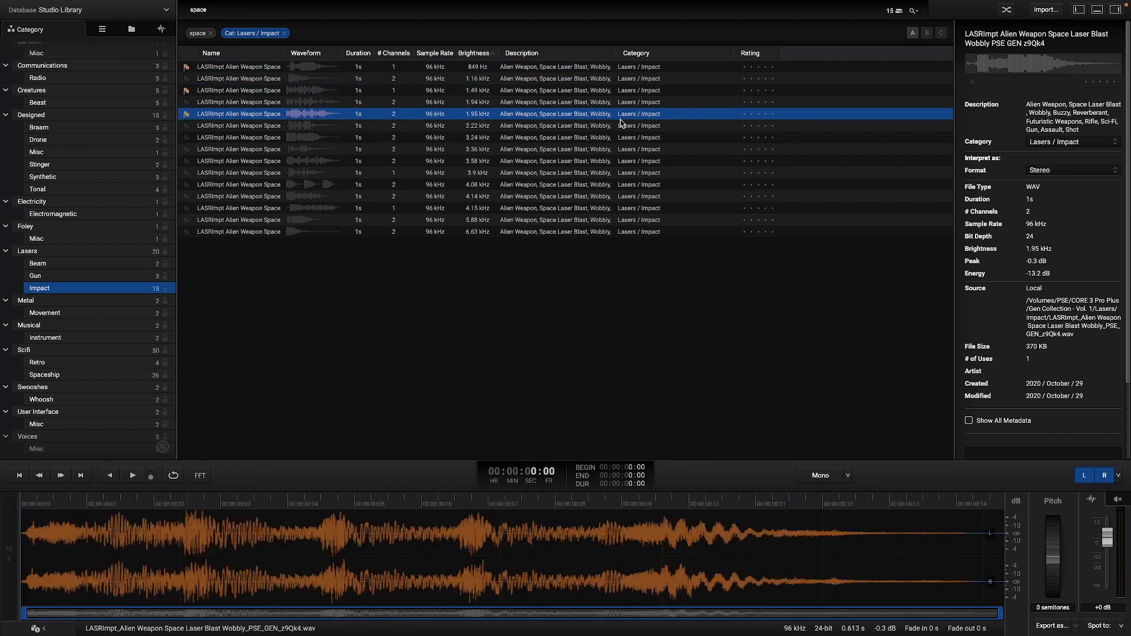
click(770, 114)
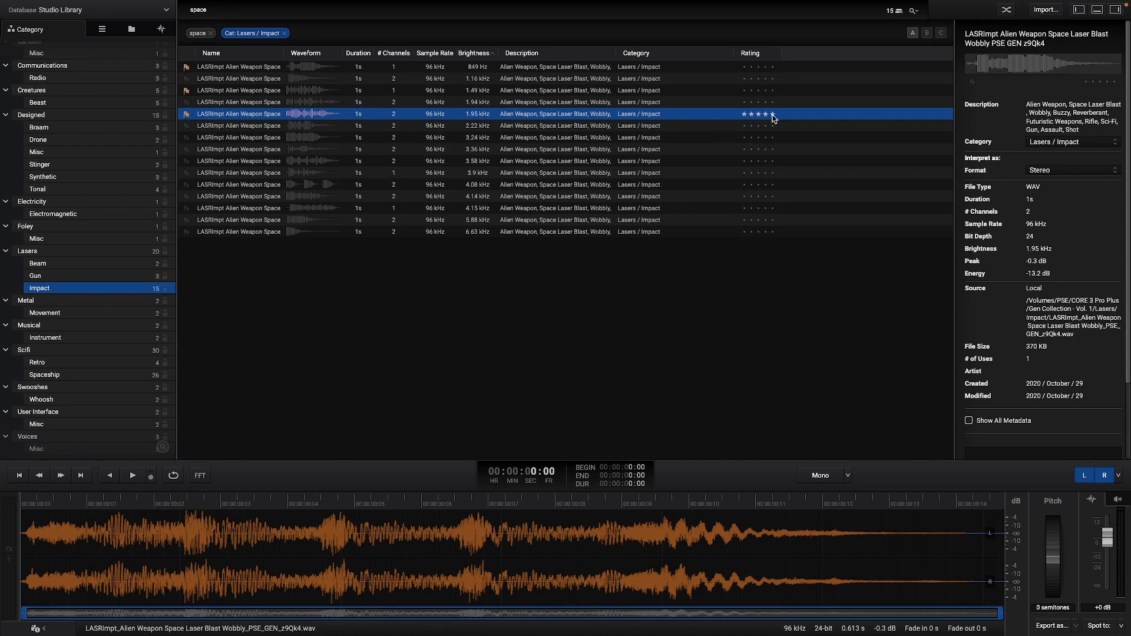
click(757, 90)
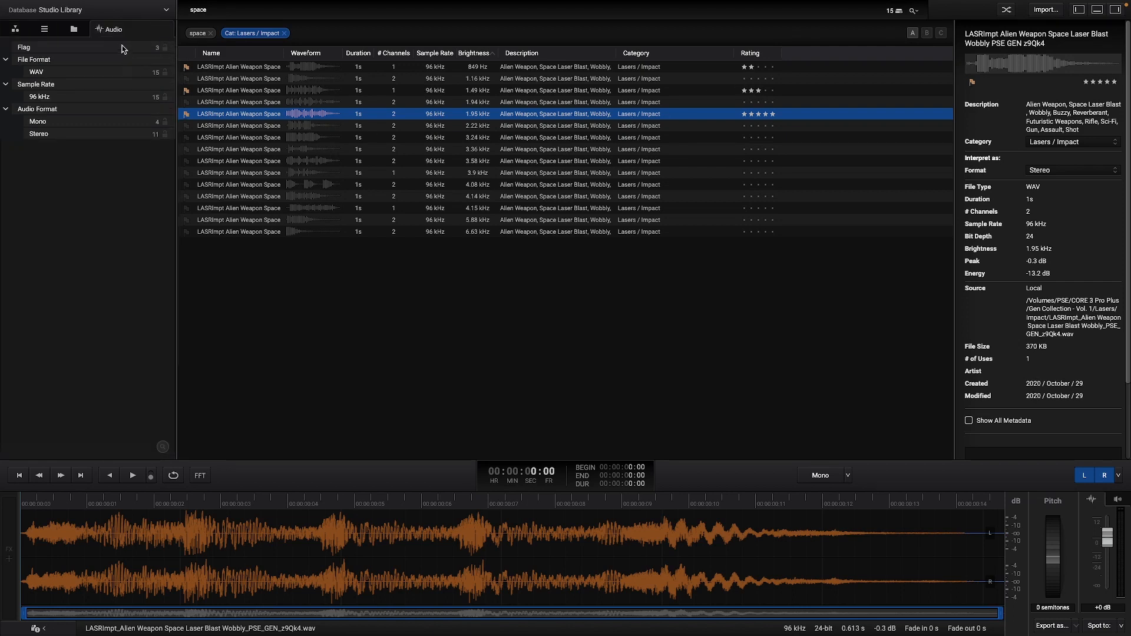
Step: Show only the three flagged lasers and export them as 32-bit float, 96 kHz WAV
click(23, 47)
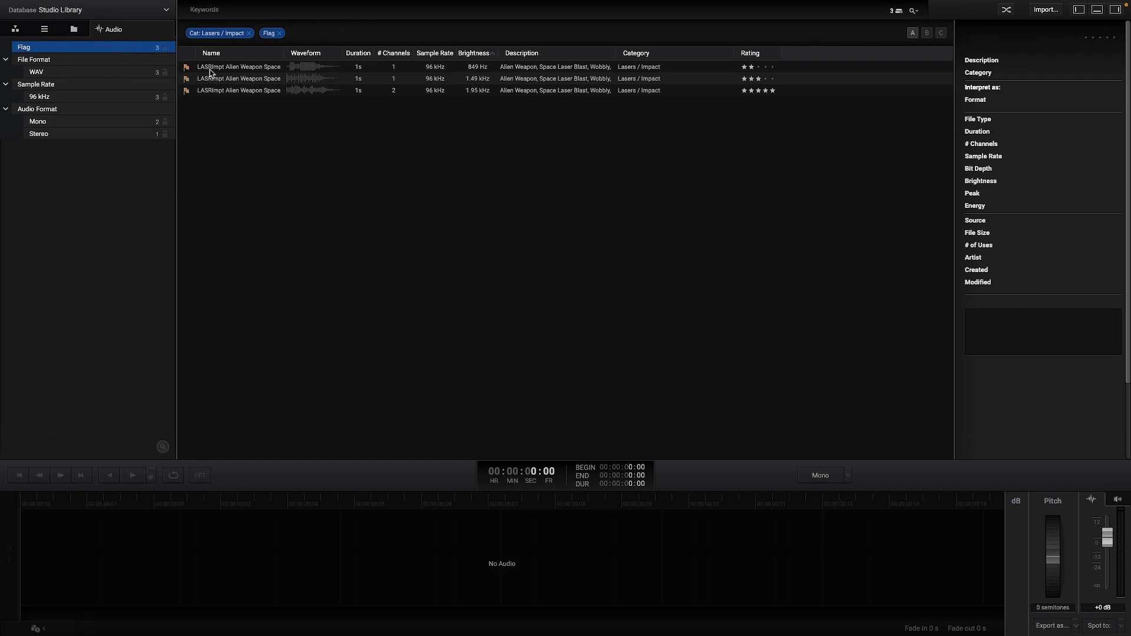
click(239, 67)
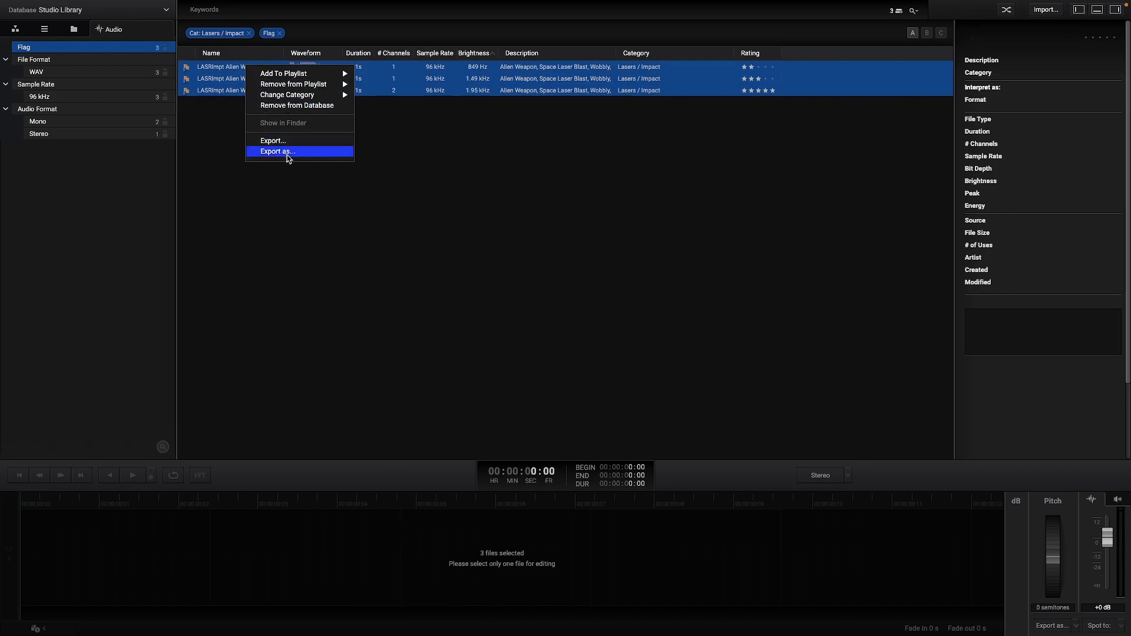
click(277, 152)
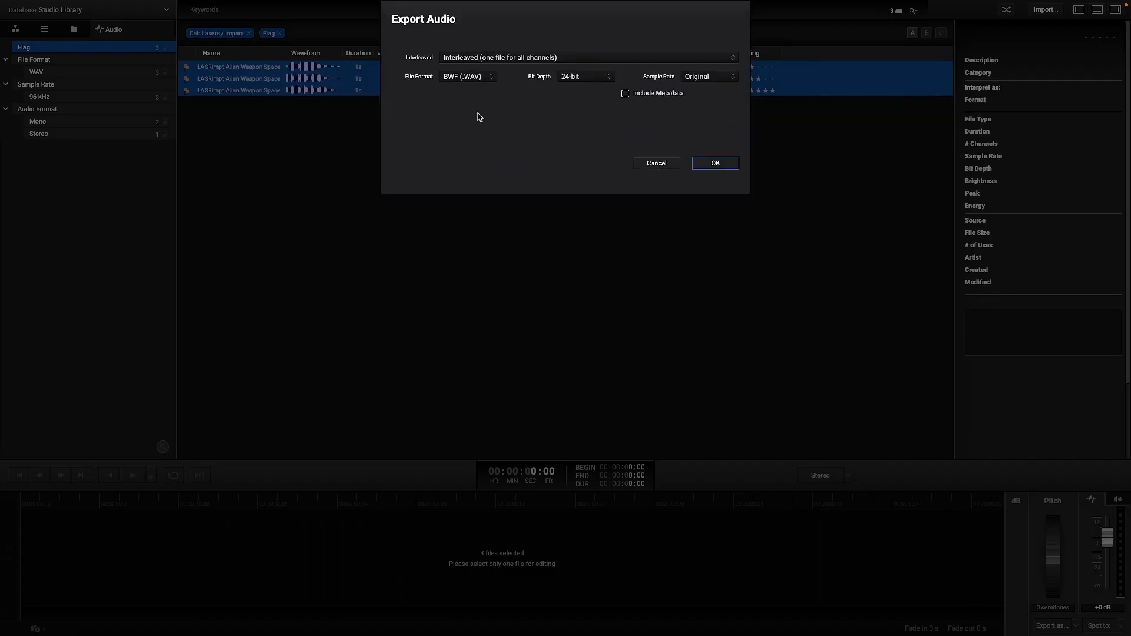
click(467, 77)
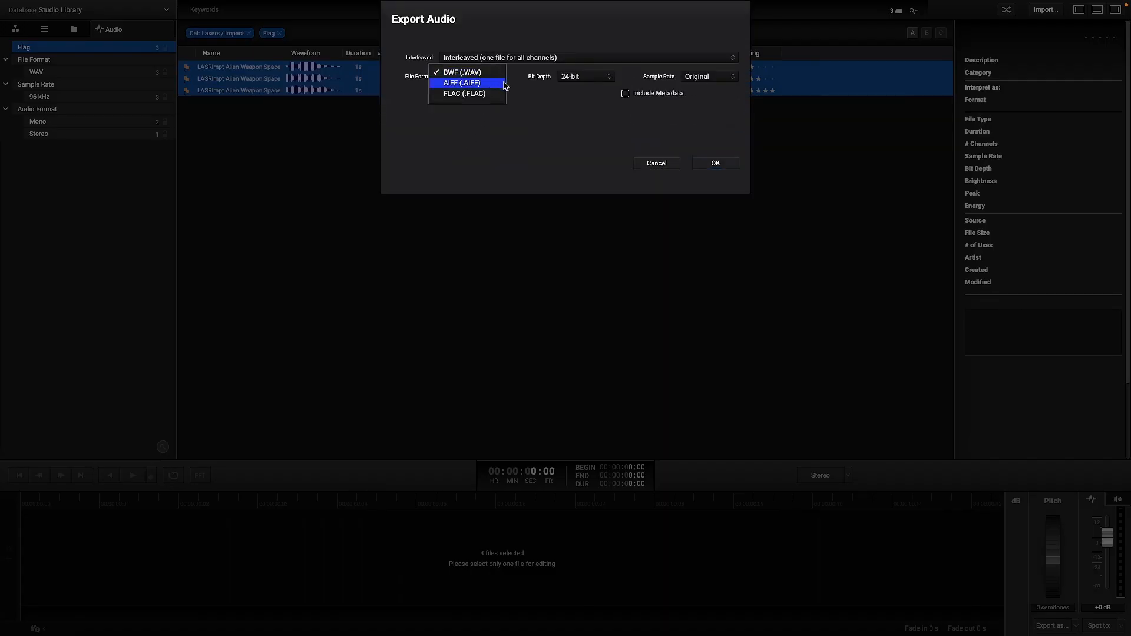
click(585, 76)
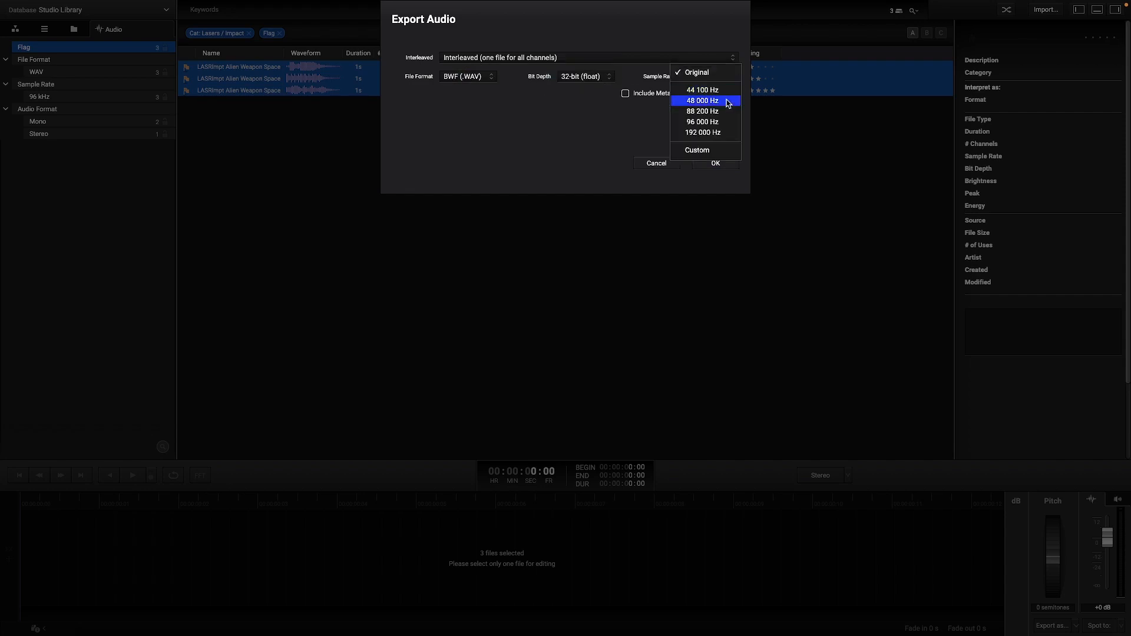
click(702, 121)
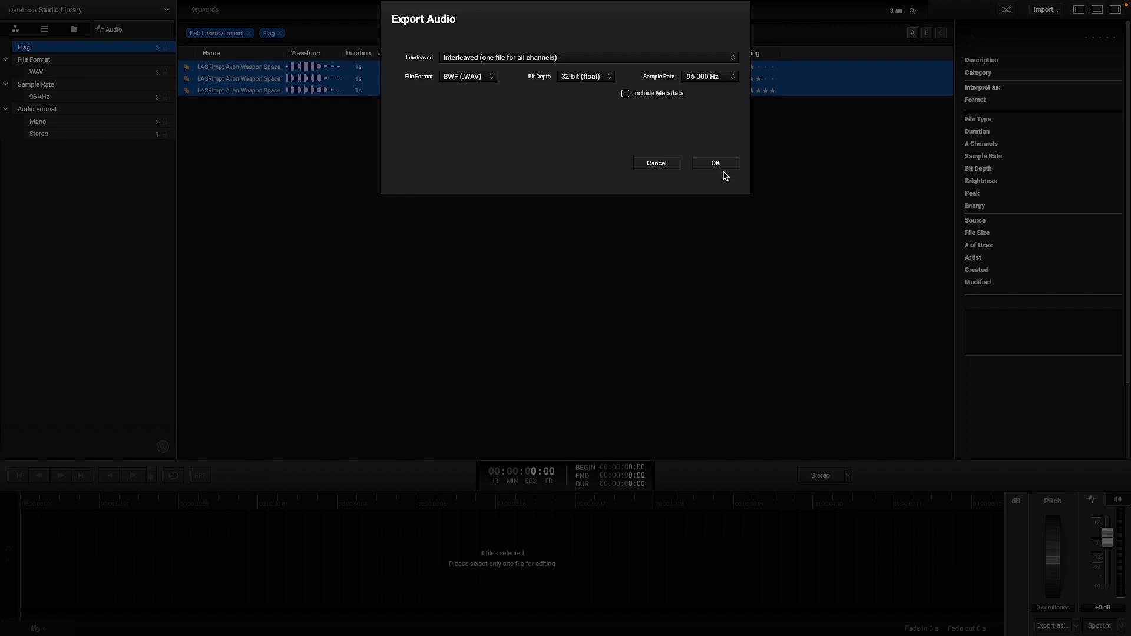
click(714, 163)
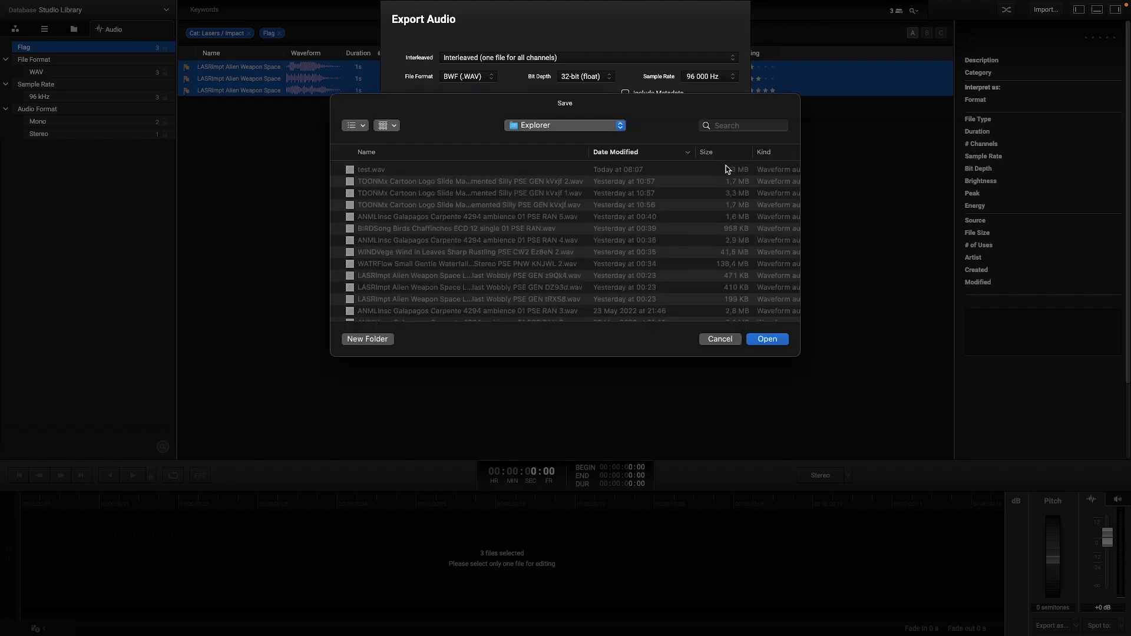
mouse_move(691, 212)
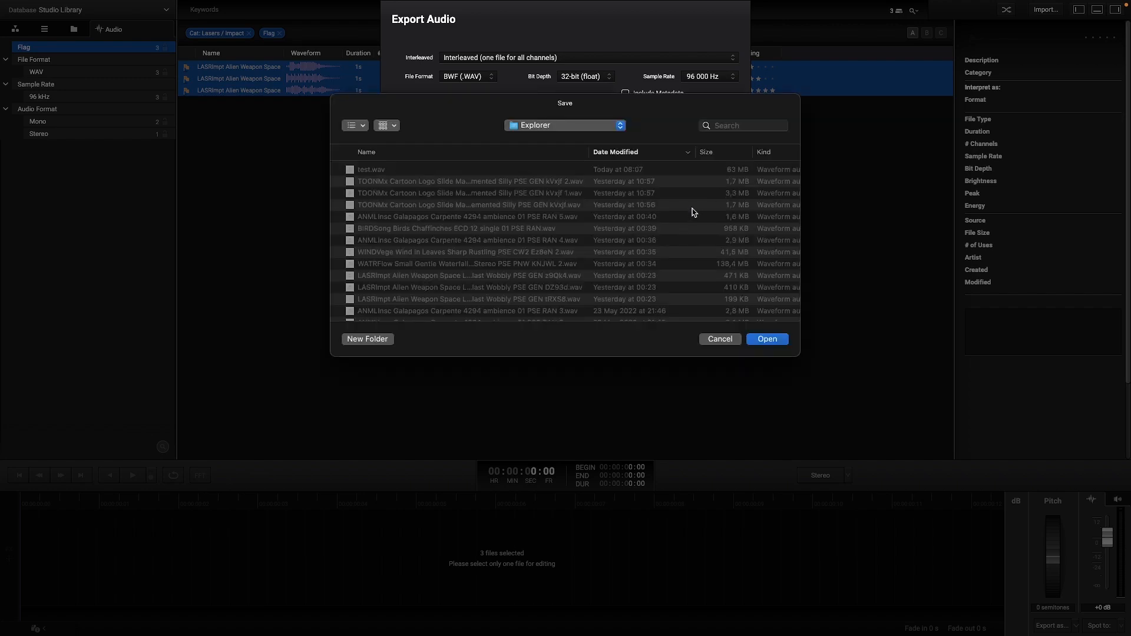